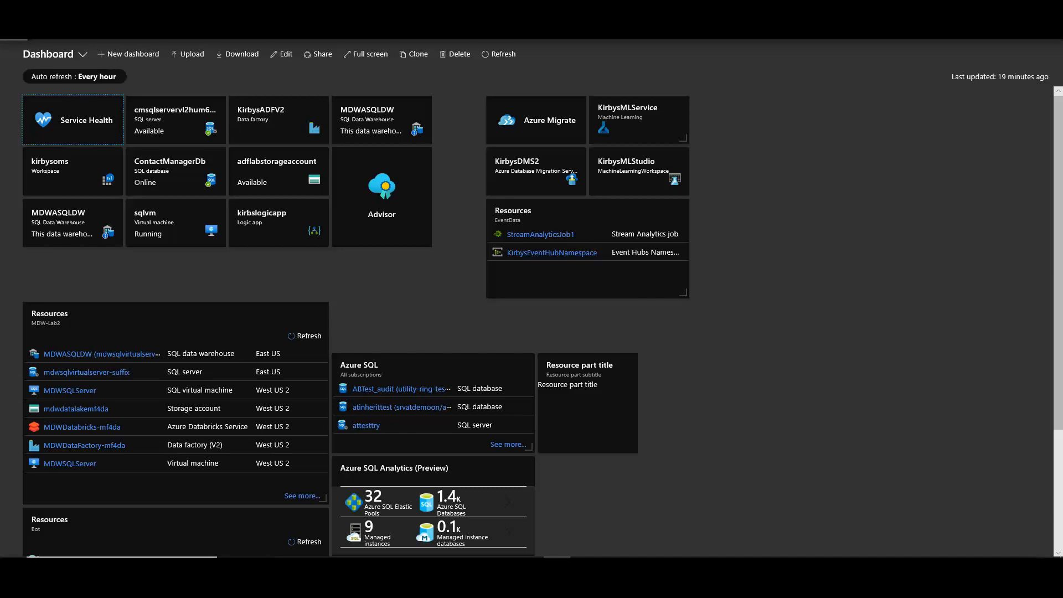
Search the Marketplace for 'event hubs' and open the Event Hubs offering.
left_click(11, 22)
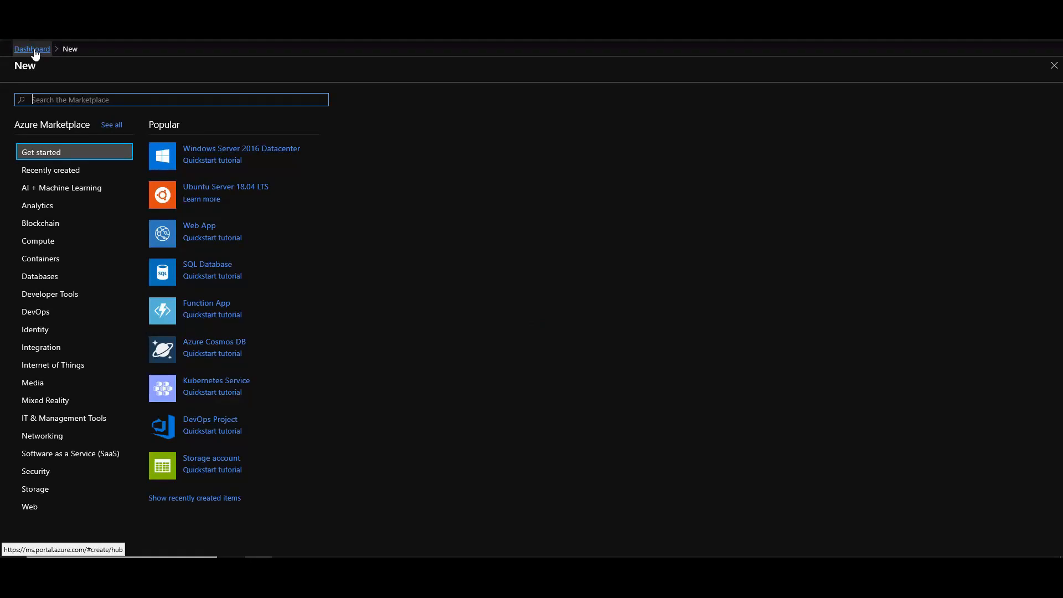
mouse_move(36, 65)
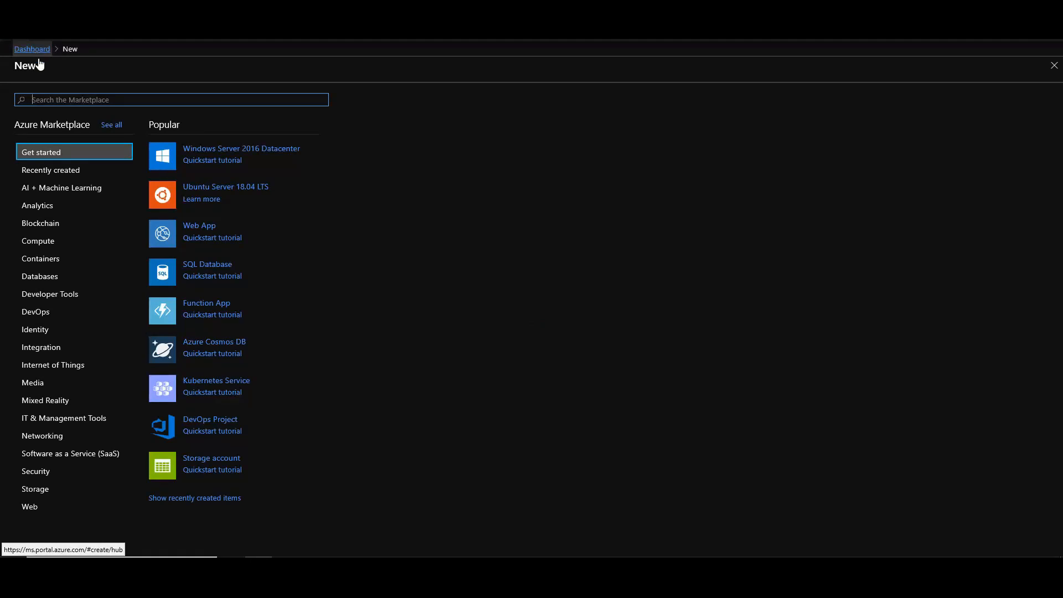
type("e")
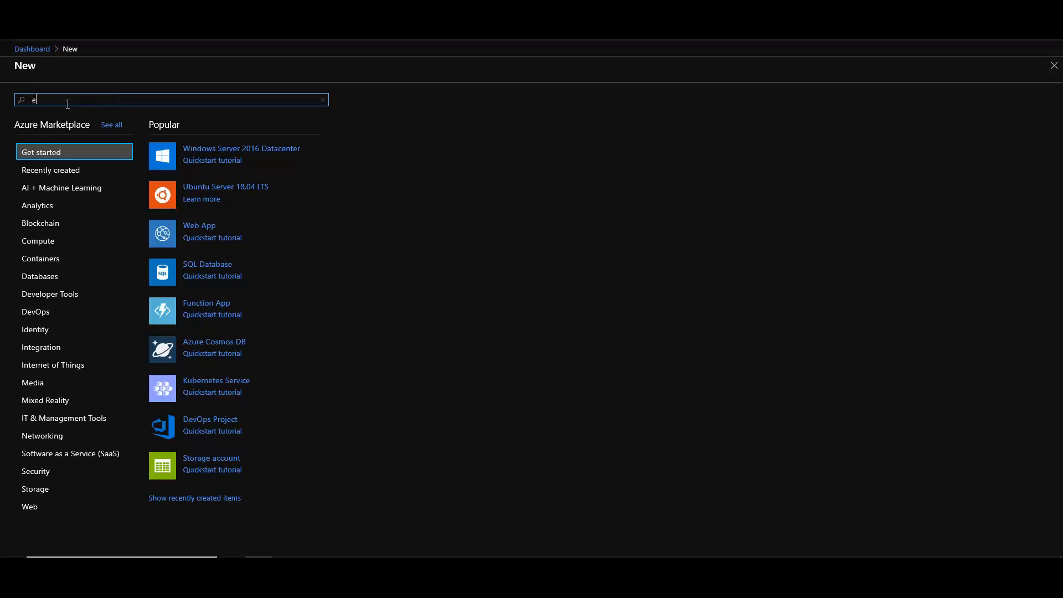
type("vent hubs")
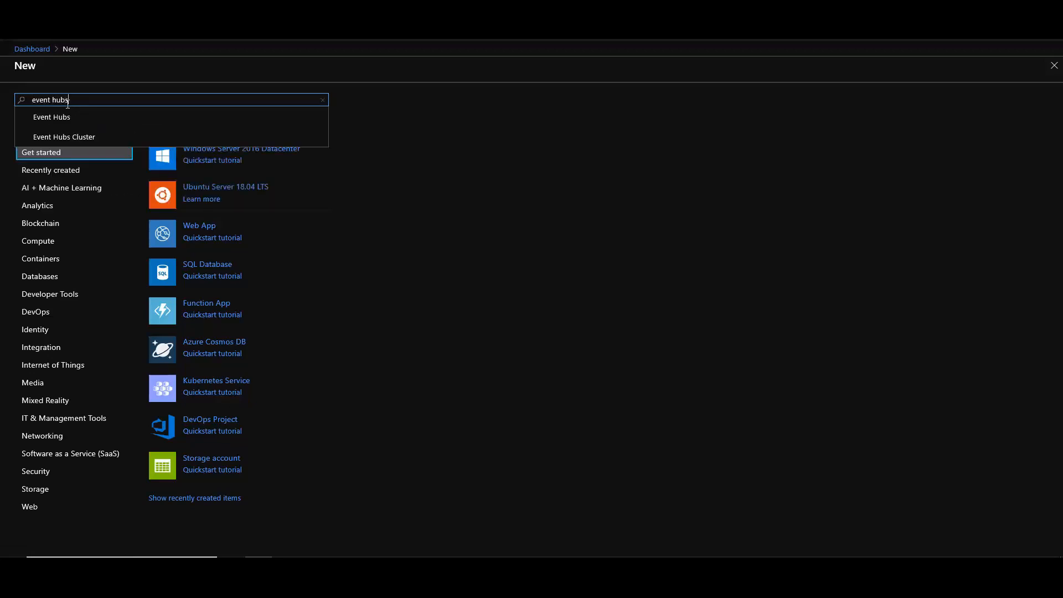
left_click(51, 117)
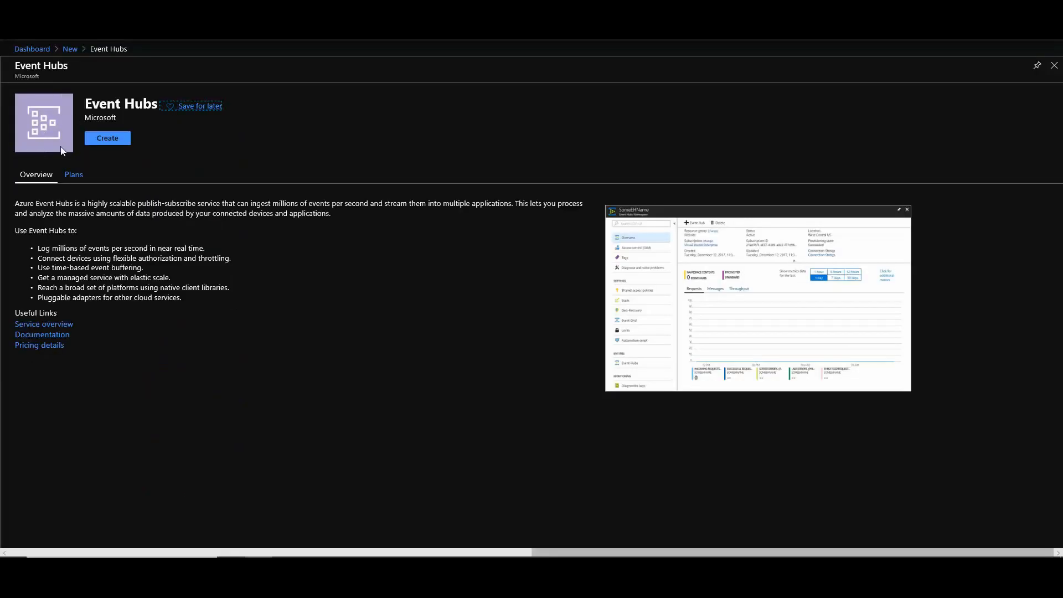
mouse_move(110, 140)
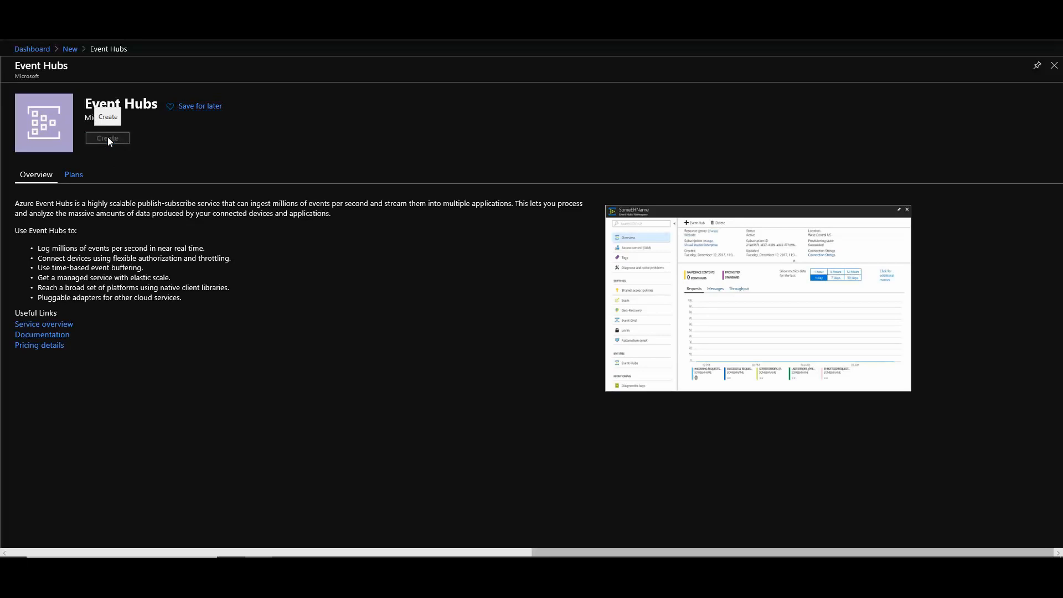
Start a new Event Hubs namespace named Kirbysdemo on the Standard pricing tier.
left_click(107, 138)
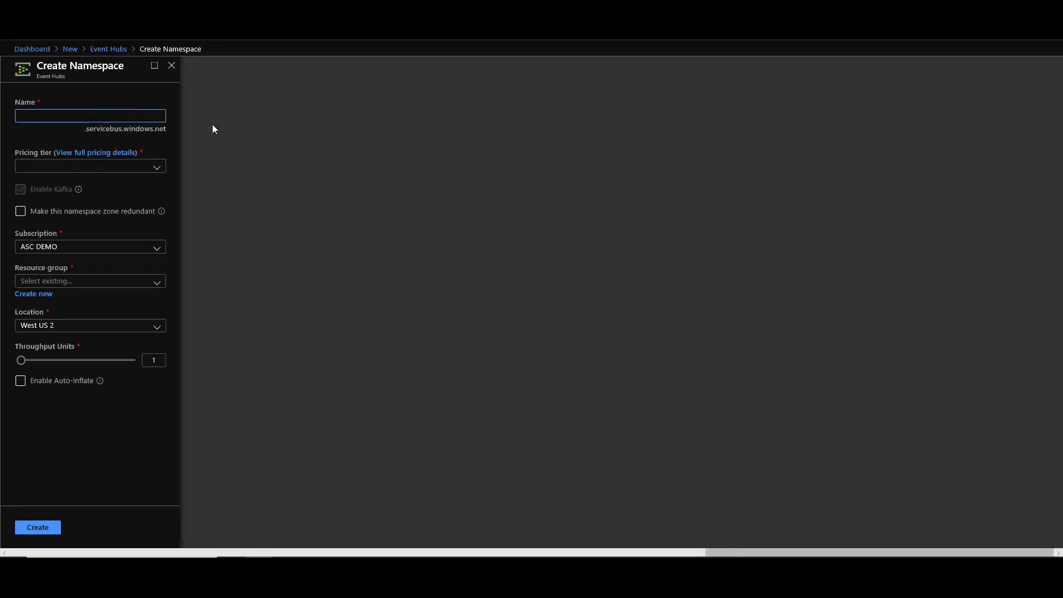
type("Kirbysdemo")
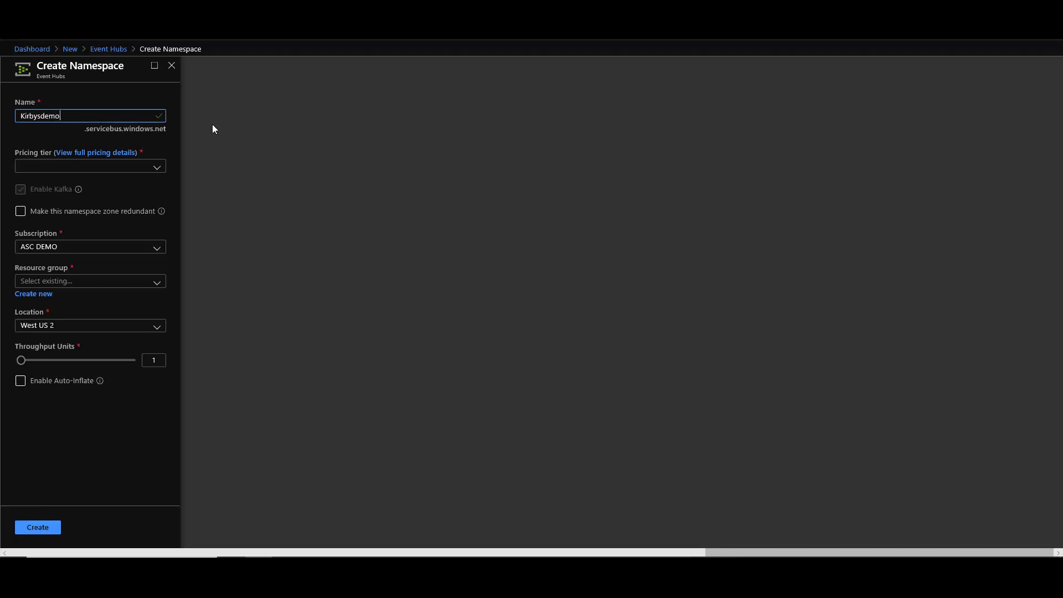
mouse_move(169, 124)
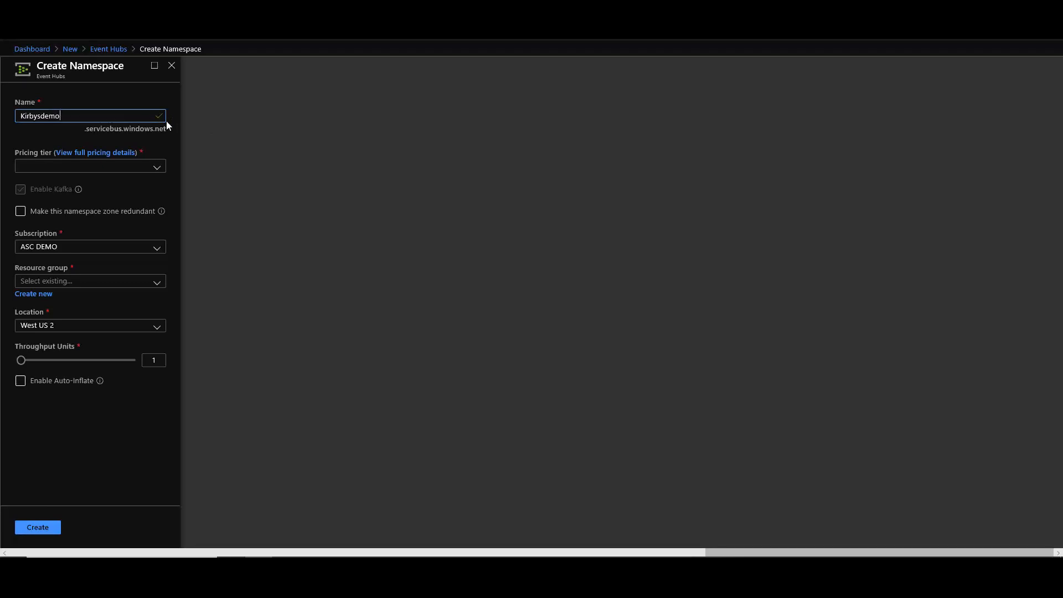
mouse_move(161, 166)
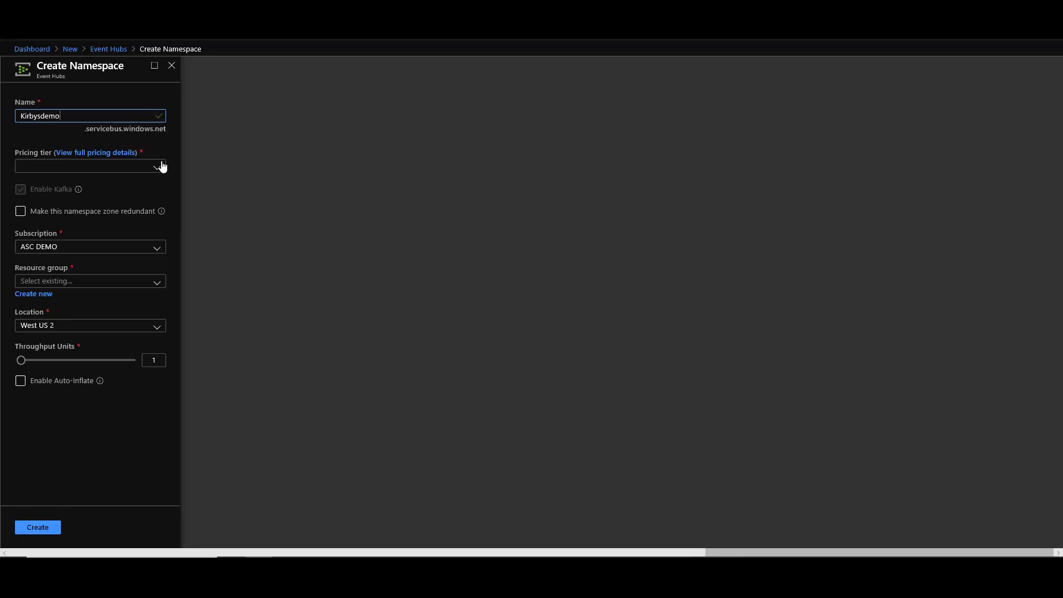
left_click(91, 166)
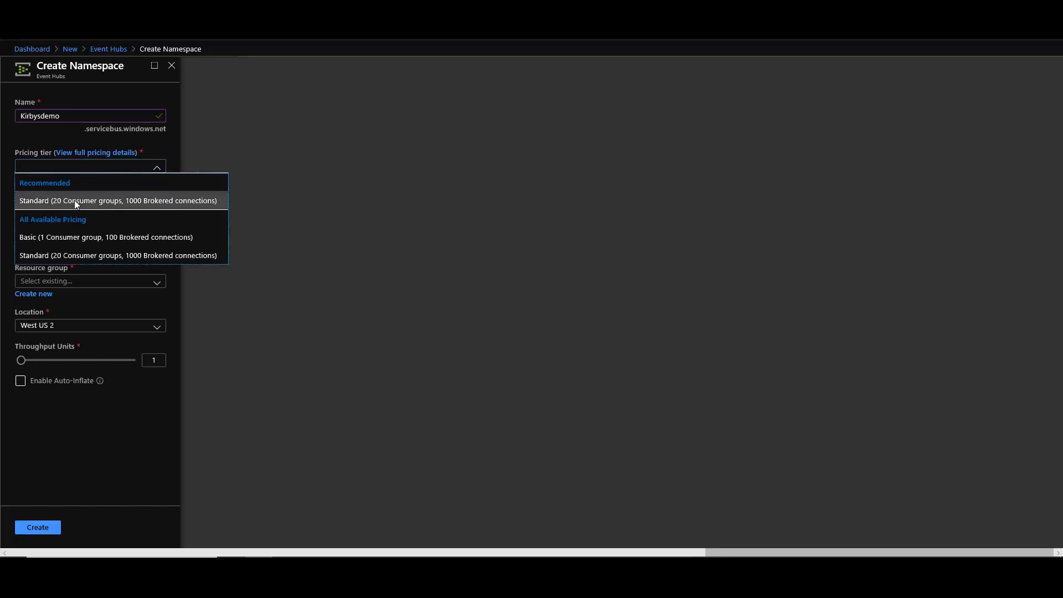
left_click(117, 201)
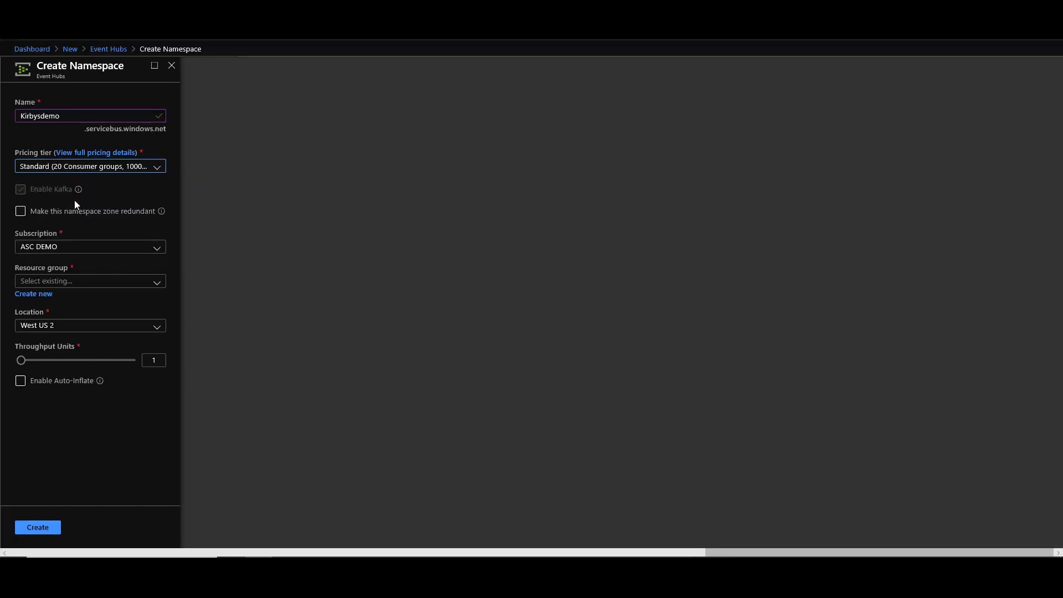
mouse_move(190, 213)
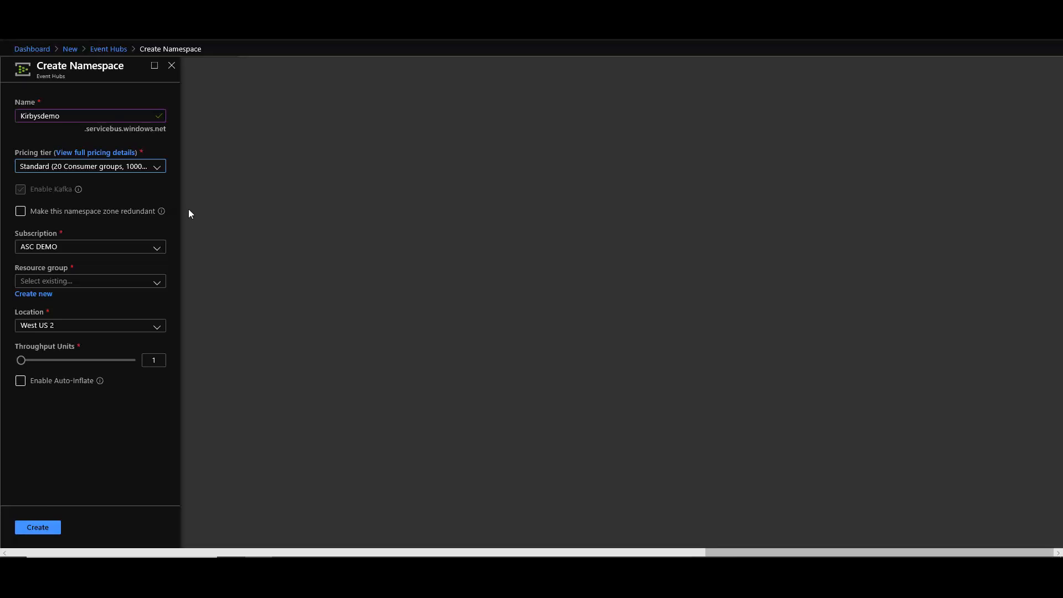
mouse_move(171, 225)
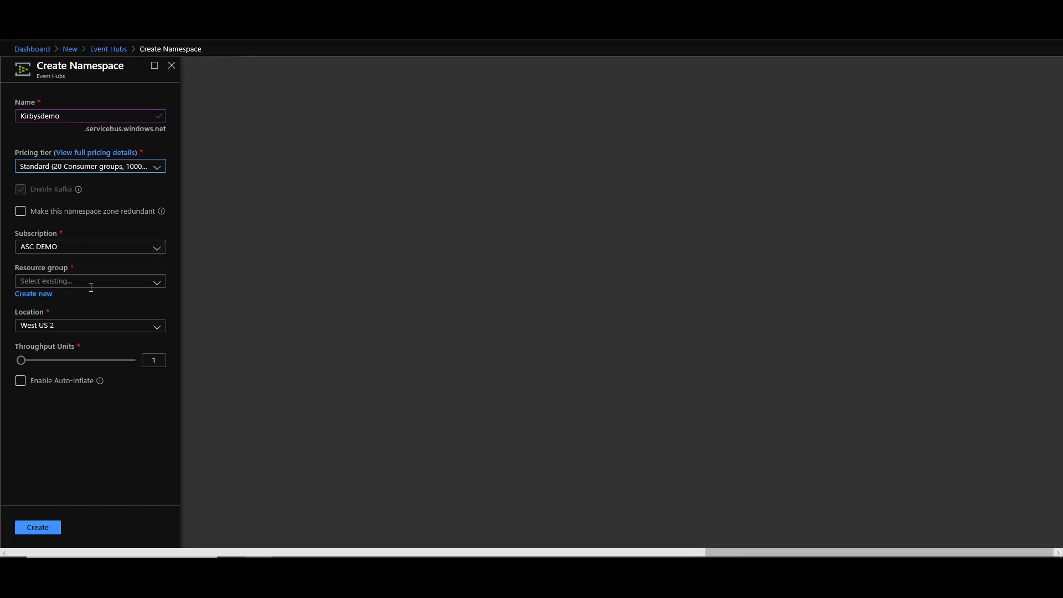
mouse_move(90, 283)
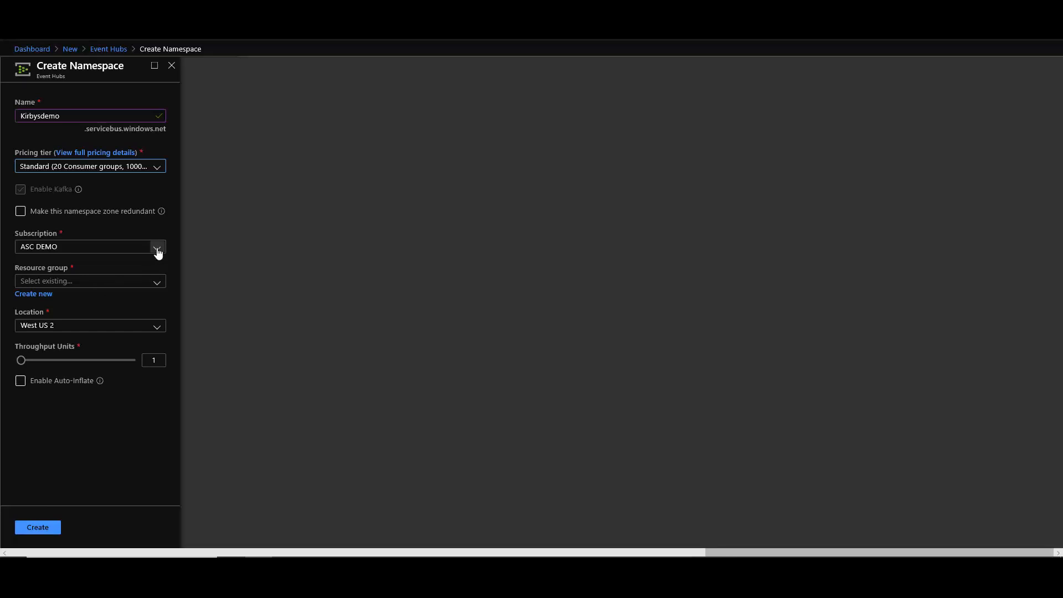
Choose the Microsoft Azure Internal Consumption subscription and glance at the resource group list.
left_click(158, 247)
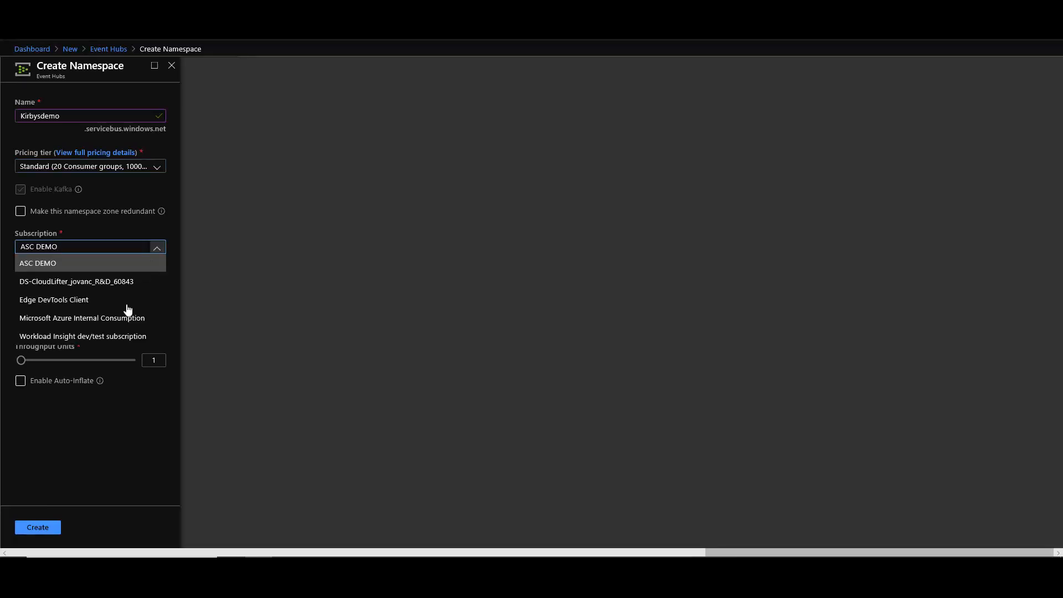
left_click(82, 318)
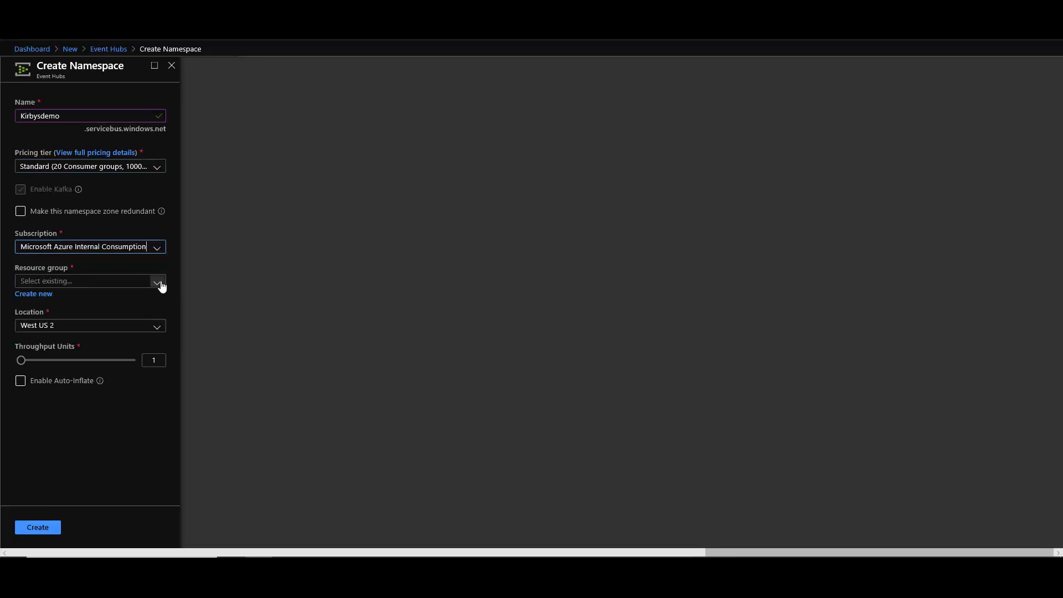
left_click(157, 281)
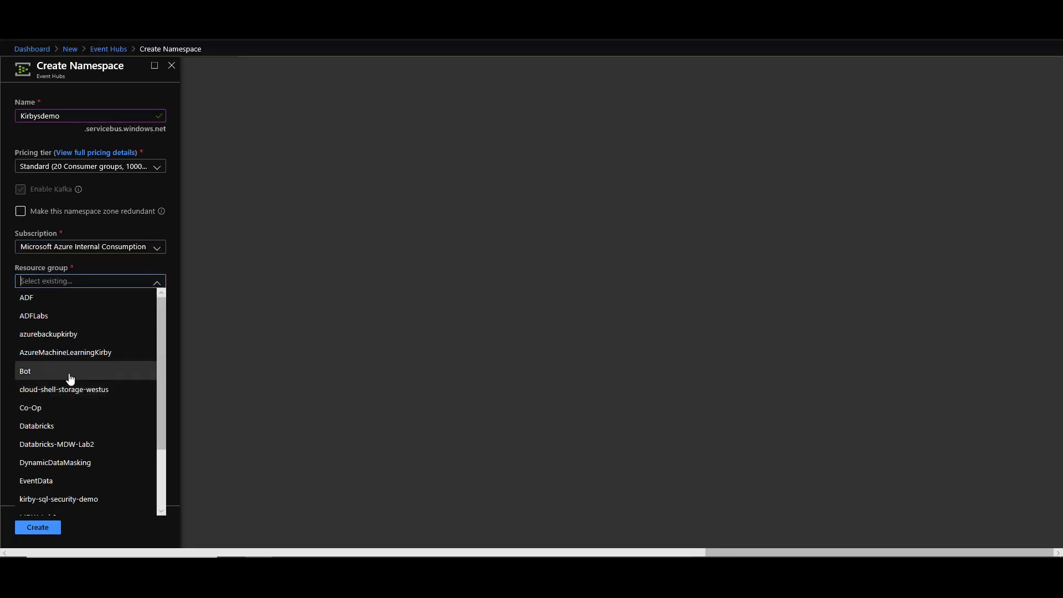
left_click(90, 280)
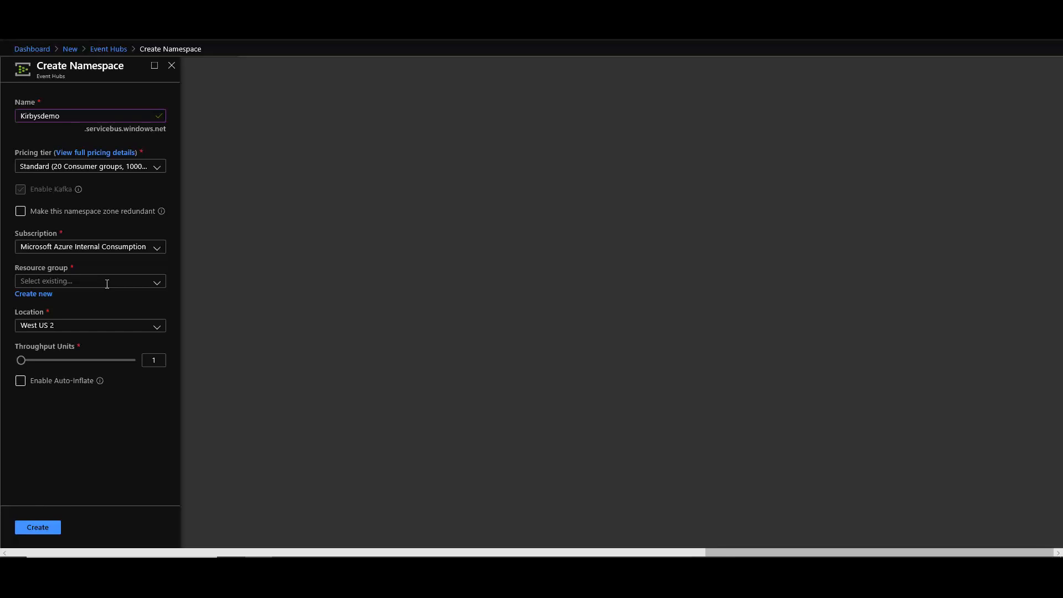
mouse_move(45, 475)
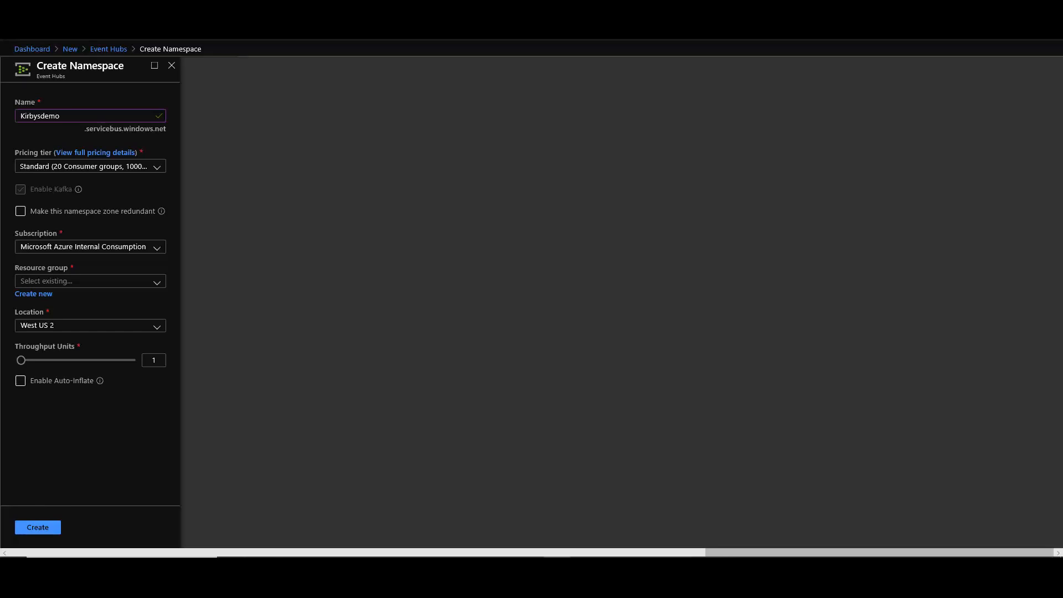
left_click(32, 49)
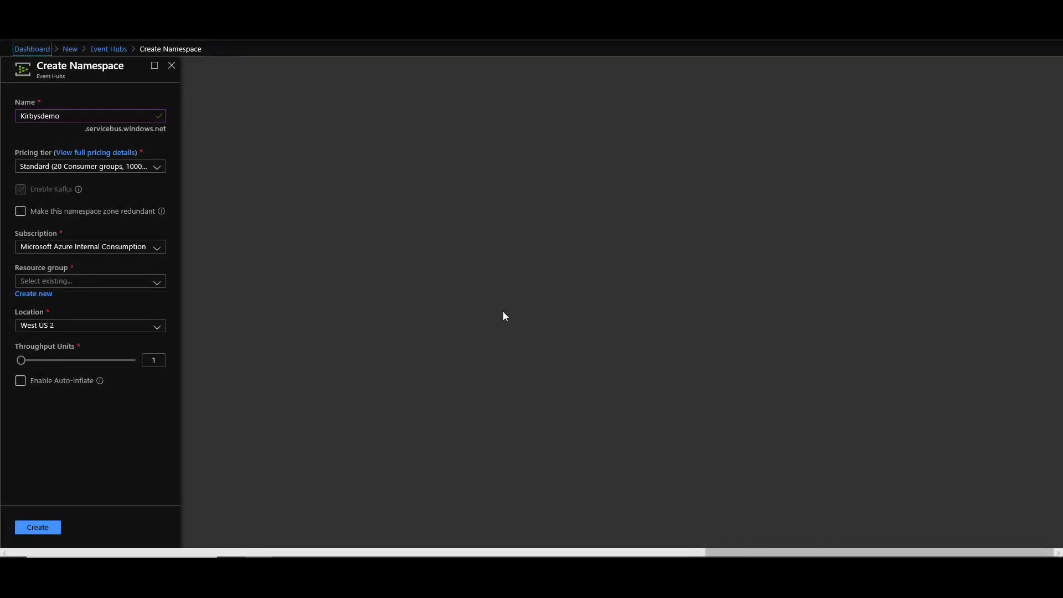
Return to the dashboard, search the Marketplace for 'azure stream analytics', and open Stream Analytics job.
left_click(171, 65)
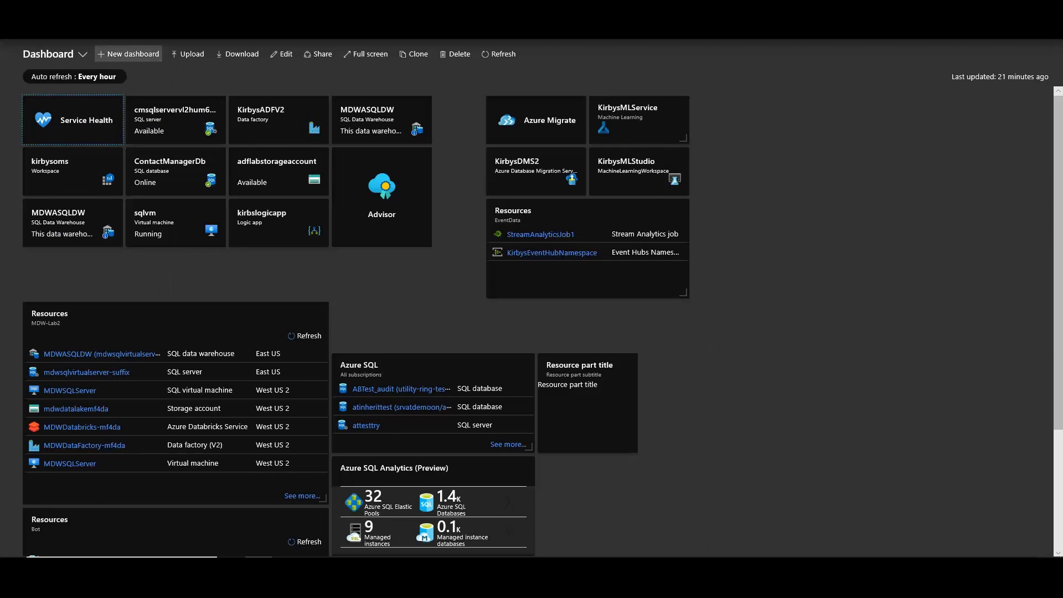
left_click(11, 50)
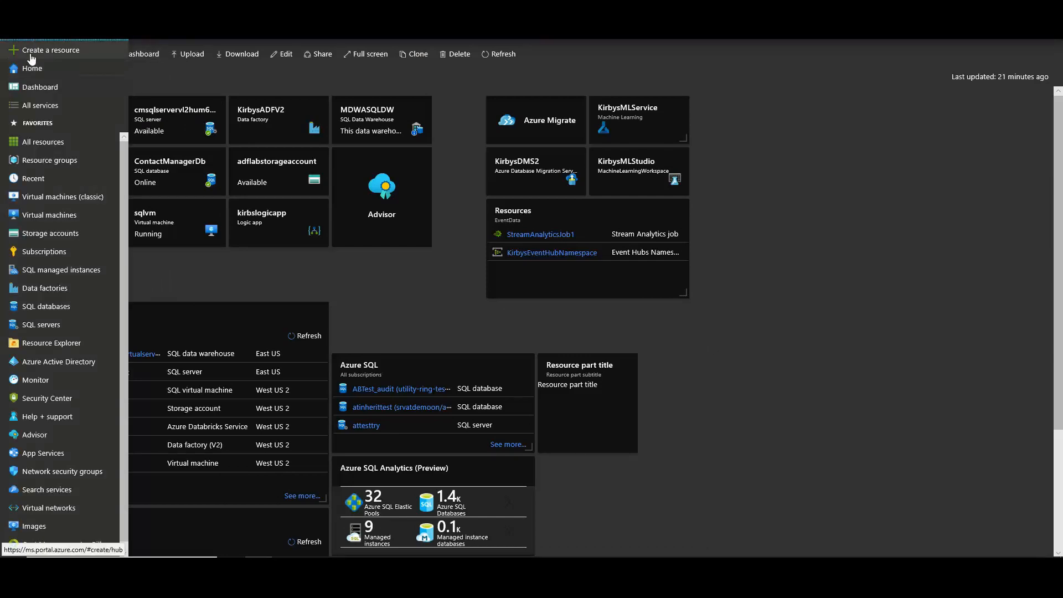
left_click(50, 49)
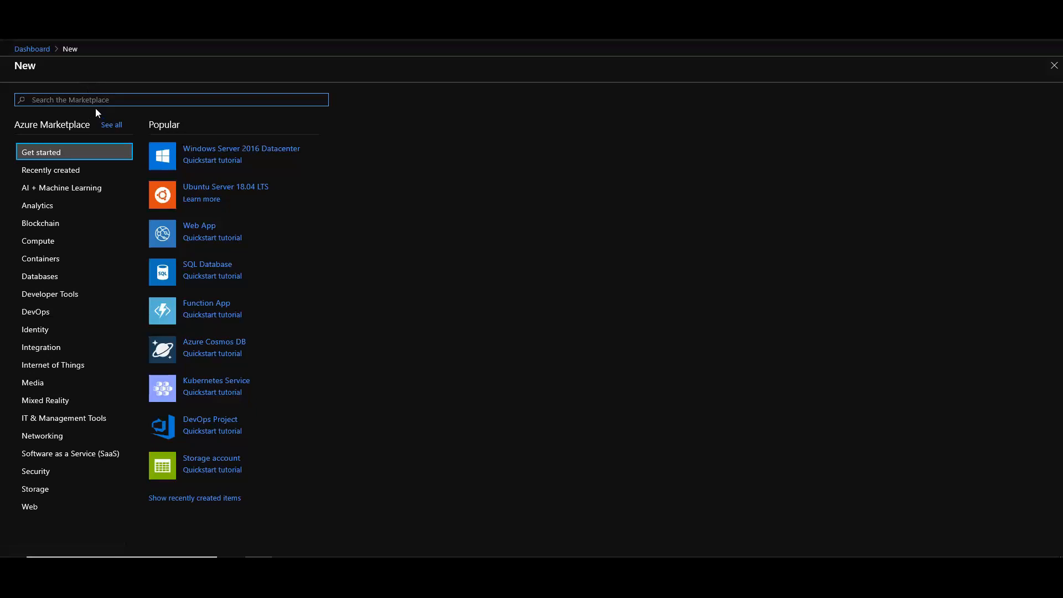
type("azure stream a")
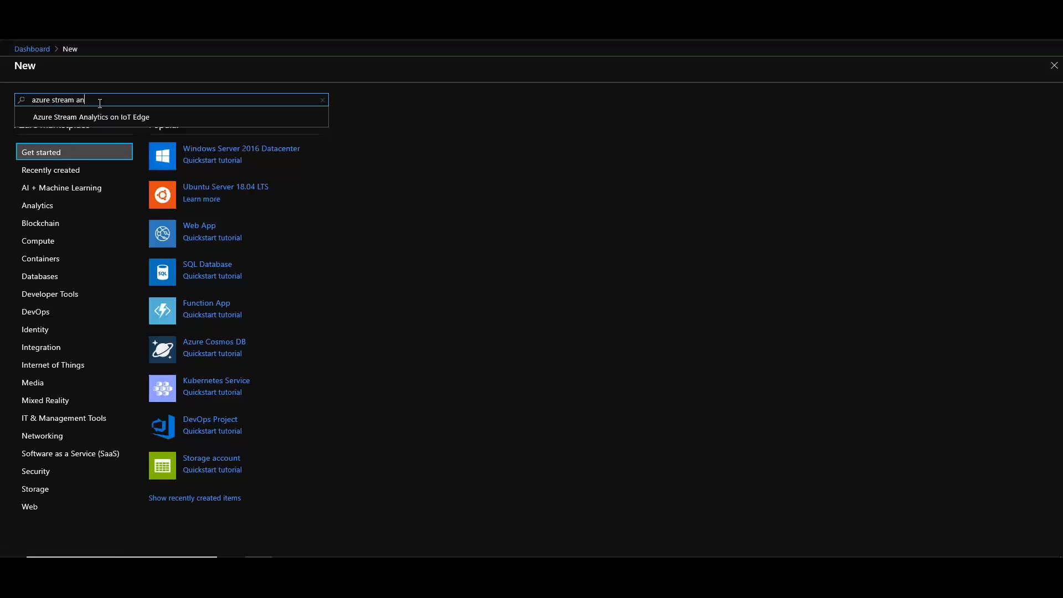
type("n")
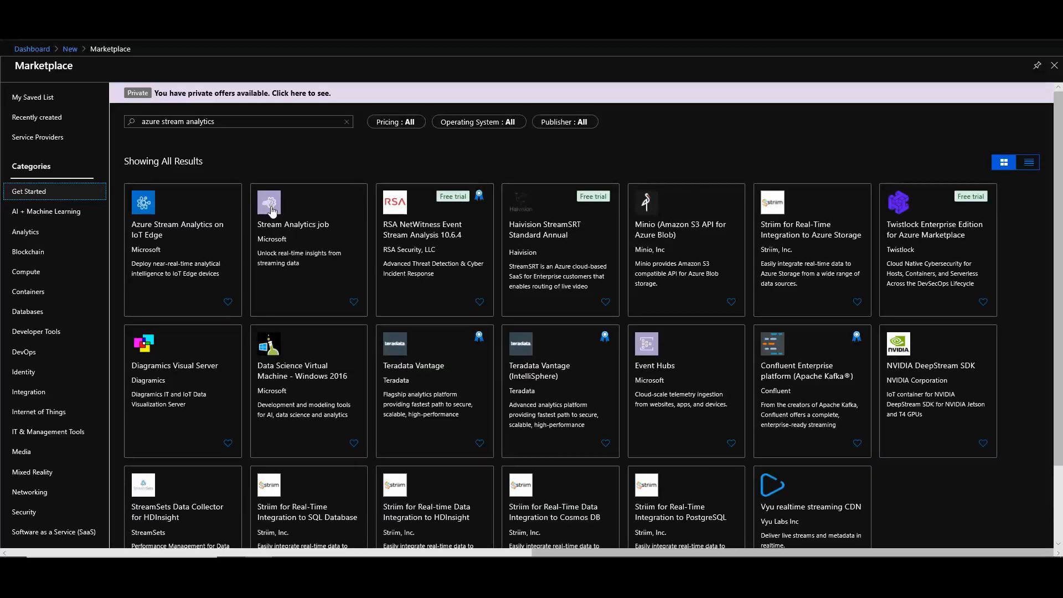
left_click(292, 225)
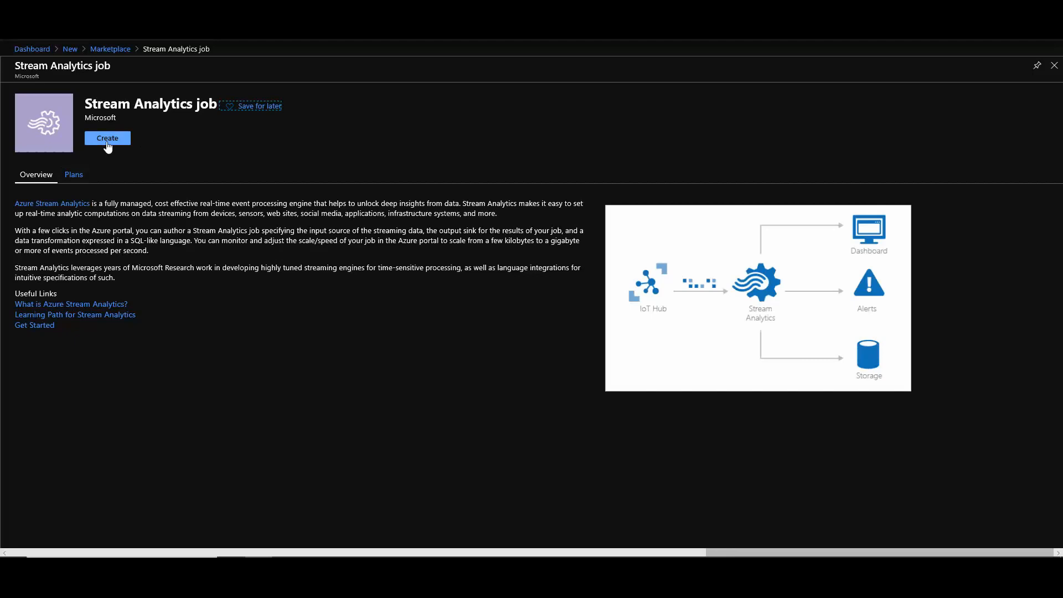
Start creating a Stream Analytics job from its Marketplace page.
left_click(108, 138)
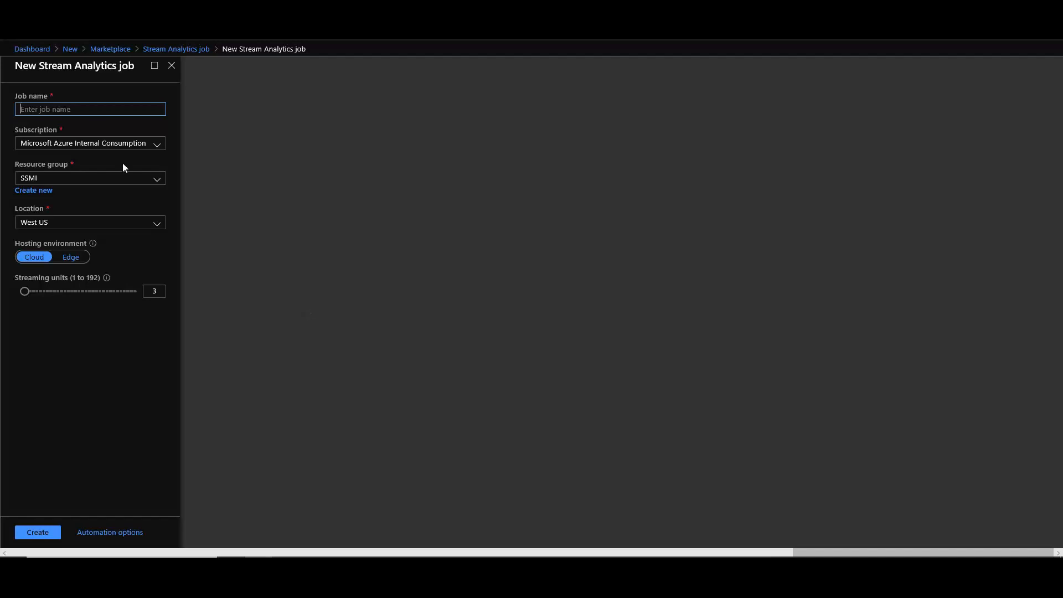
mouse_move(126, 312)
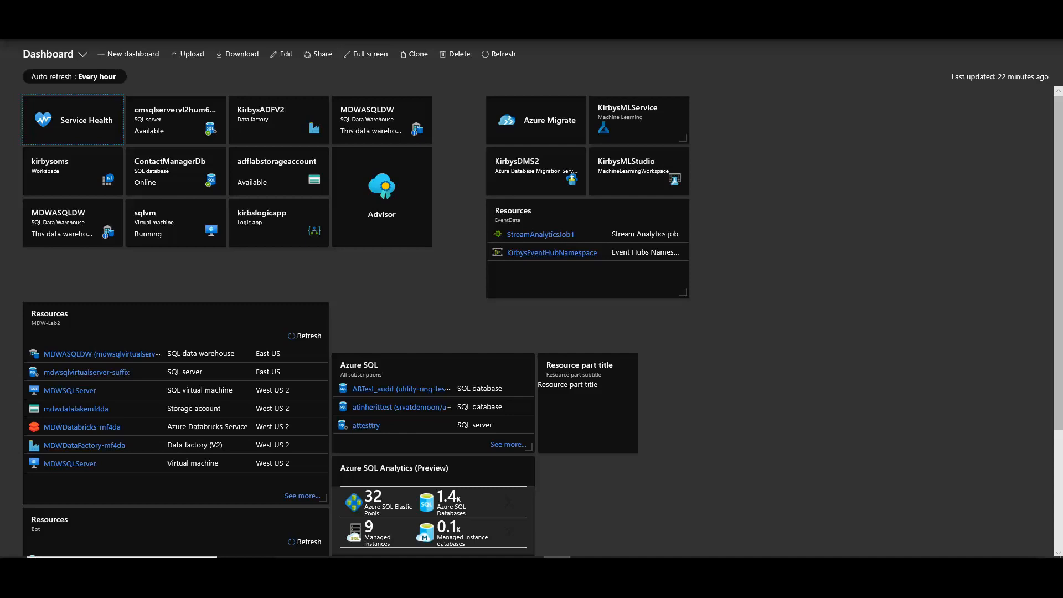
mouse_move(463, 211)
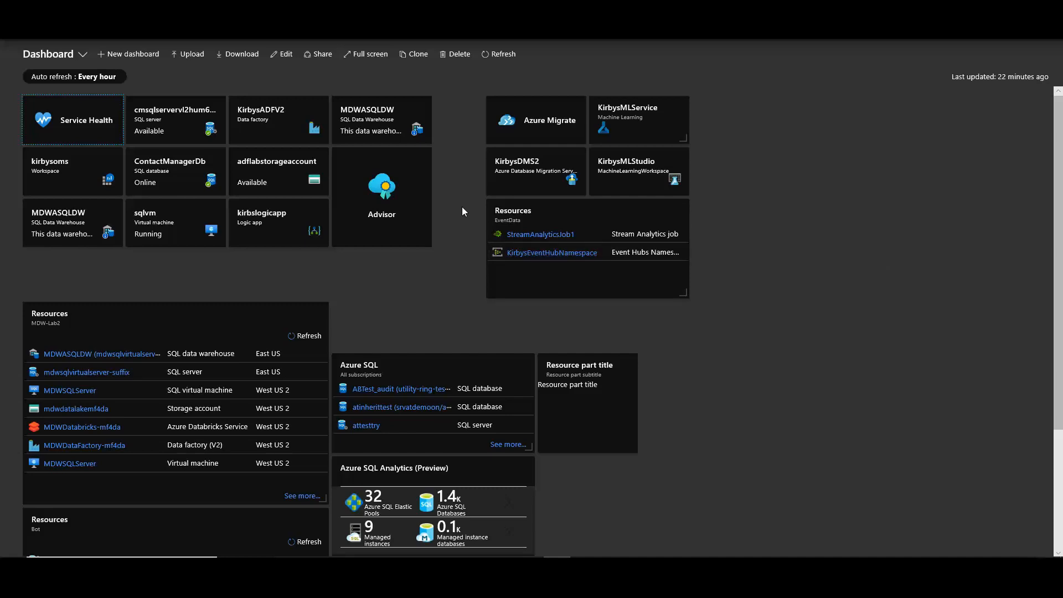
mouse_move(544, 227)
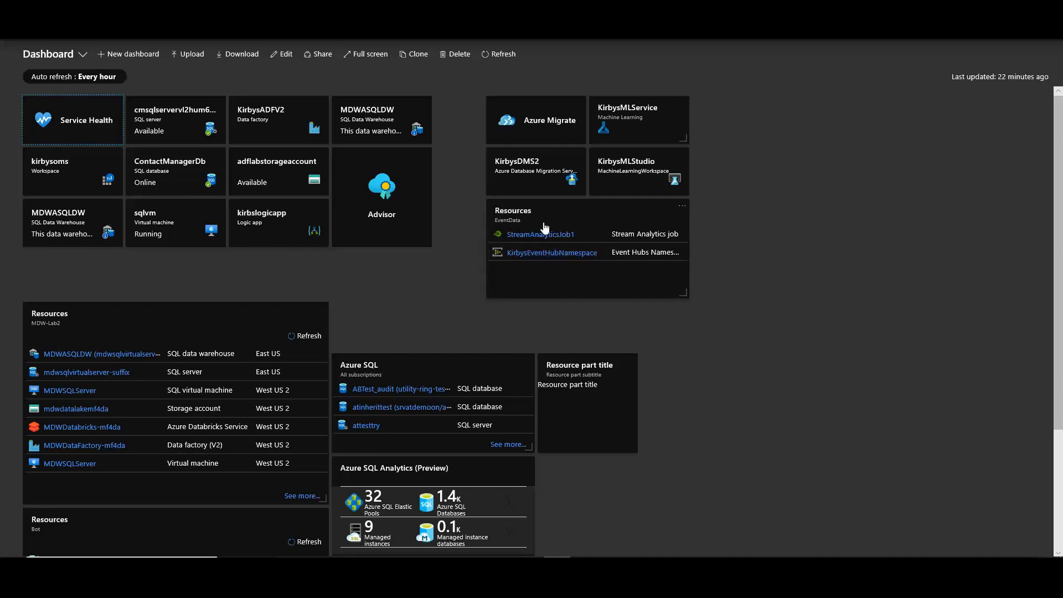
mouse_move(550, 220)
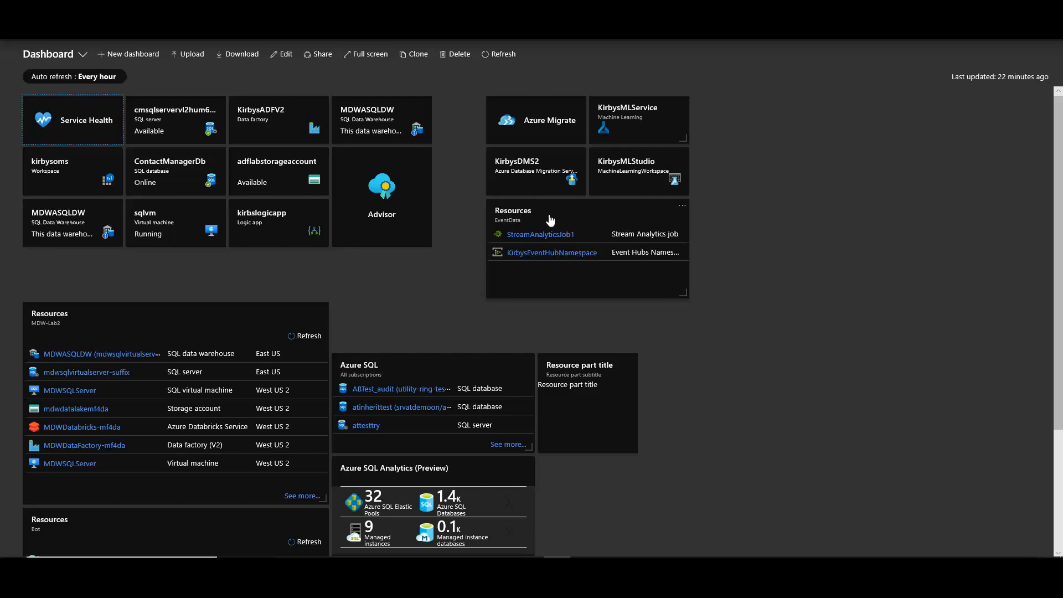
mouse_move(576, 247)
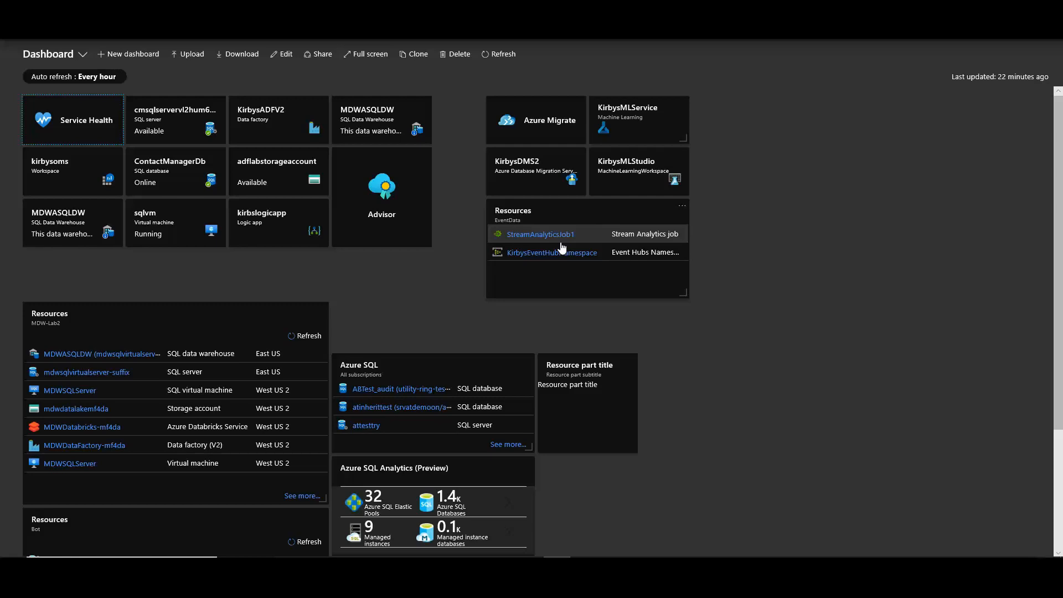
mouse_move(576, 258)
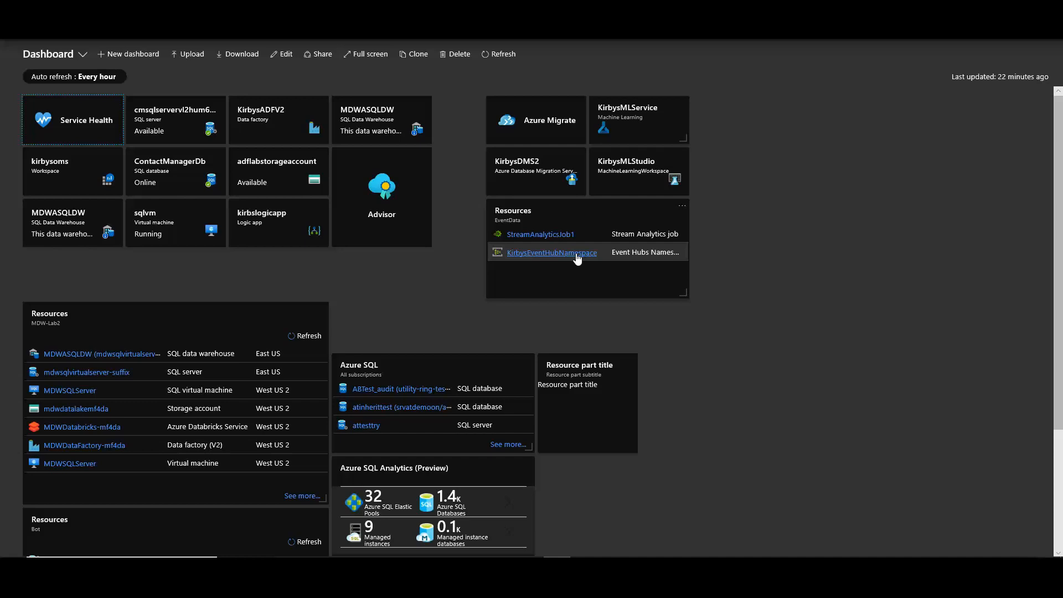
Open KirbysEventHubNamespace and show its list of event hubs.
left_click(552, 252)
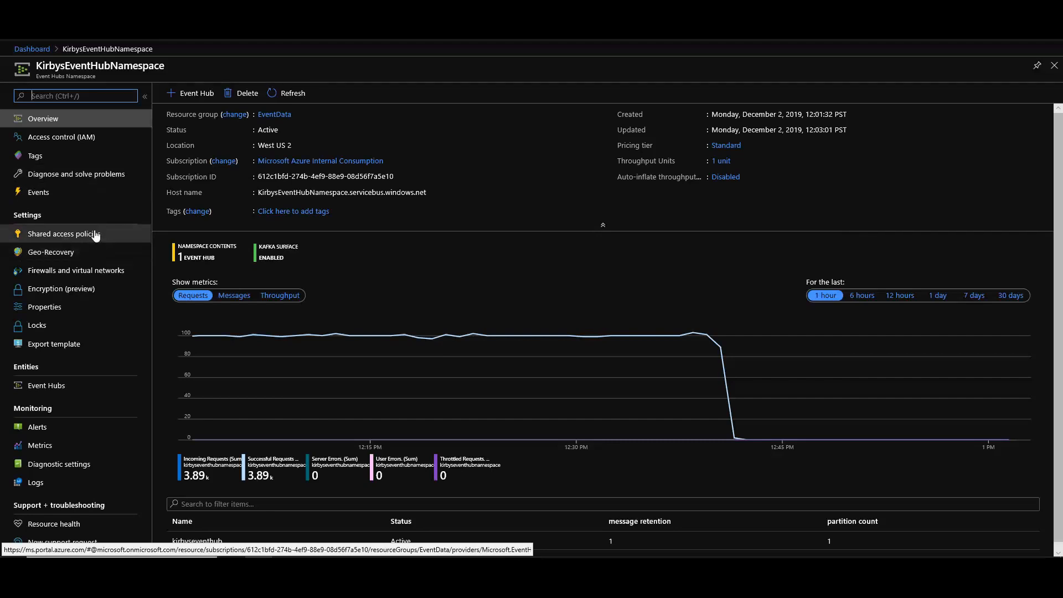
mouse_move(65, 392)
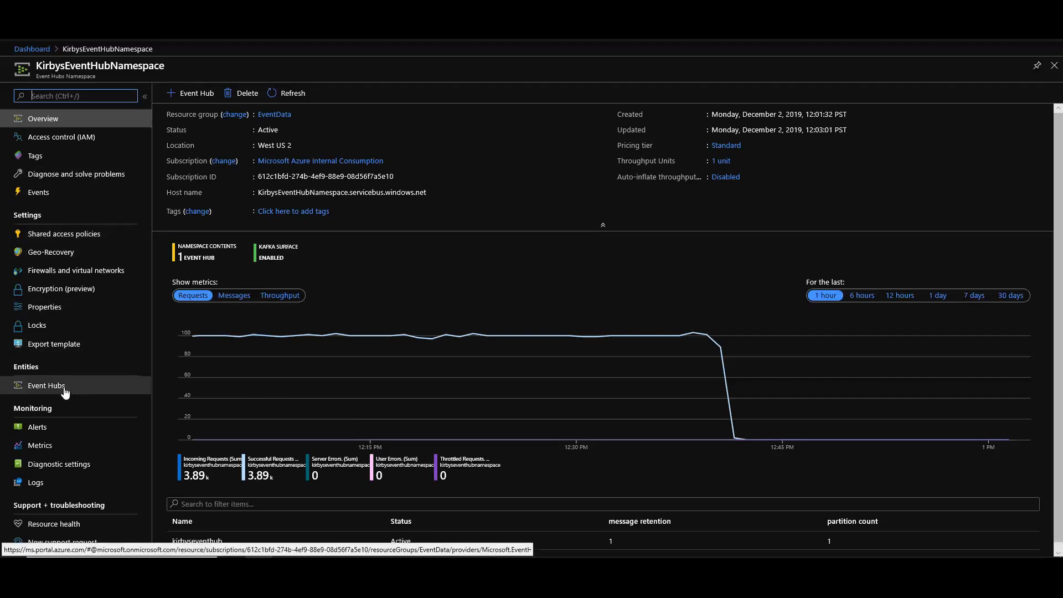
left_click(46, 385)
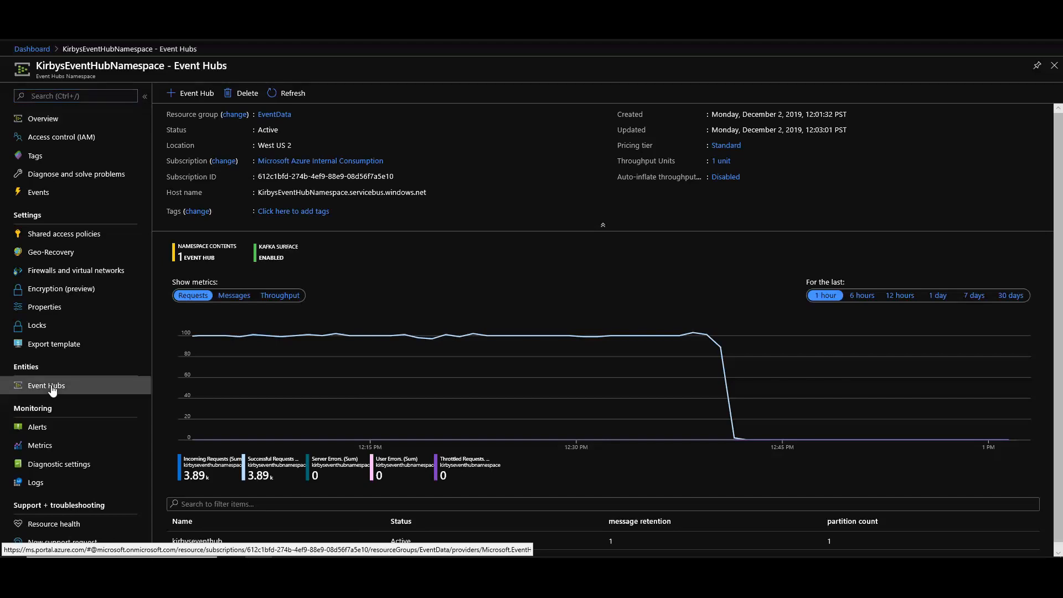
left_click(47, 385)
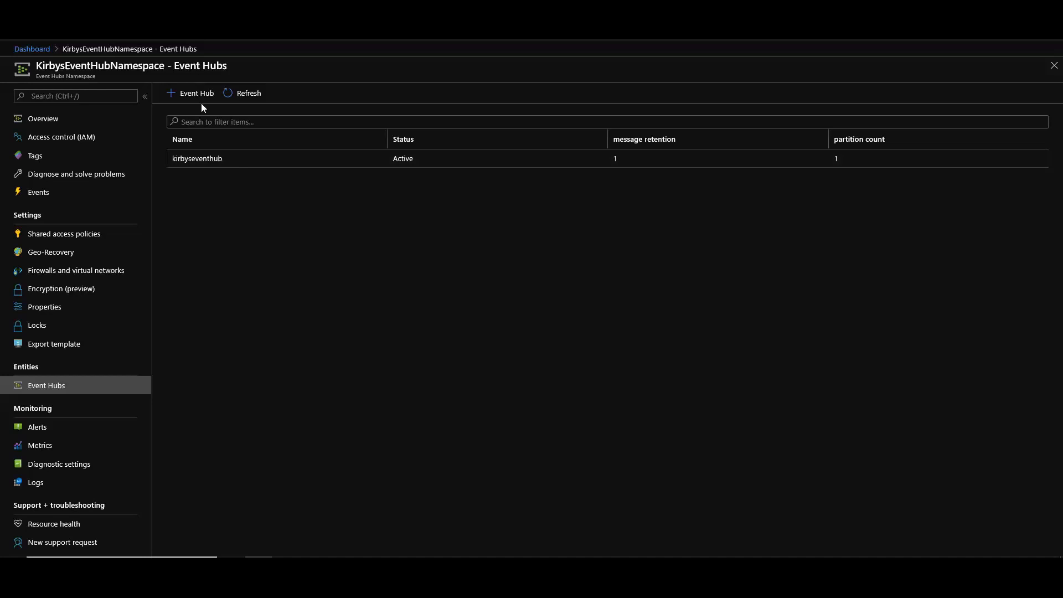
Start an event hub named kirbyseventhub with partition count 1 and 1-day message retention.
left_click(190, 93)
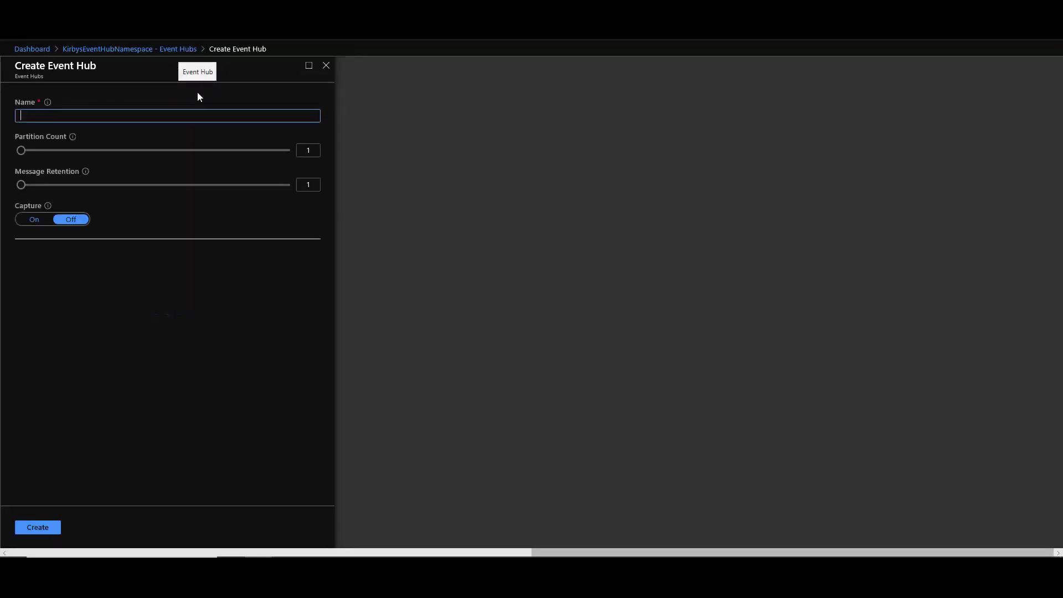
mouse_move(125, 140)
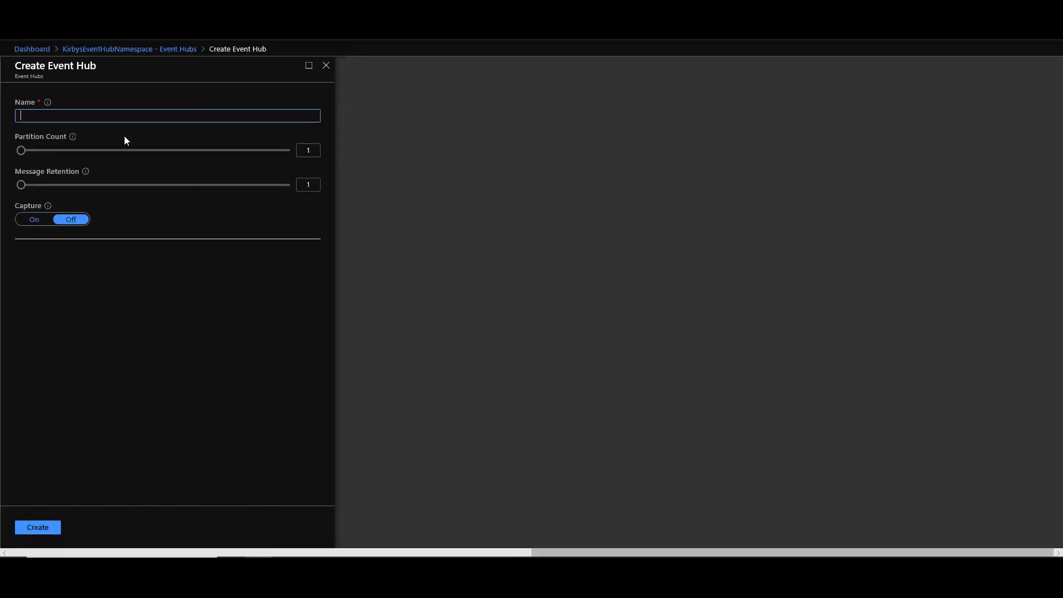
type("kirbyseventhub")
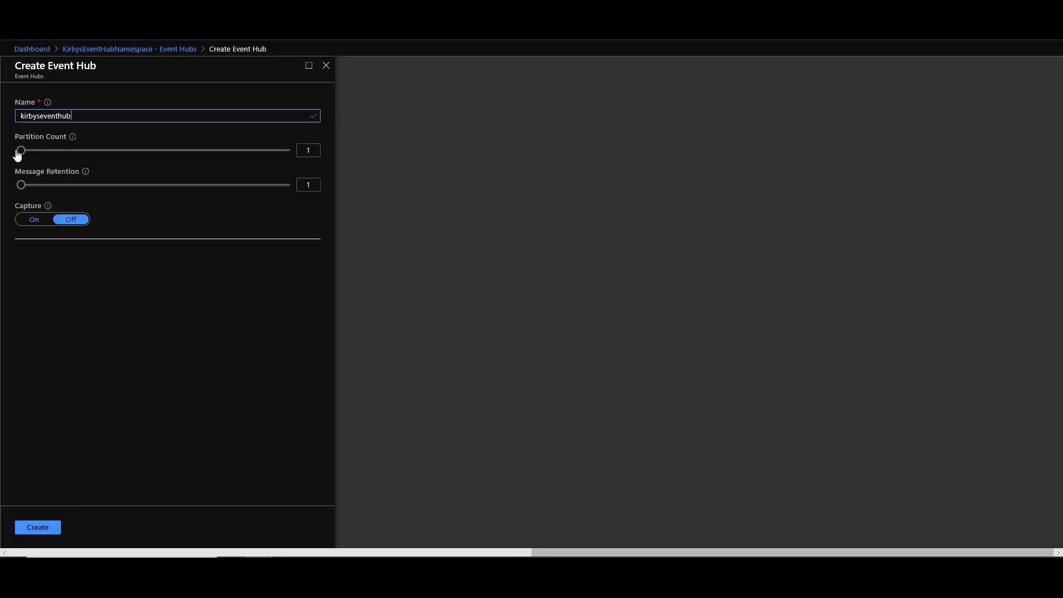
mouse_move(20, 149)
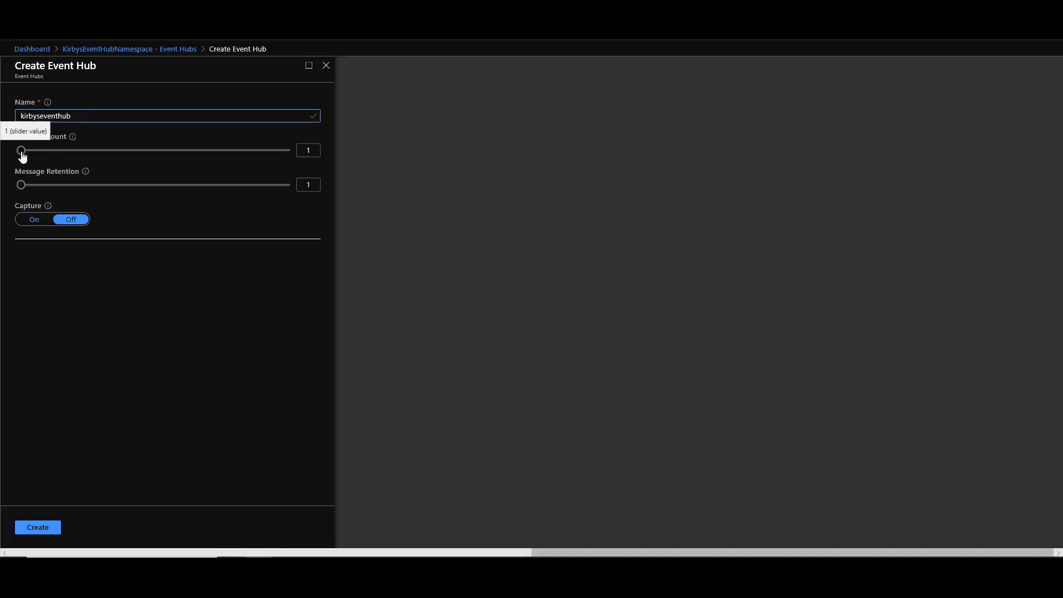
mouse_move(114, 159)
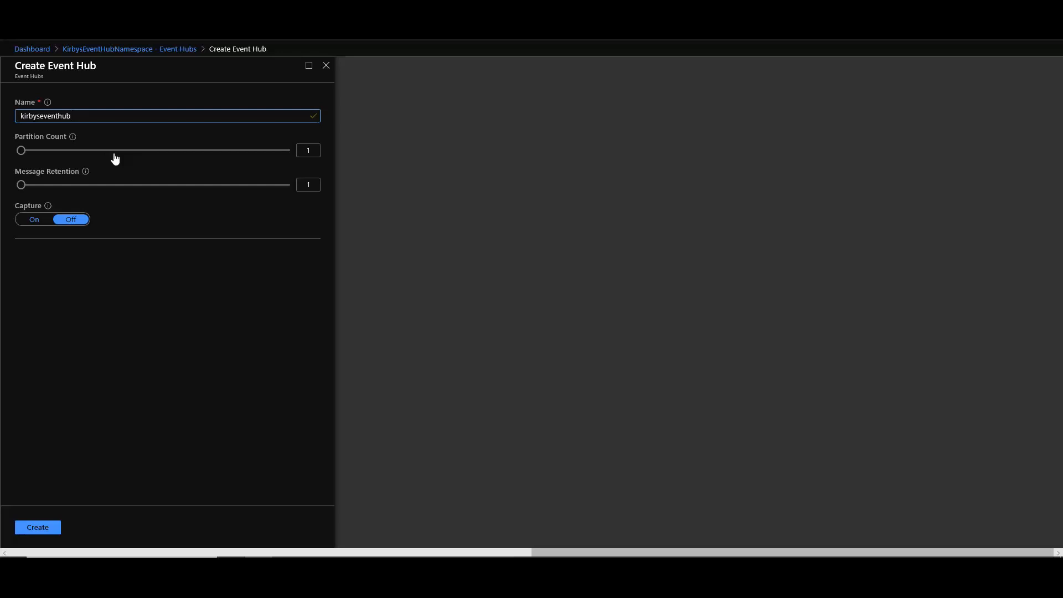
left_click_drag(20, 150, 25, 150)
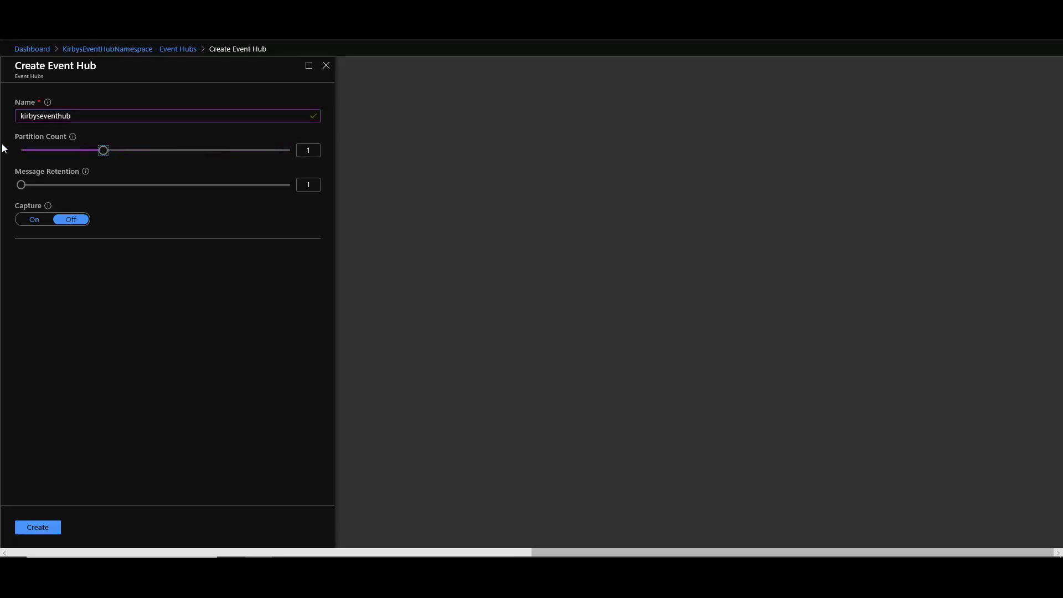
left_click_drag(103, 150, 21, 150)
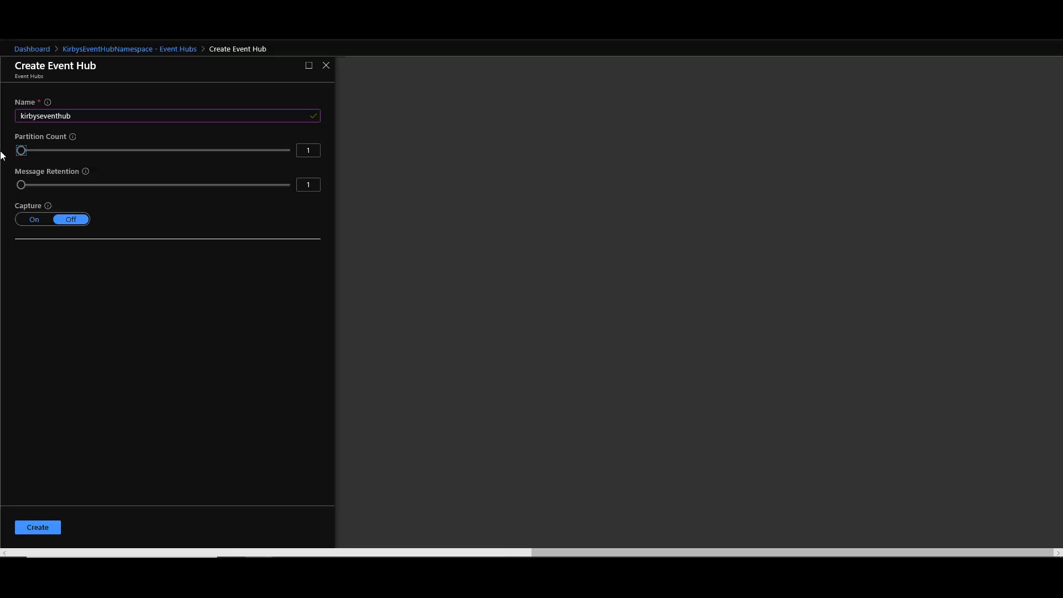
mouse_move(20, 185)
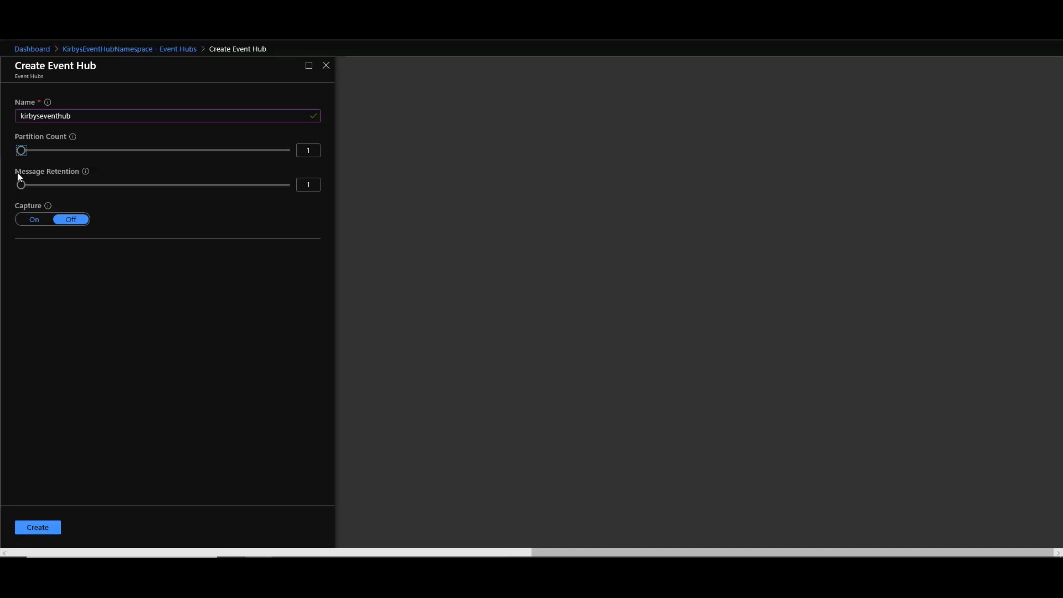
mouse_move(84, 172)
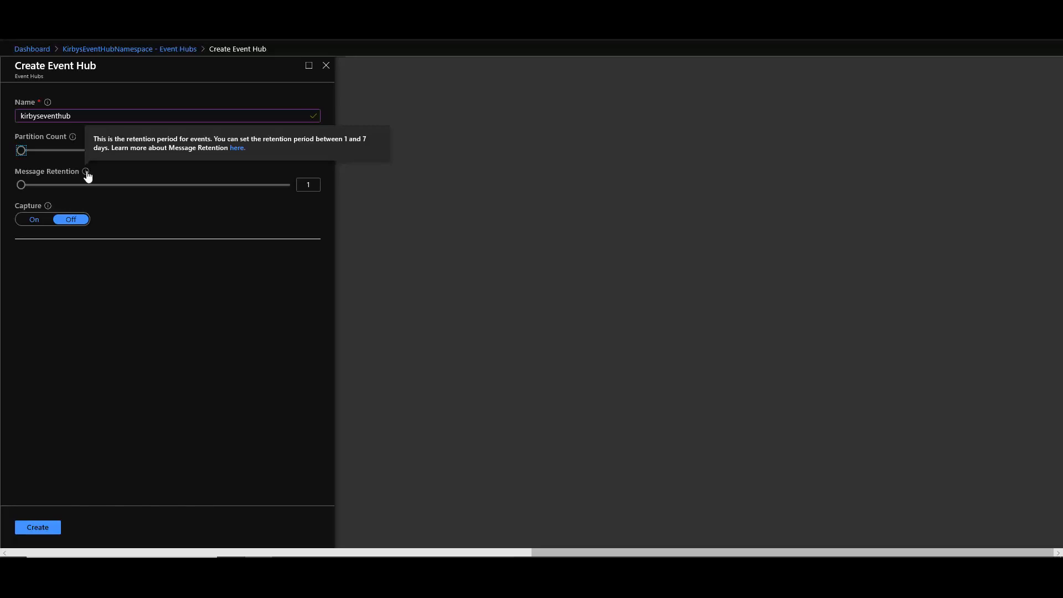
left_click_drag(21, 184, 289, 184)
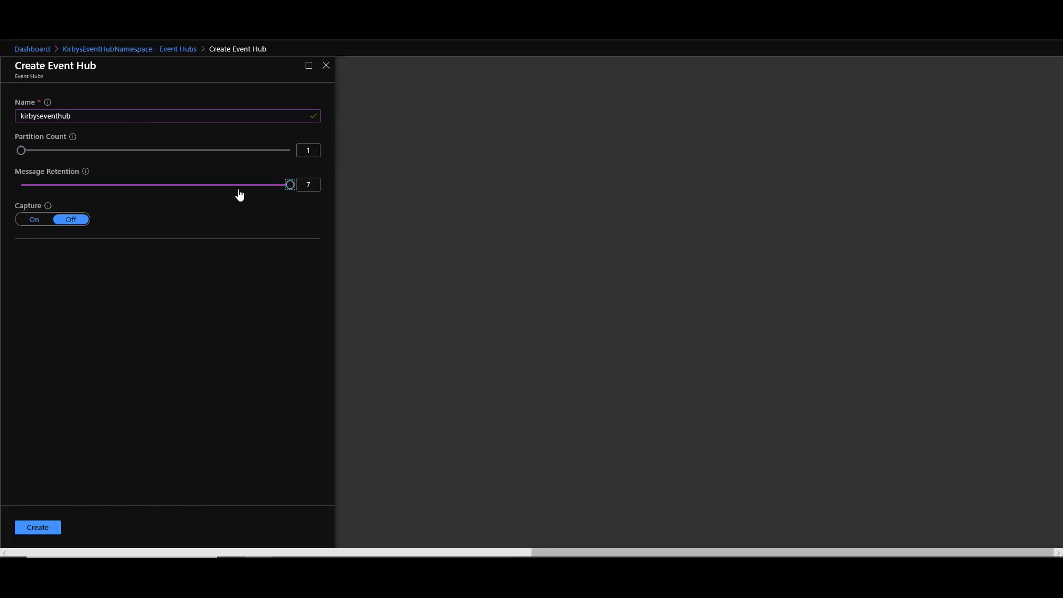
left_click_drag(289, 184, 21, 184)
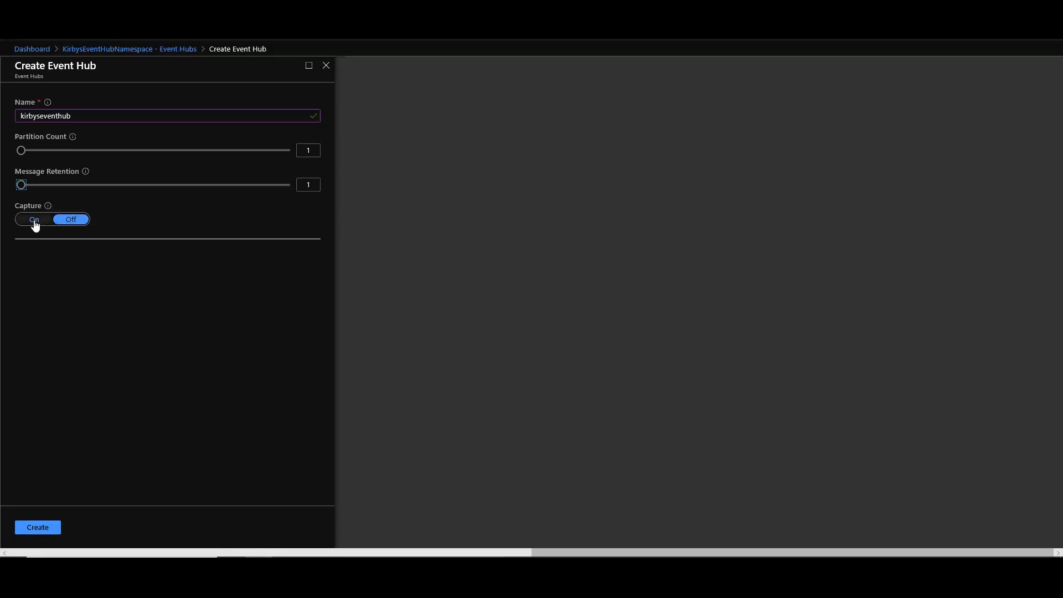
left_click(34, 219)
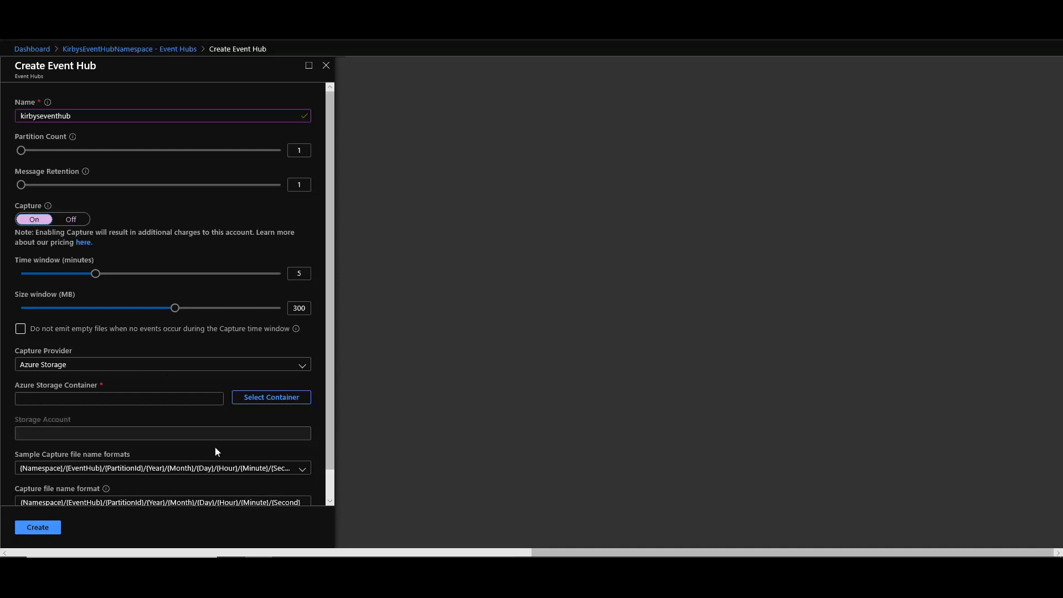
scroll("down", 3)
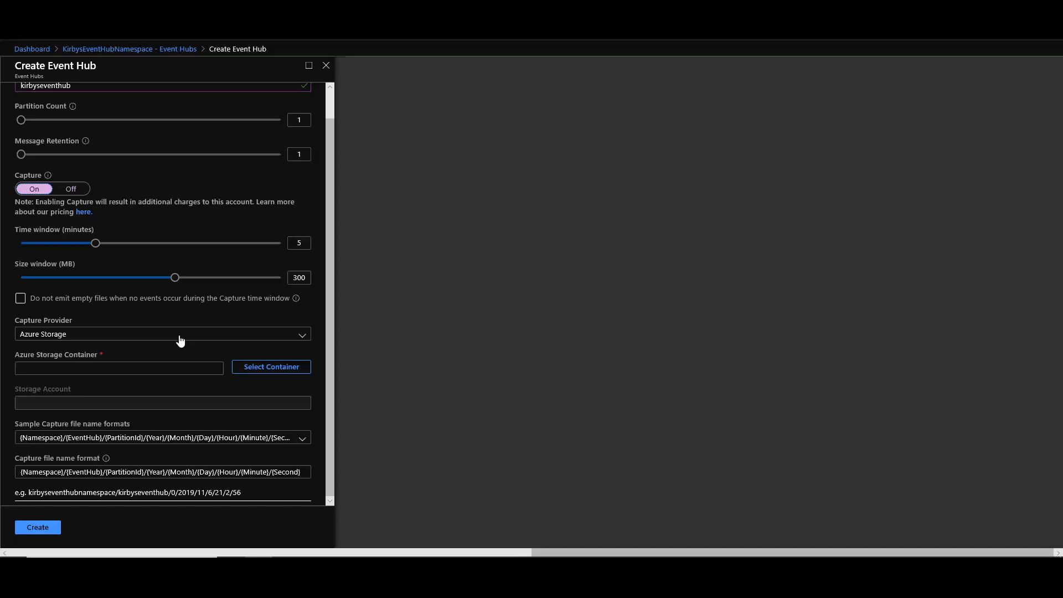
mouse_move(170, 397)
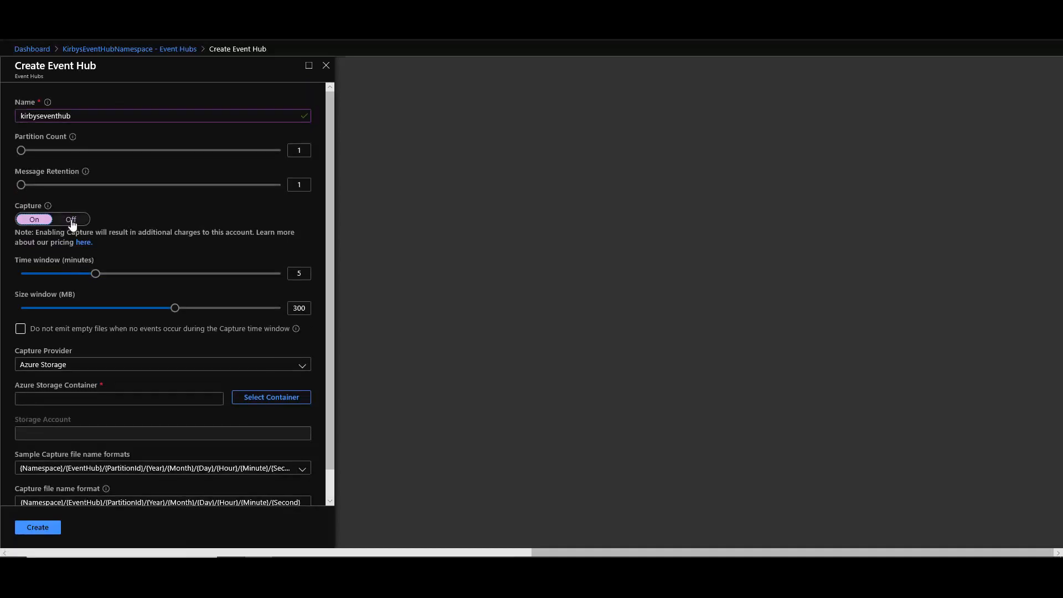
left_click(71, 219)
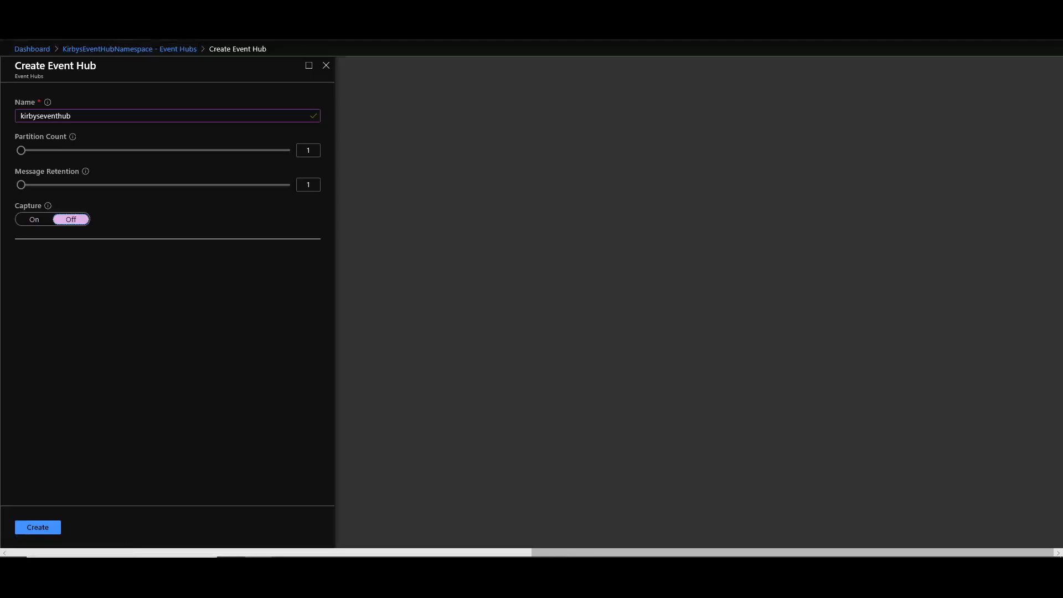
mouse_move(108, 60)
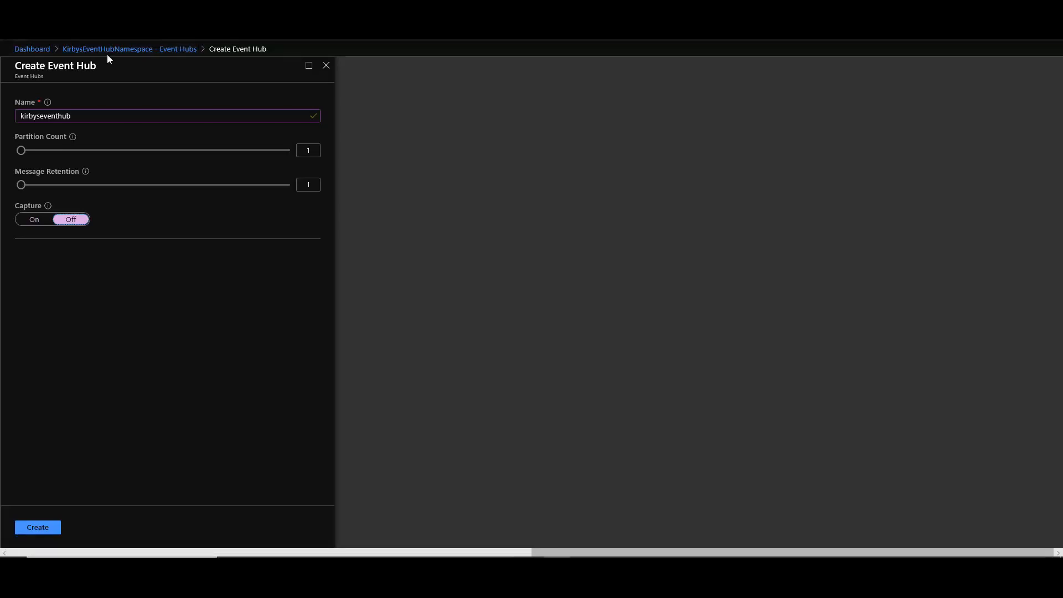
Close the Create Event Hub form and return to the KirbysEventHubNamespace event hub list.
left_click(37, 527)
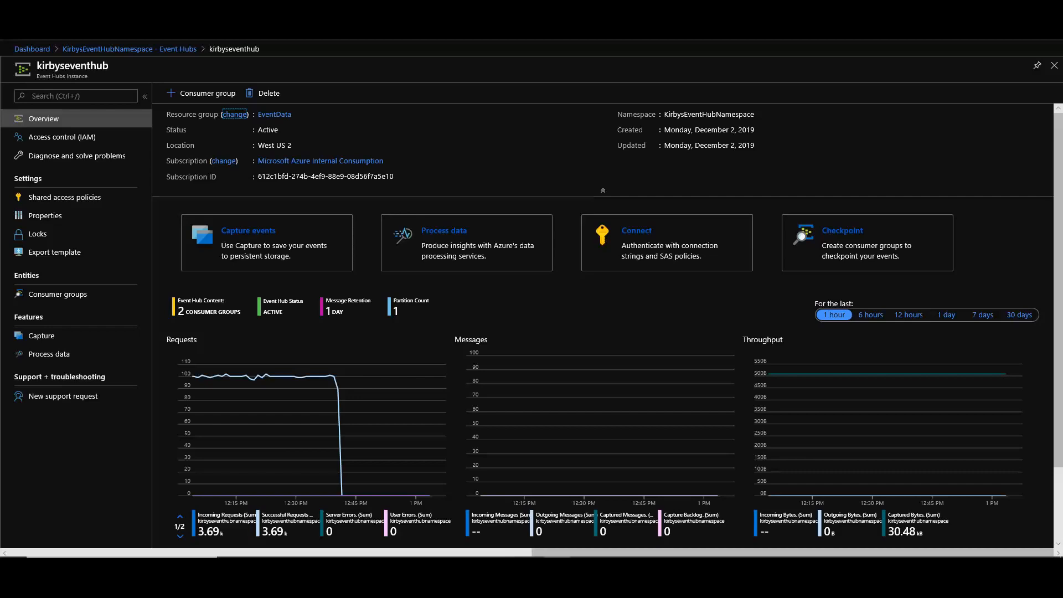
mouse_move(227, 61)
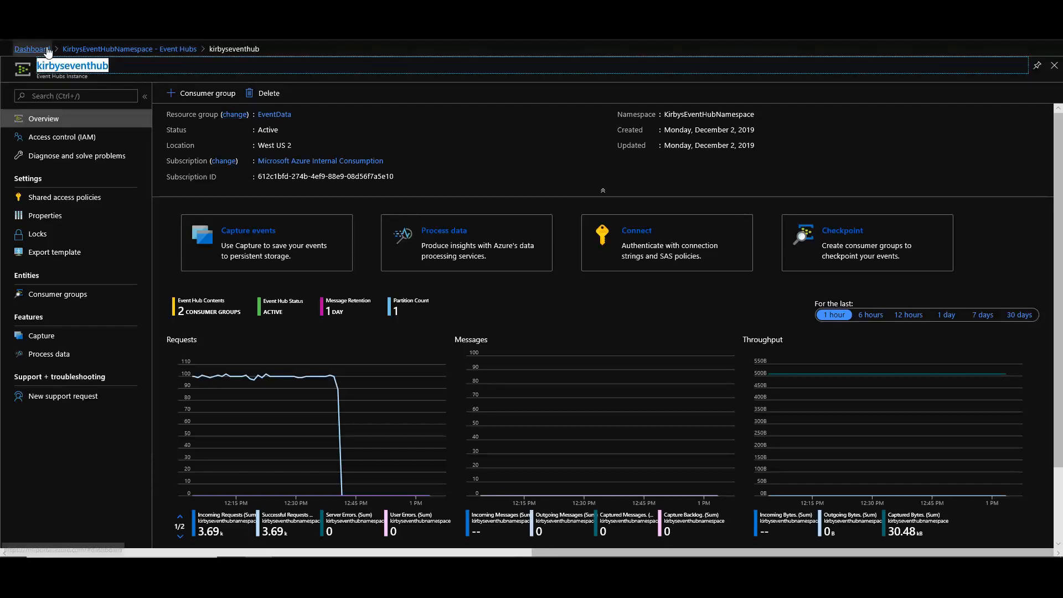
left_click(133, 49)
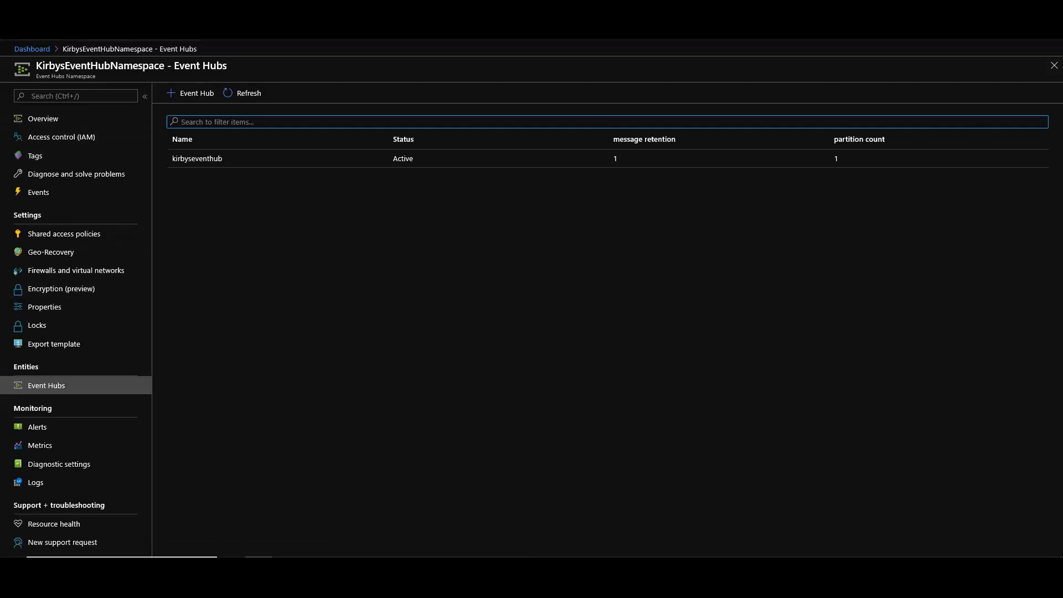
Open Shared access policies from the KirbysEventHubNamespace overview.
left_click(42, 118)
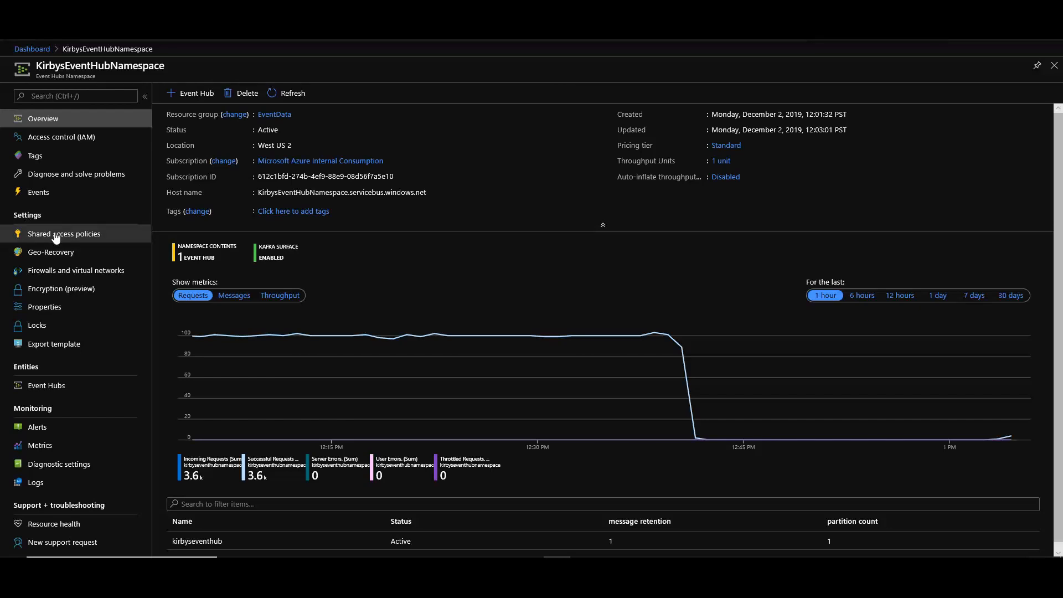
left_click(63, 233)
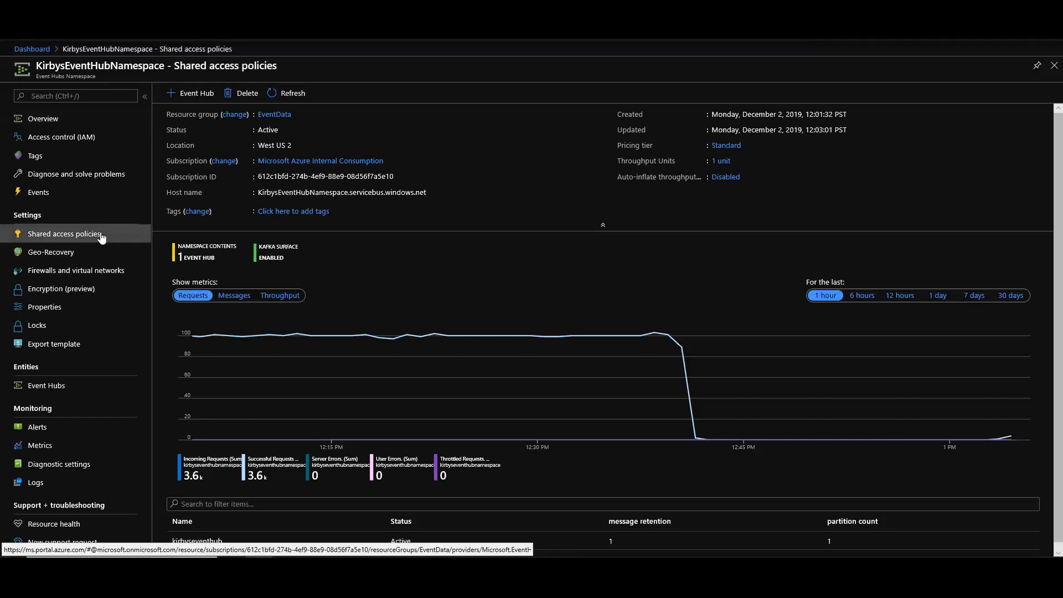
left_click(63, 233)
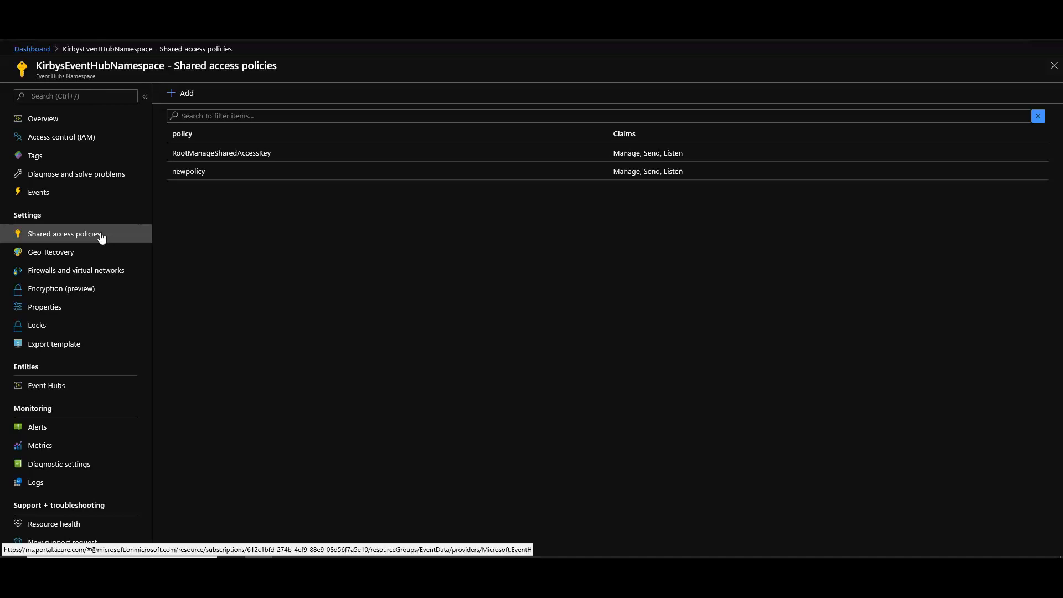
mouse_move(255, 281)
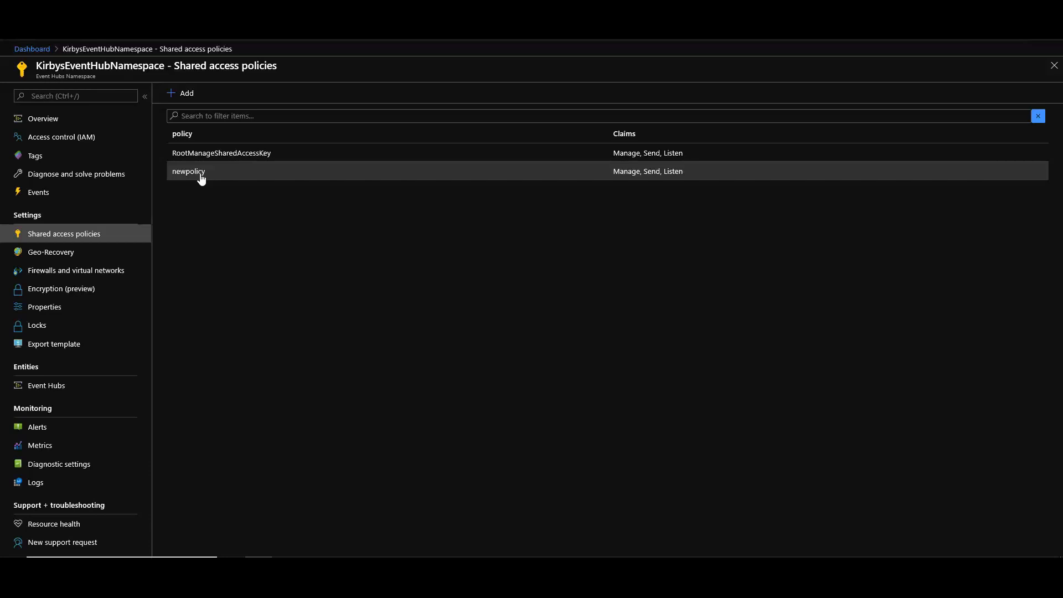
Open newpolicy and copy its 'Connection string–primary key' value.
left_click(189, 171)
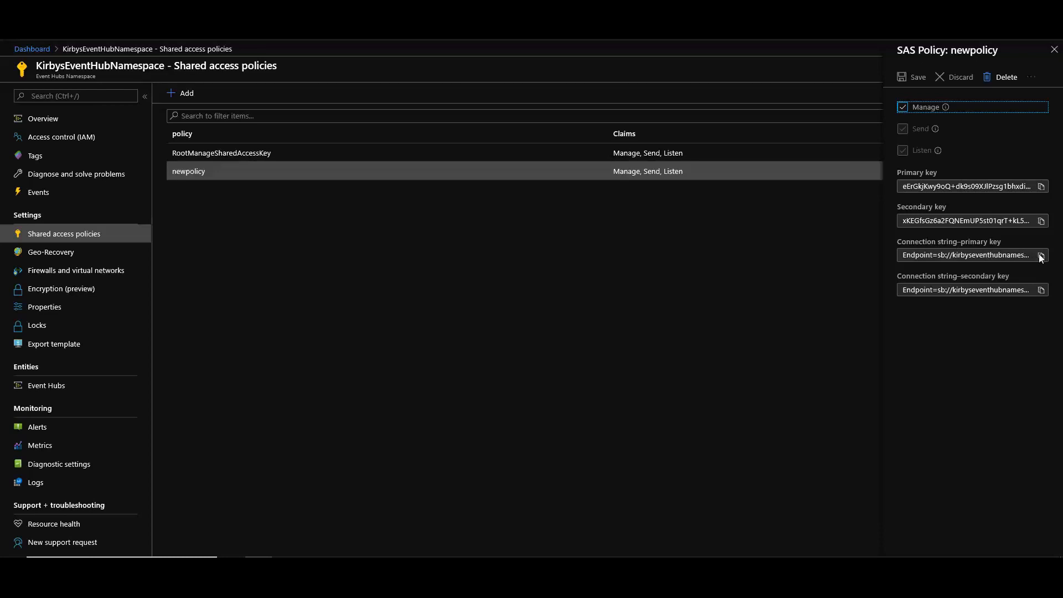
mouse_move(1040, 255)
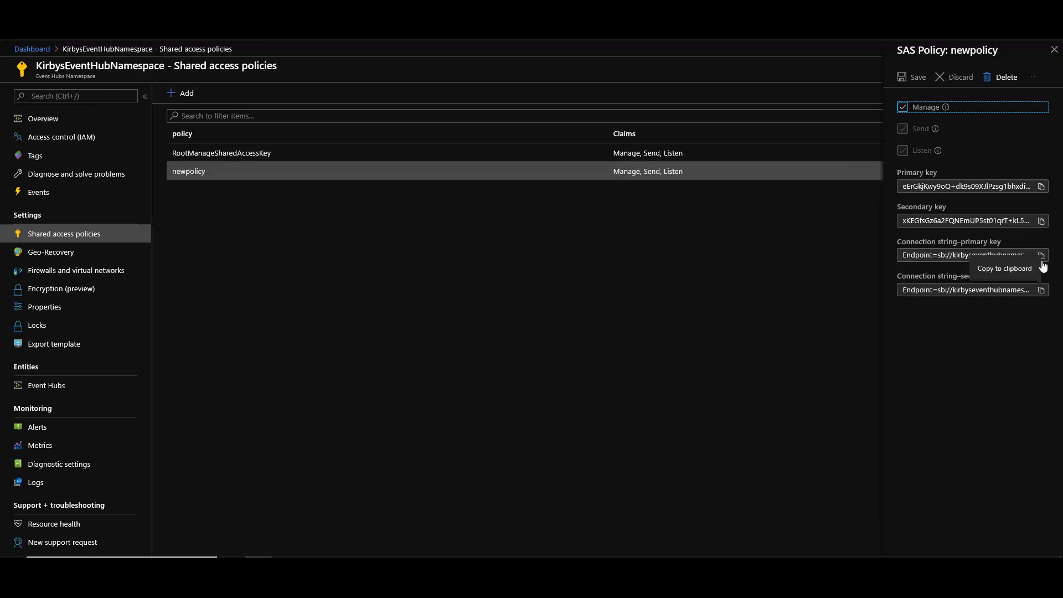
left_click(1041, 255)
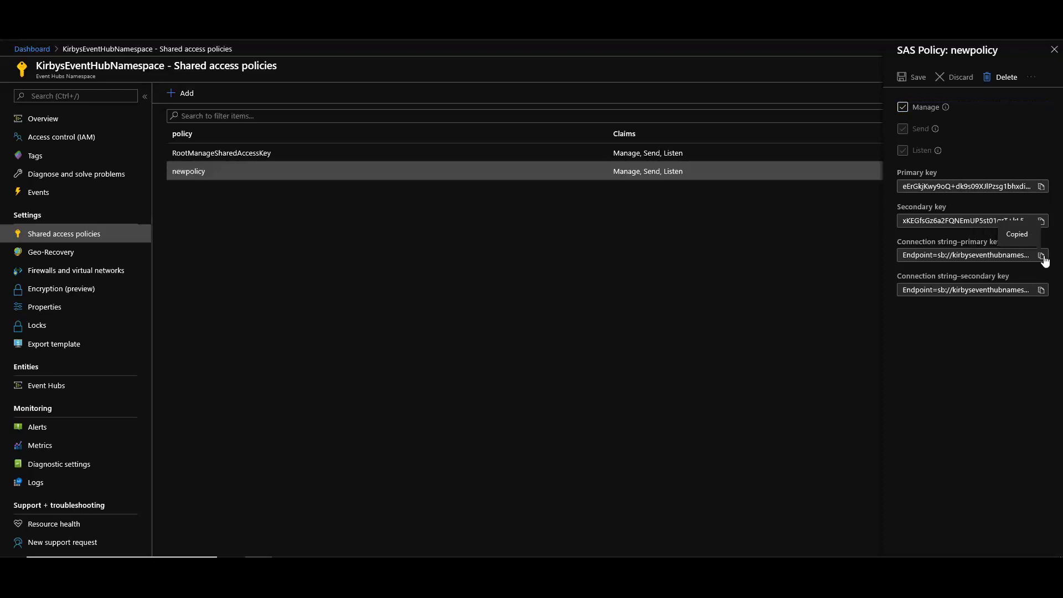
mouse_move(993, 346)
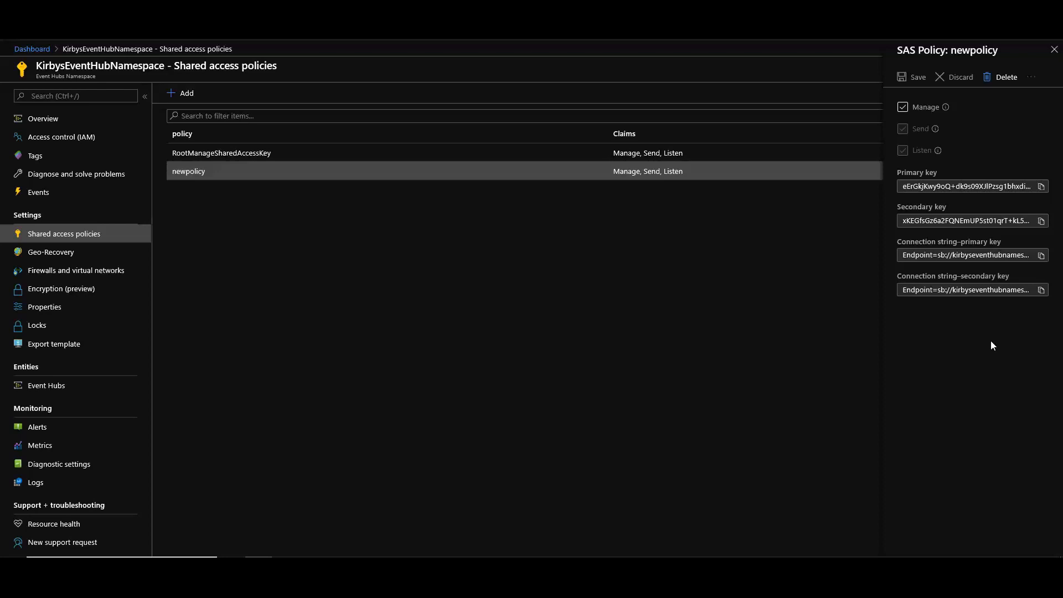
mouse_move(971, 254)
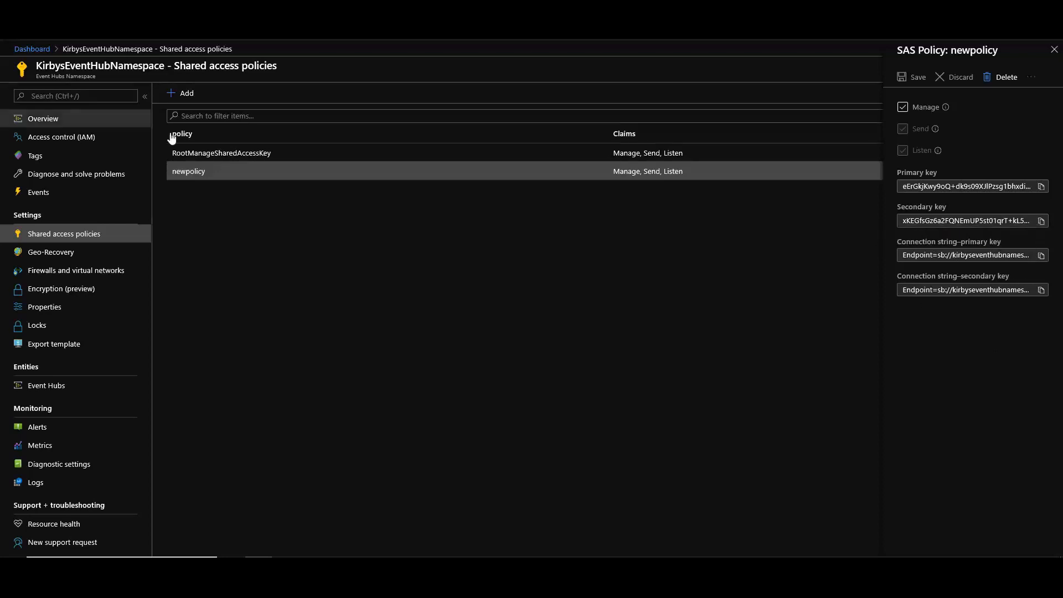
Show the namespace's Event Hubs list with kirbyseventhub listed as Active.
left_click(46, 385)
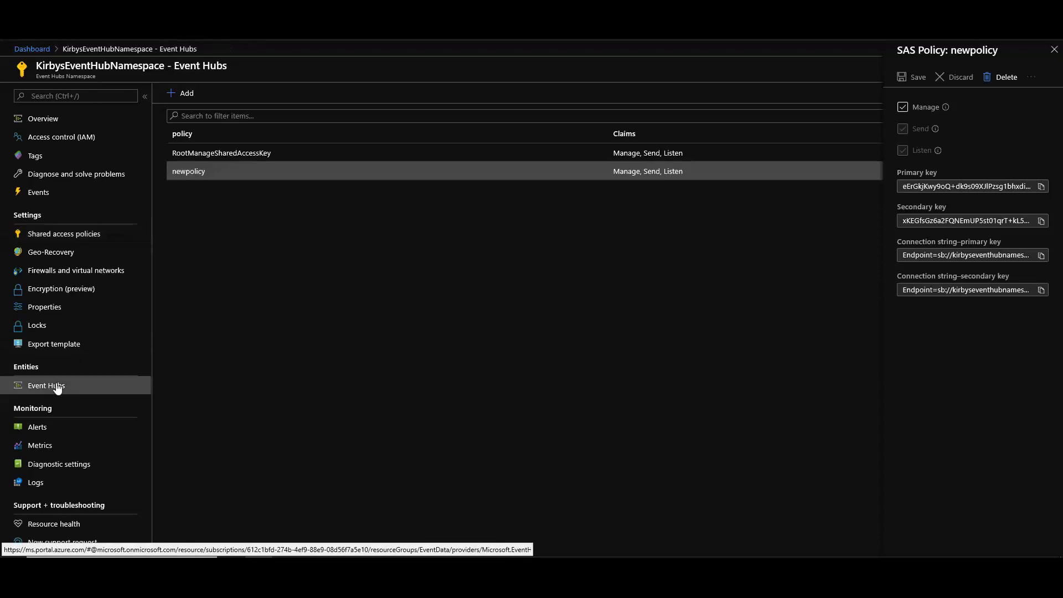
left_click(46, 385)
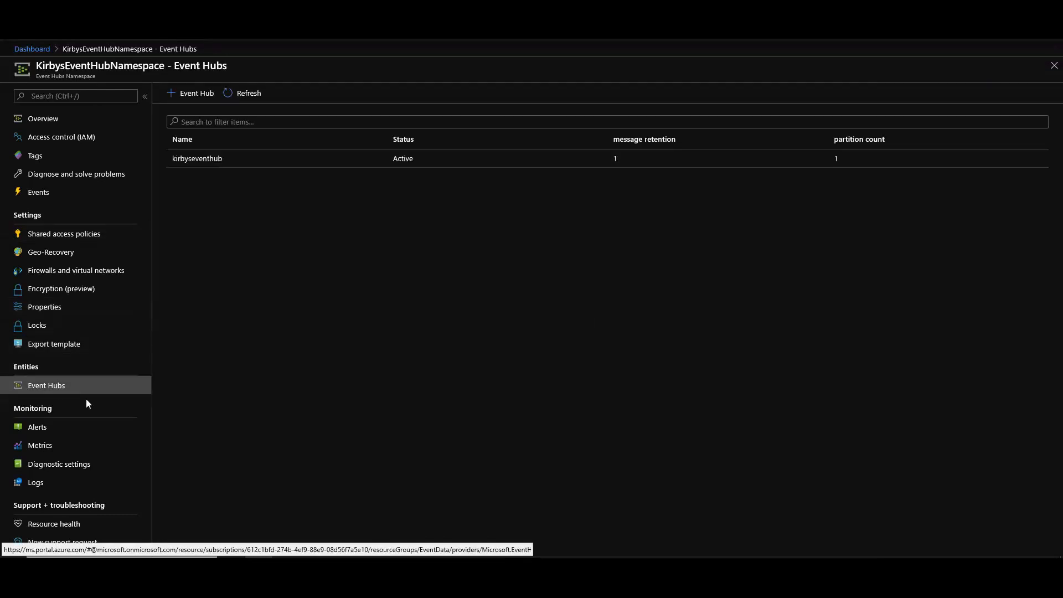
mouse_move(229, 220)
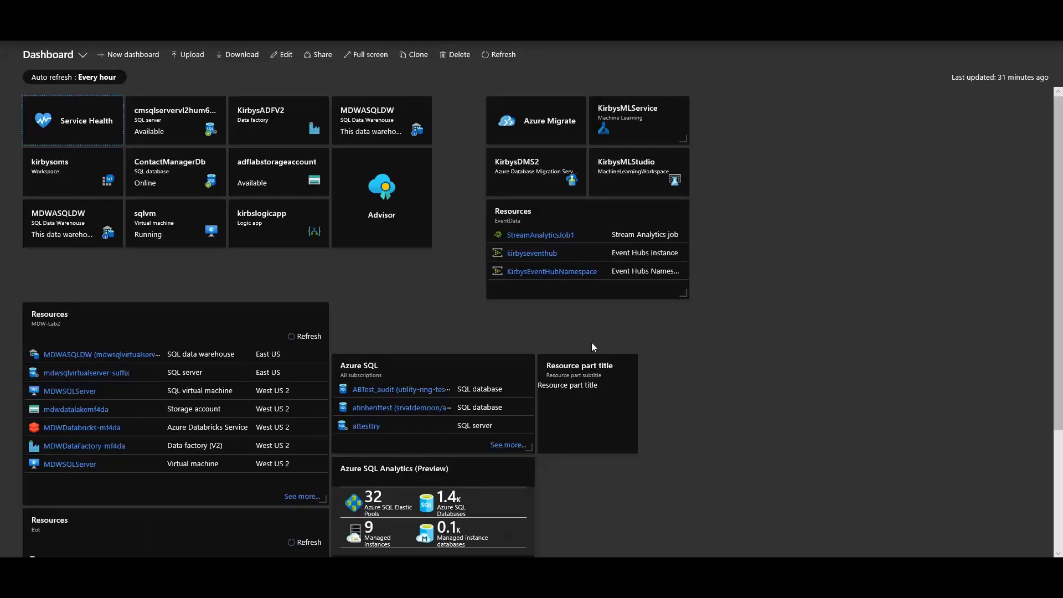
mouse_move(860, 245)
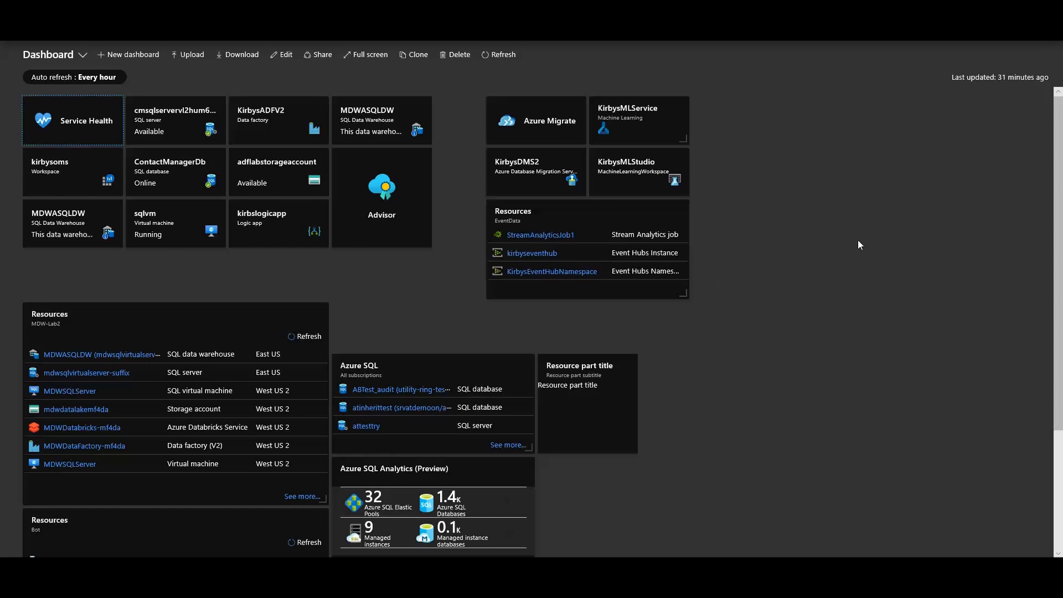
mouse_move(509, 217)
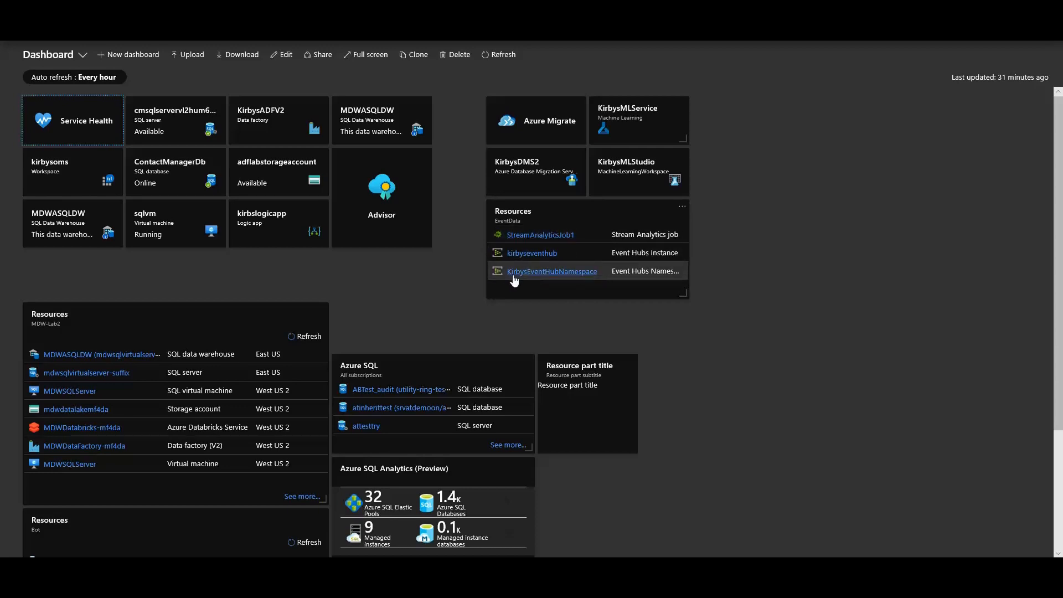
mouse_move(562, 238)
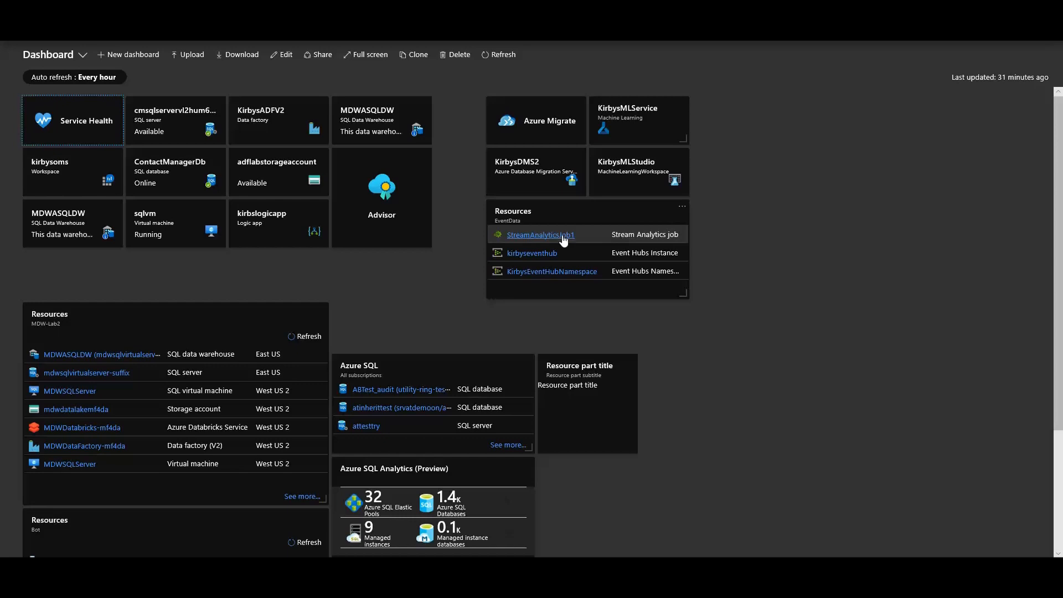
Open StreamAnalyticsJob1 from the dashboard and highlight part of its query text.
left_click(540, 235)
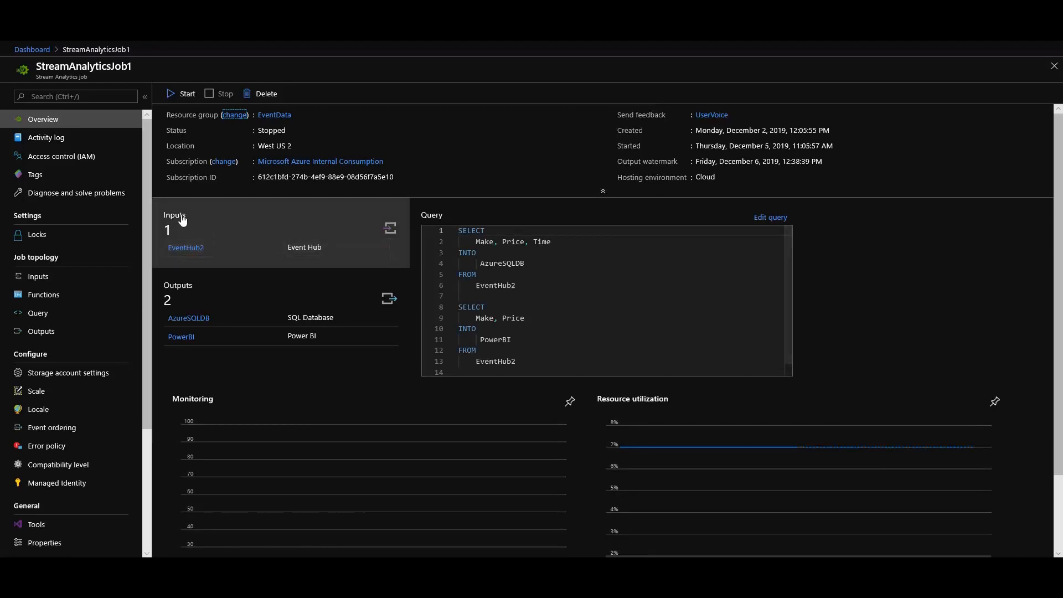
mouse_move(210, 251)
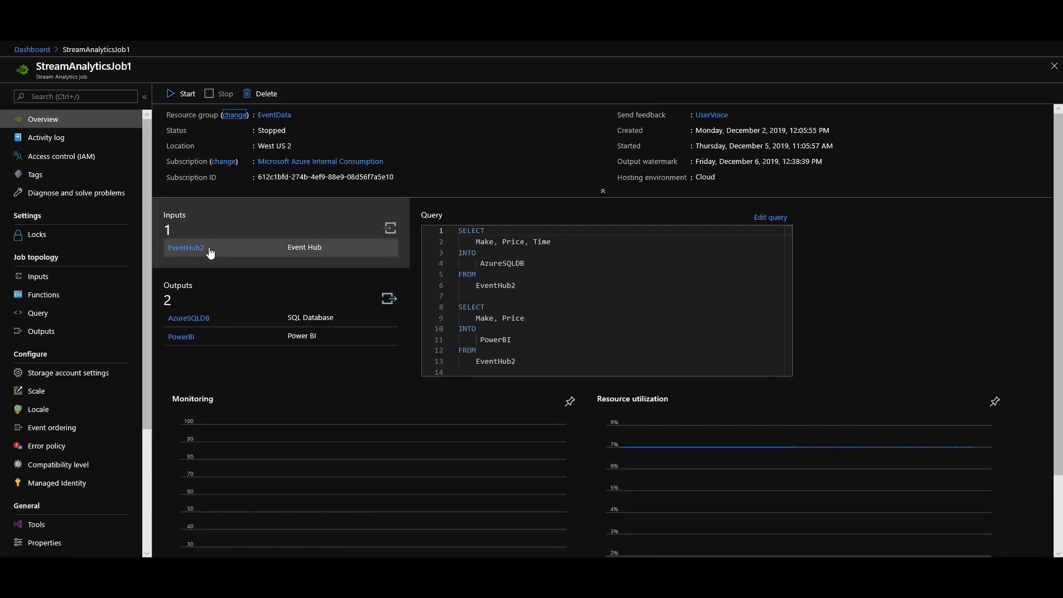
mouse_move(206, 322)
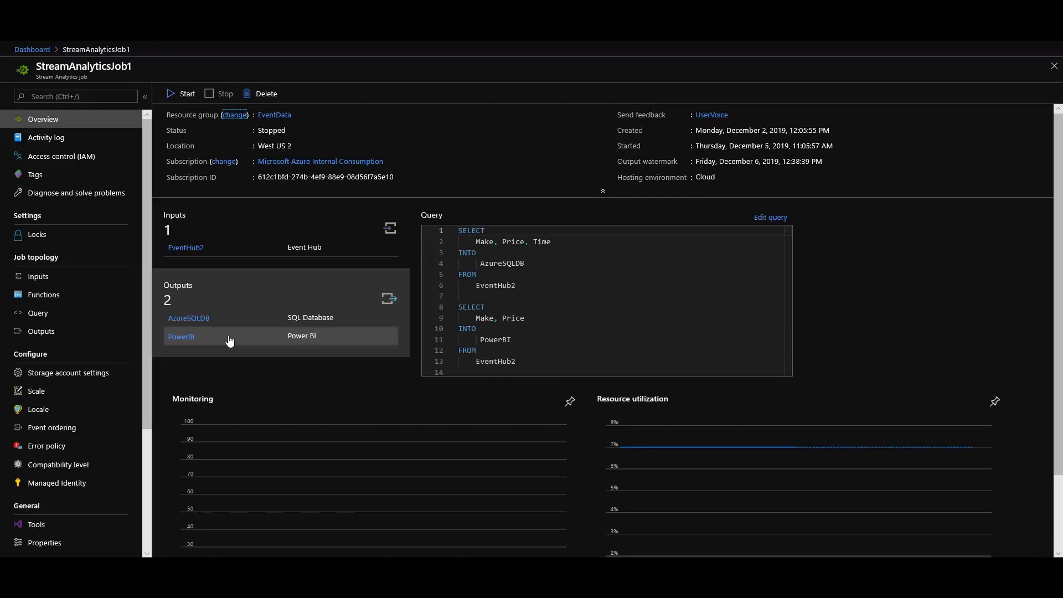
mouse_move(561, 236)
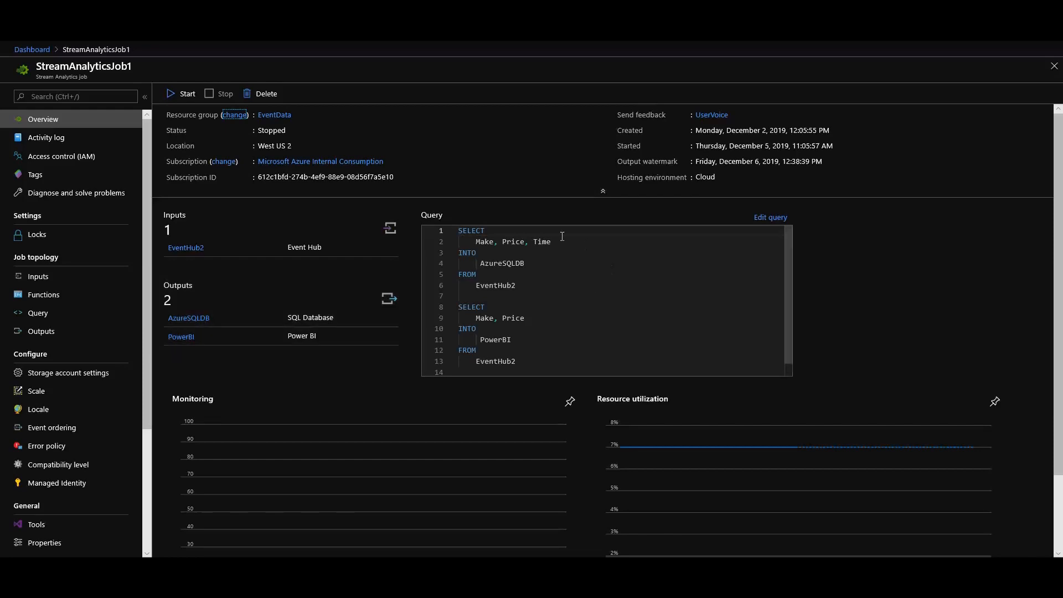
mouse_move(522, 249)
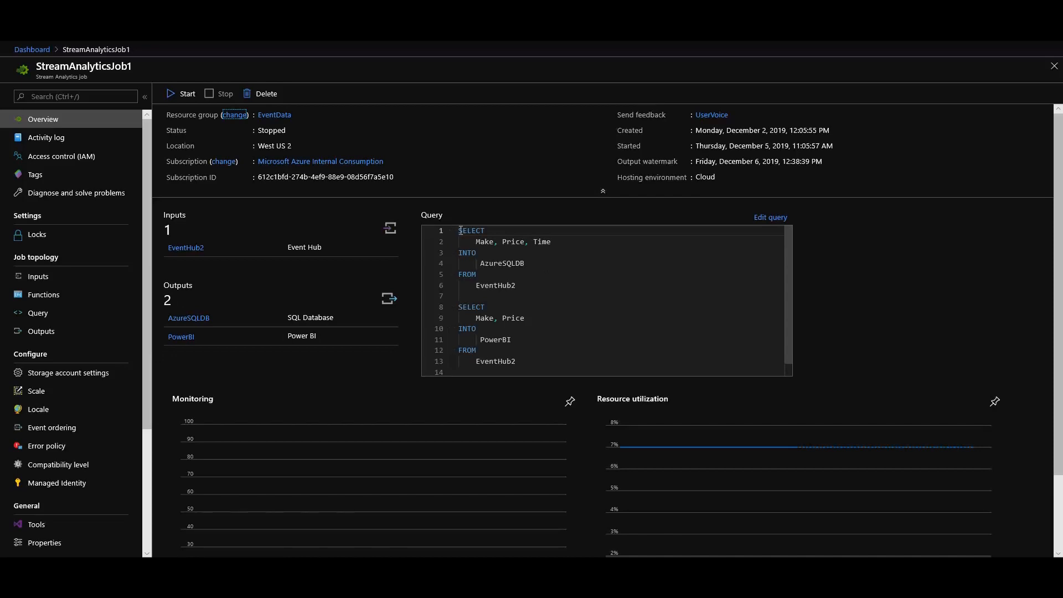
left_click_drag(459, 230, 516, 285)
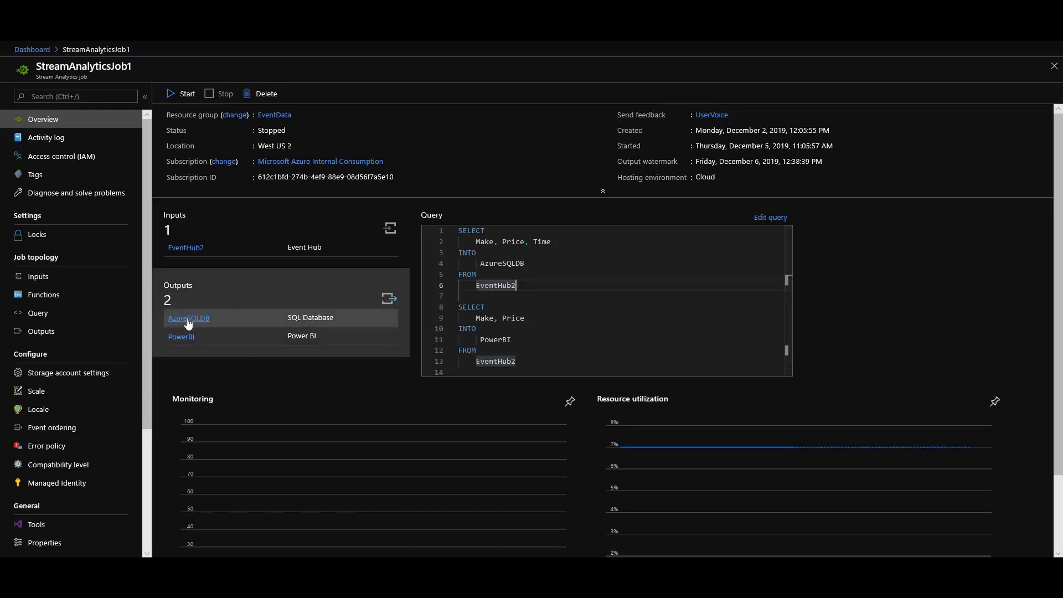
mouse_move(251, 290)
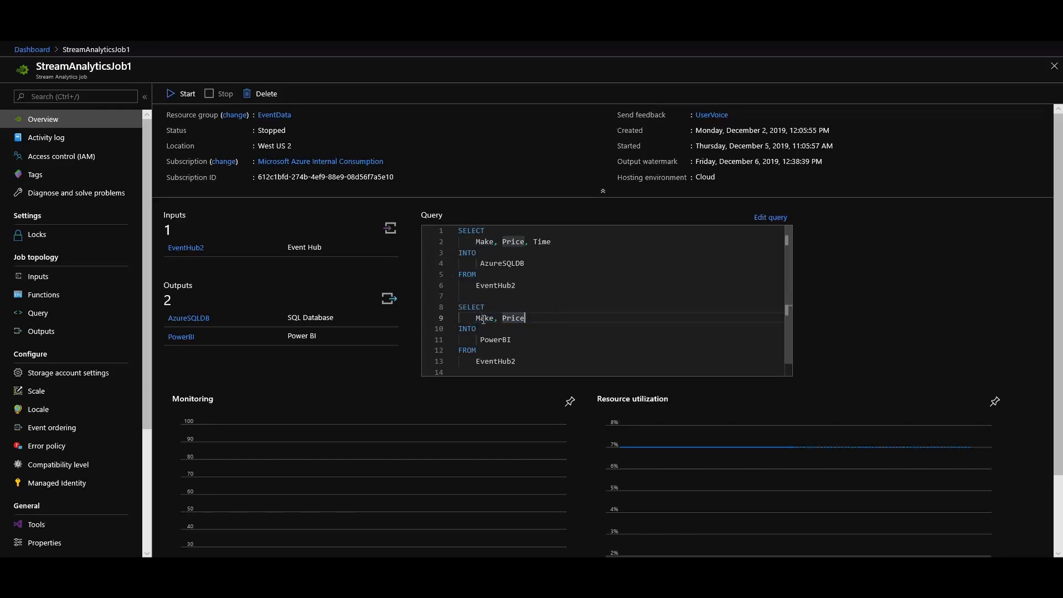
mouse_move(198, 345)
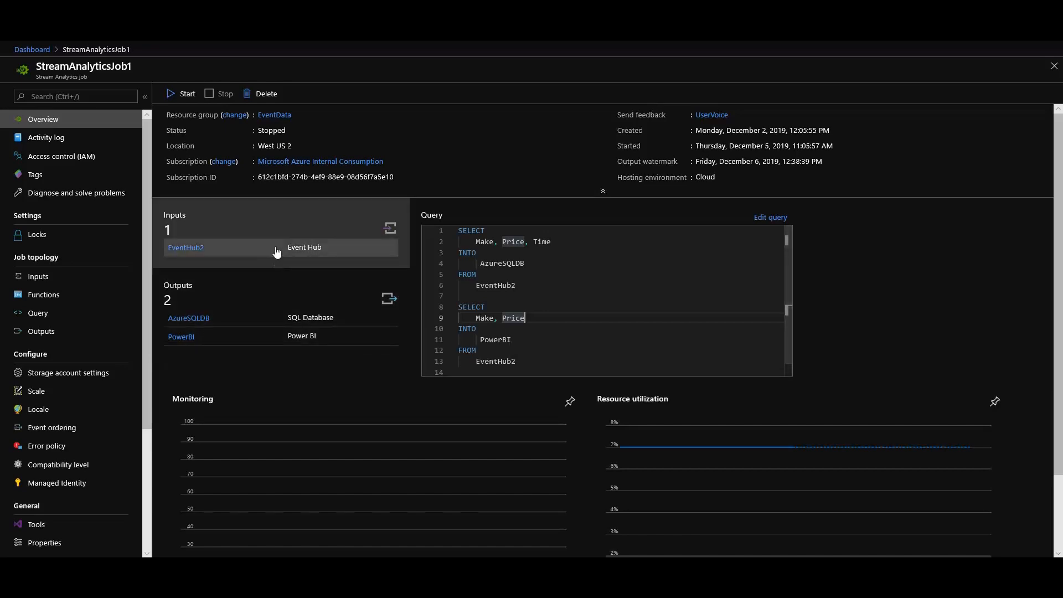
mouse_move(194, 323)
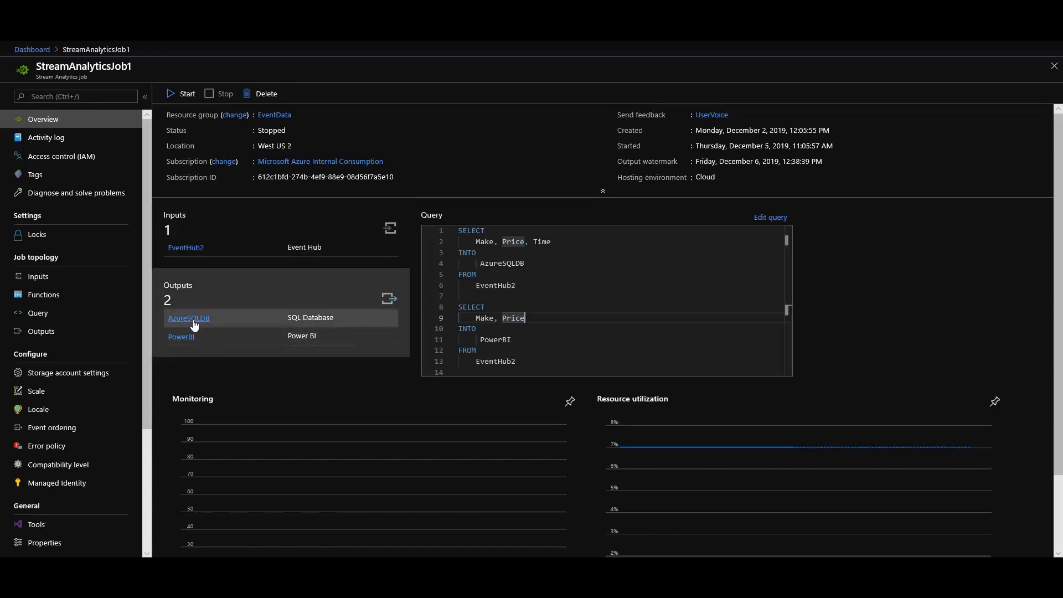
Open StreamAnalyticsJob1's inputs and preview a new Event Hub input form, closing it unsaved.
left_click(37, 276)
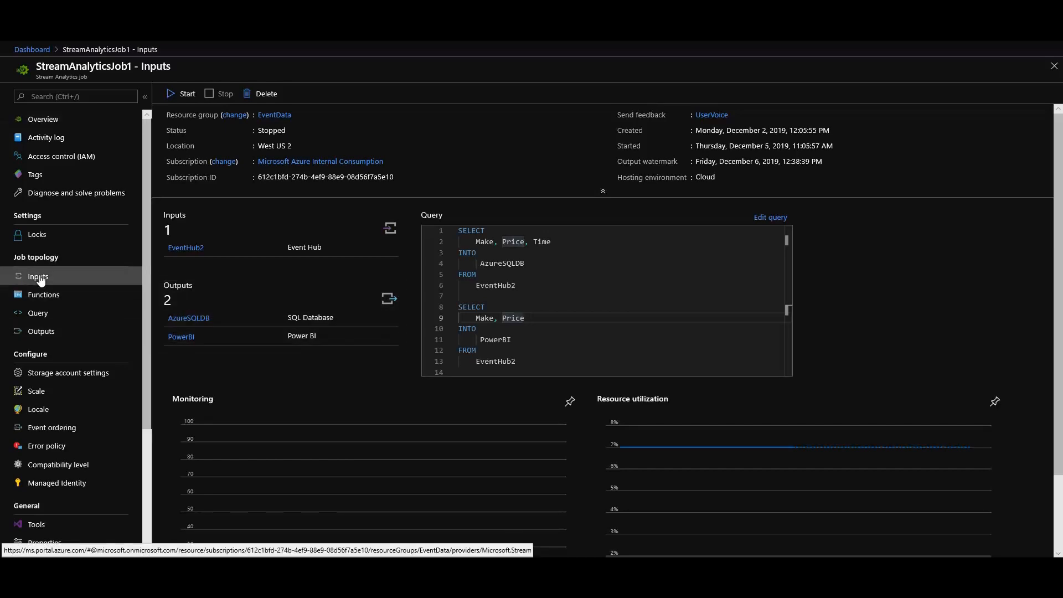
left_click(37, 276)
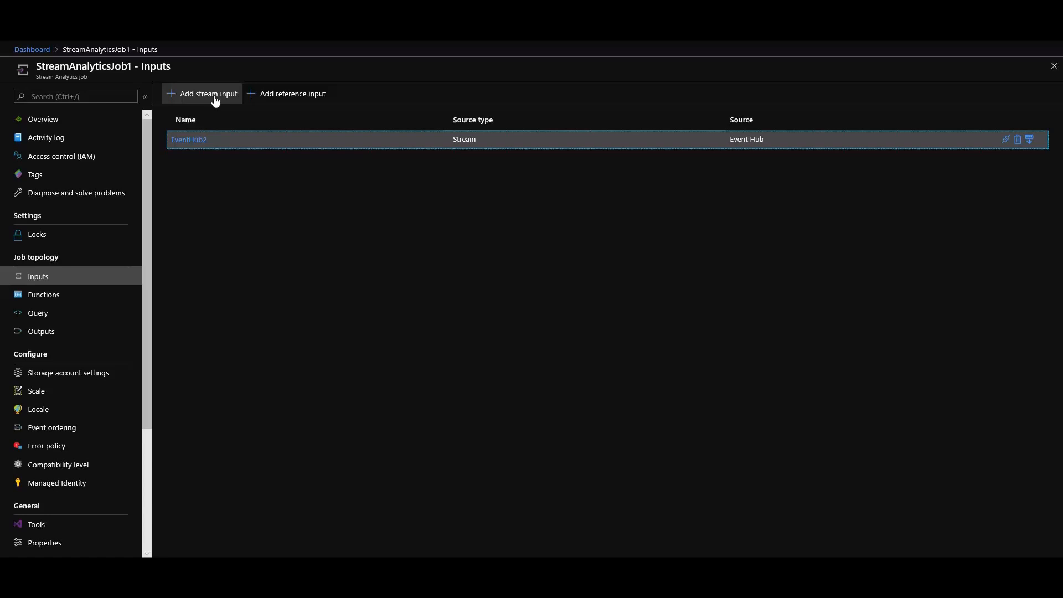
left_click(208, 94)
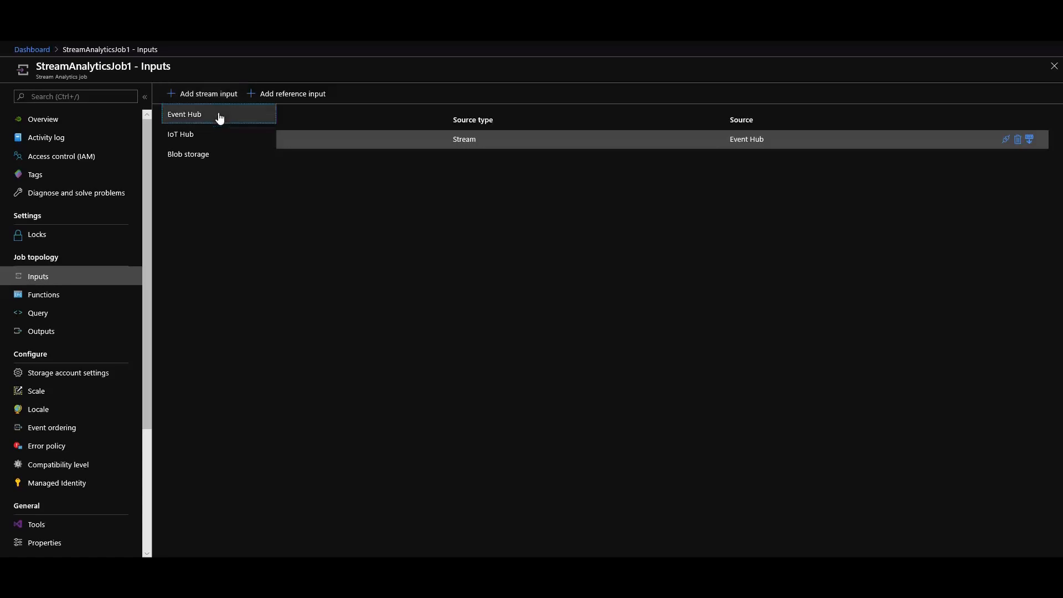
left_click(184, 115)
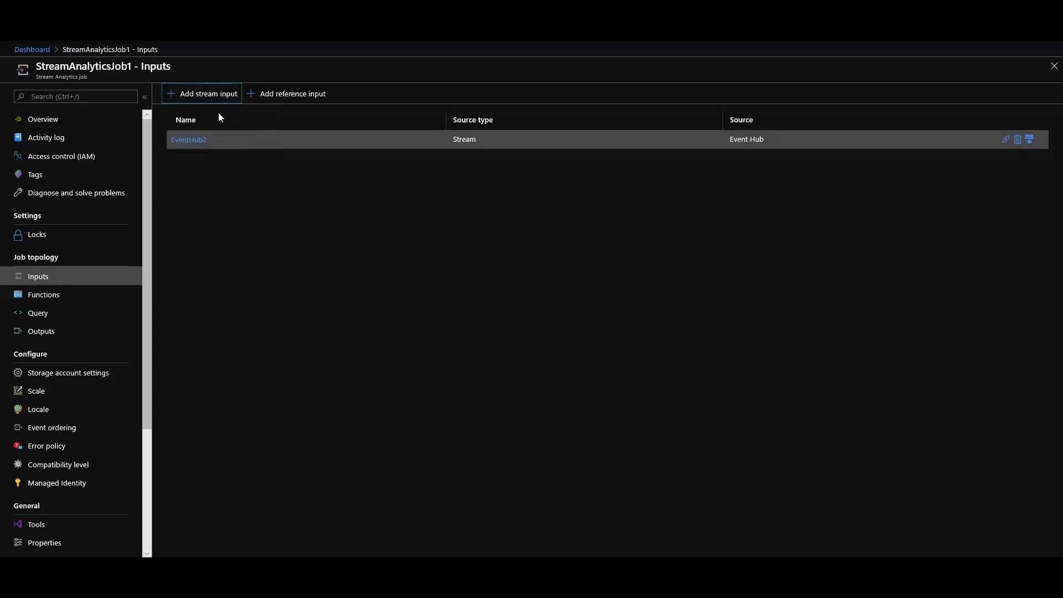
left_click(208, 93)
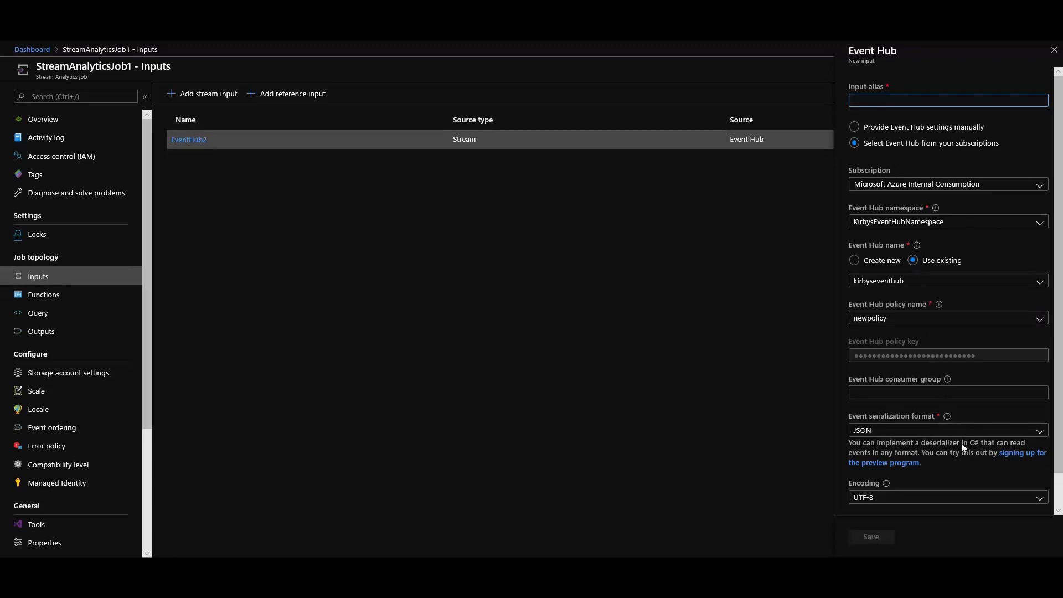
mouse_move(989, 80)
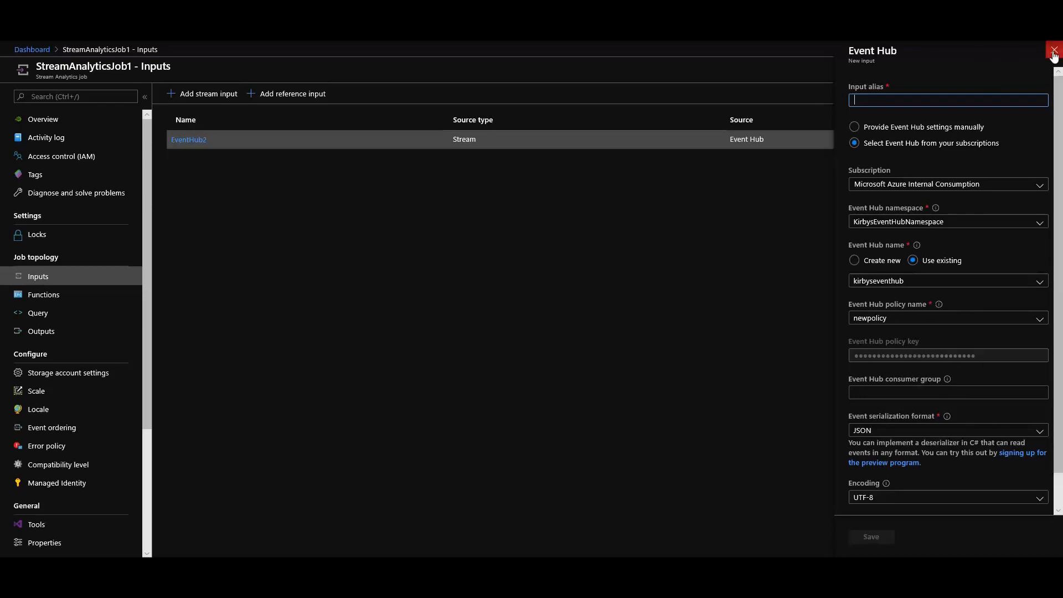
left_click(1053, 50)
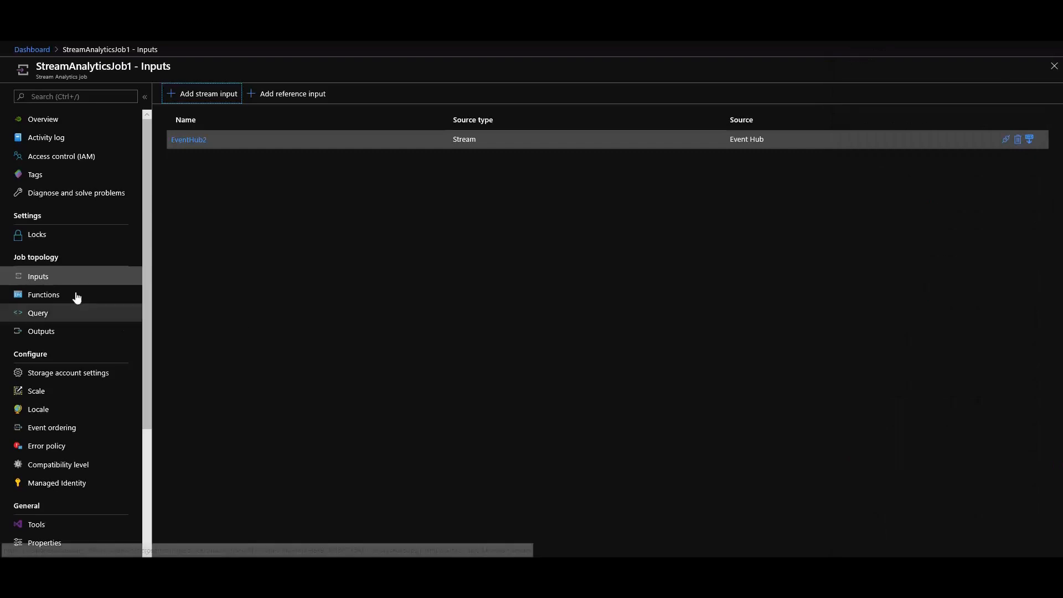
List the AzureSQLDB and PowerBI outputs and browse the available output sink types.
left_click(41, 331)
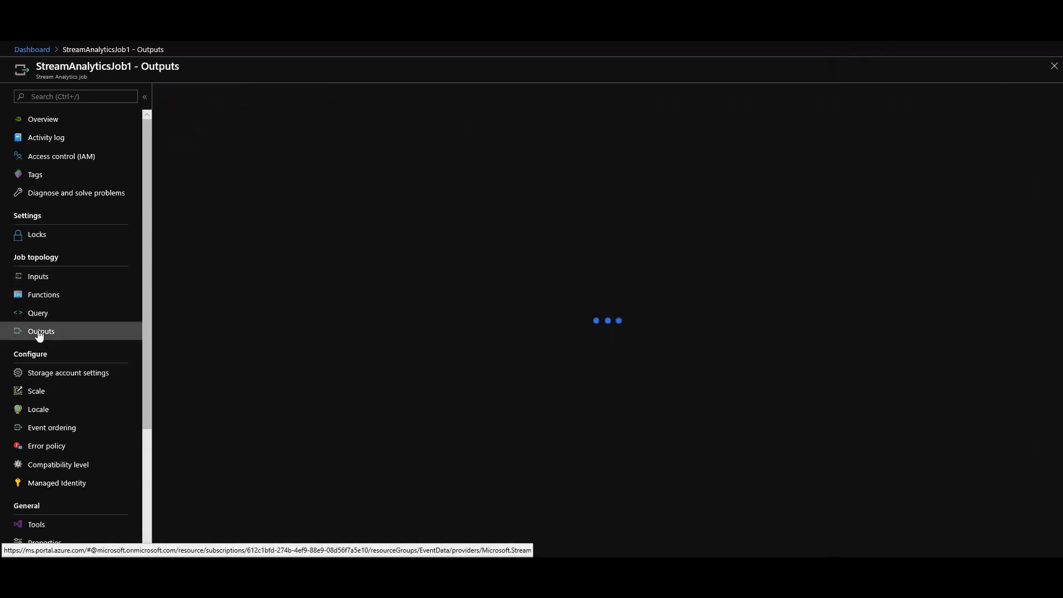
left_click(41, 331)
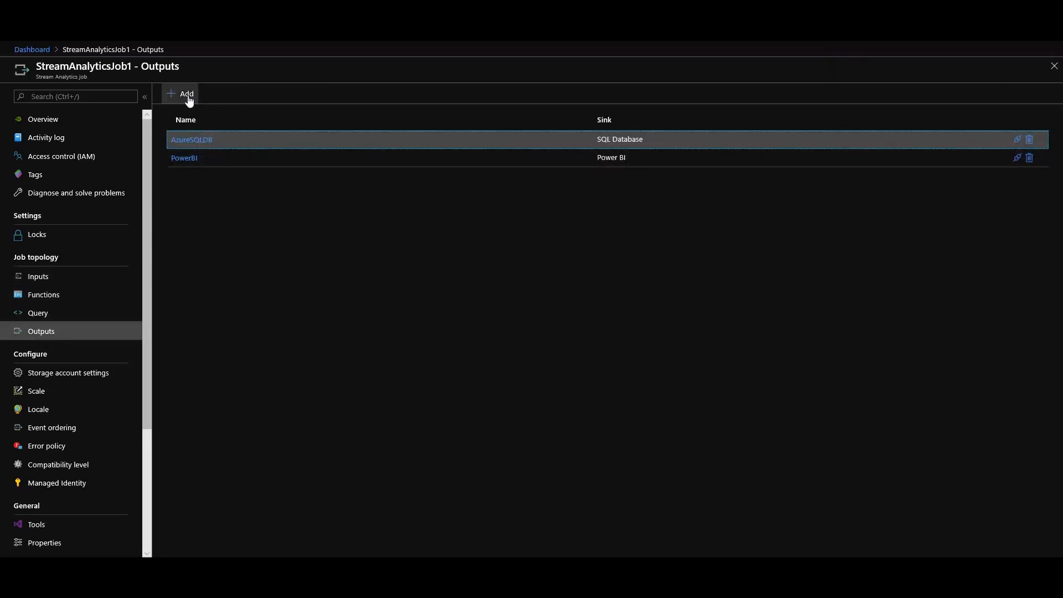
left_click(186, 93)
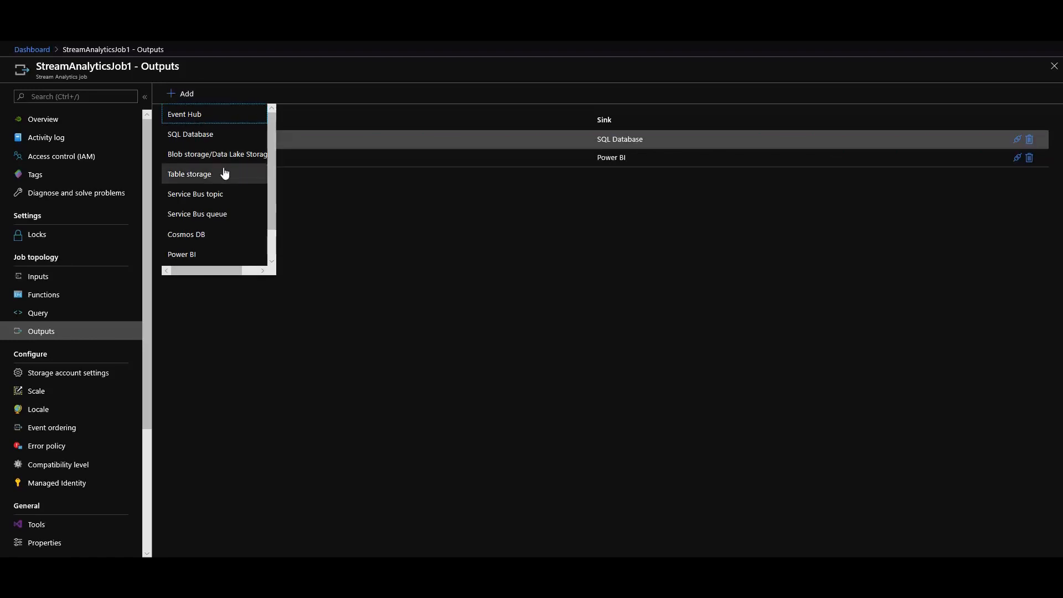
scroll("down", 3)
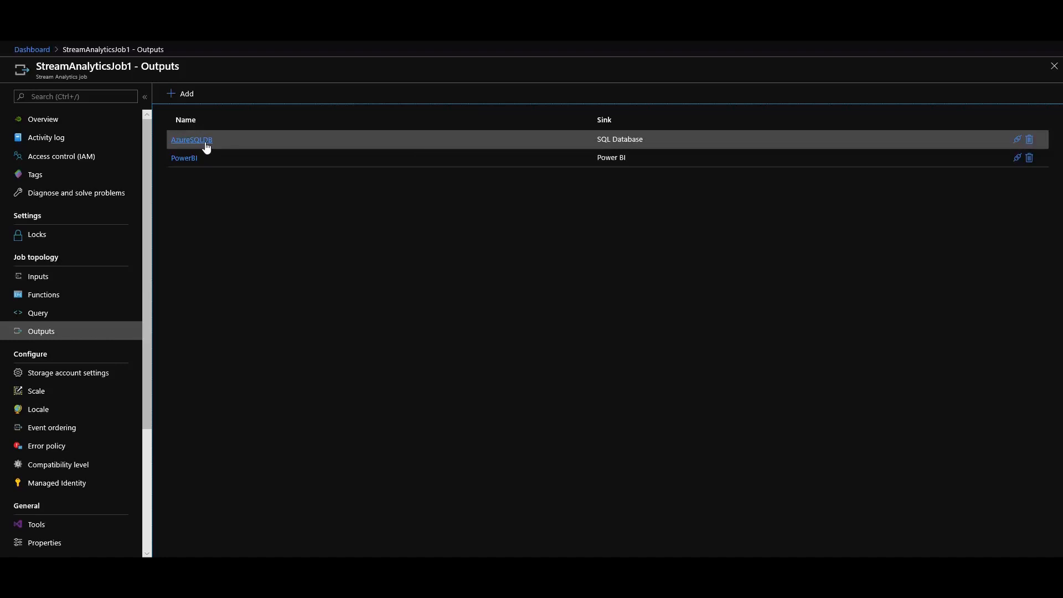
mouse_move(192, 165)
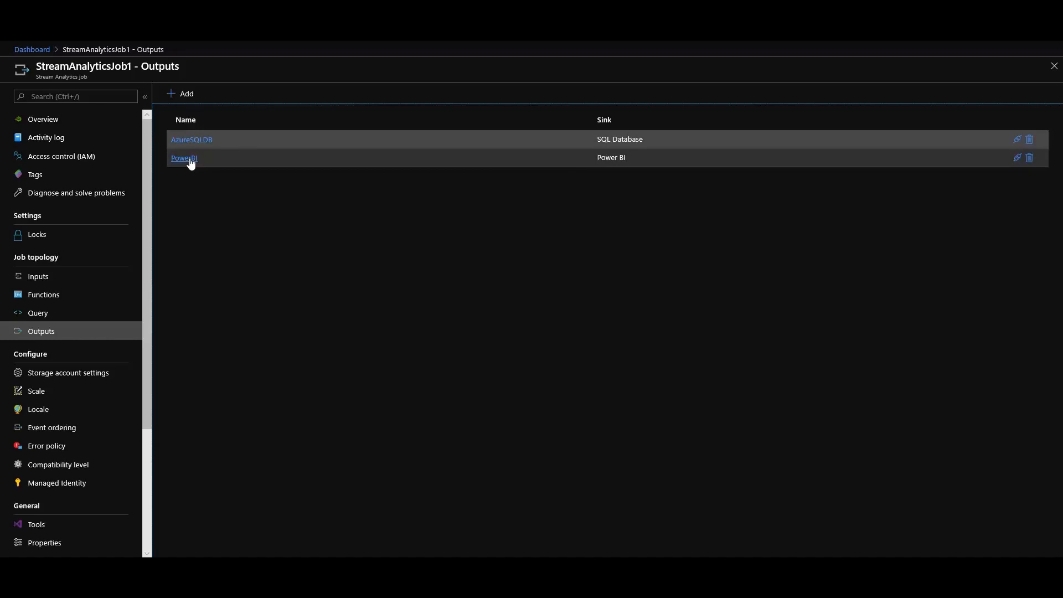
mouse_move(203, 153)
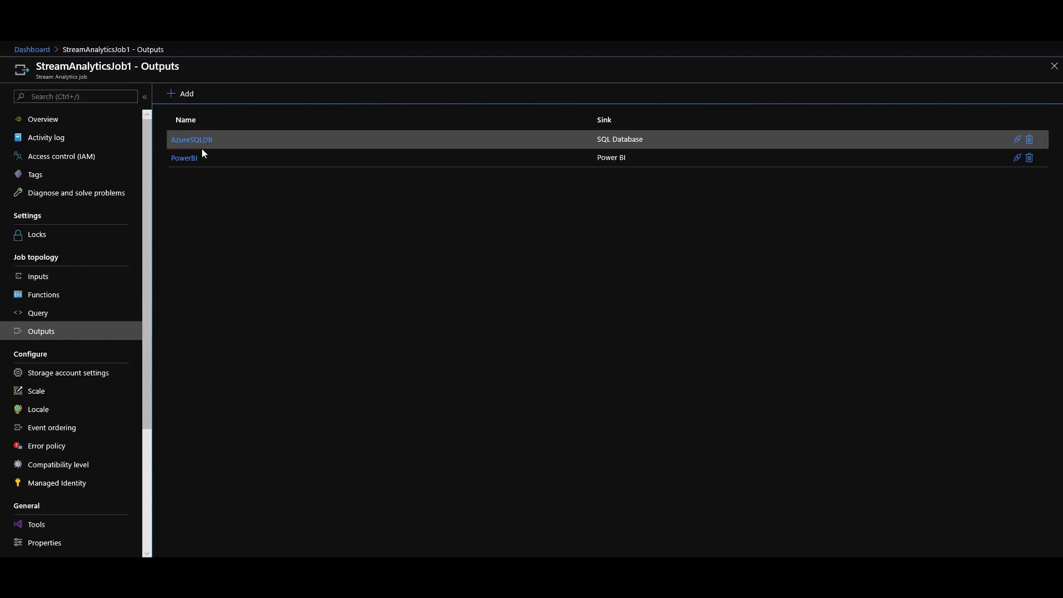
left_click(38, 313)
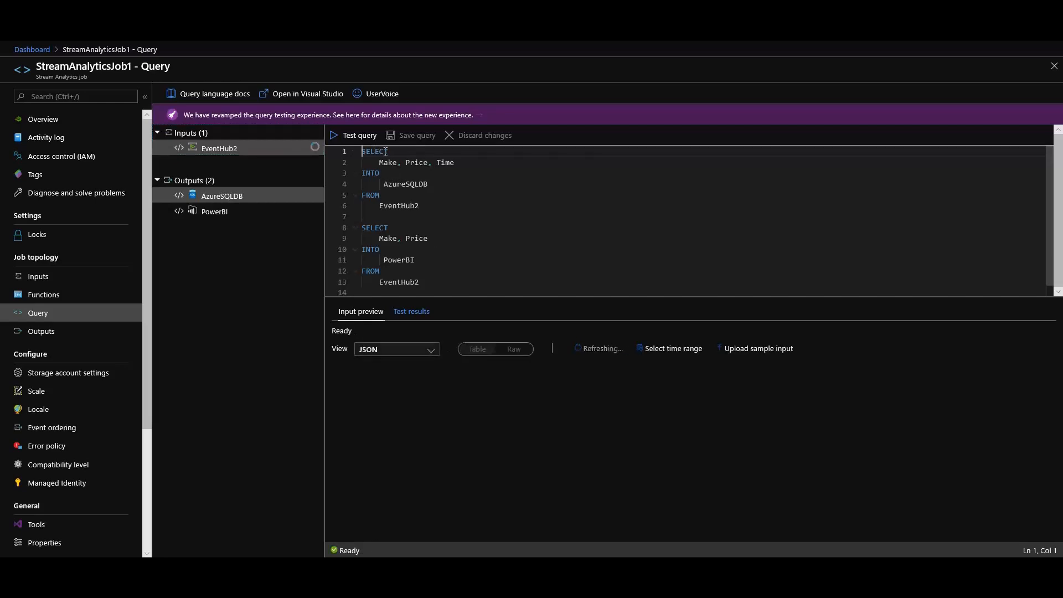
Select part of the job's query text in the Query editor.
left_click_drag(363, 151, 419, 205)
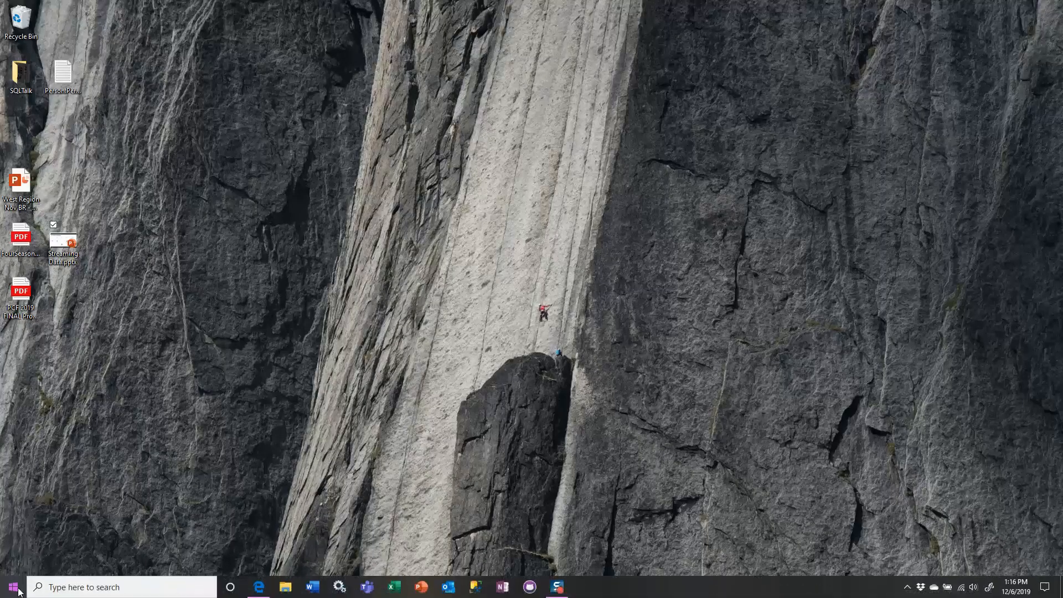
Launch Visual Studio 2019 from the Start menu.
left_click(10, 588)
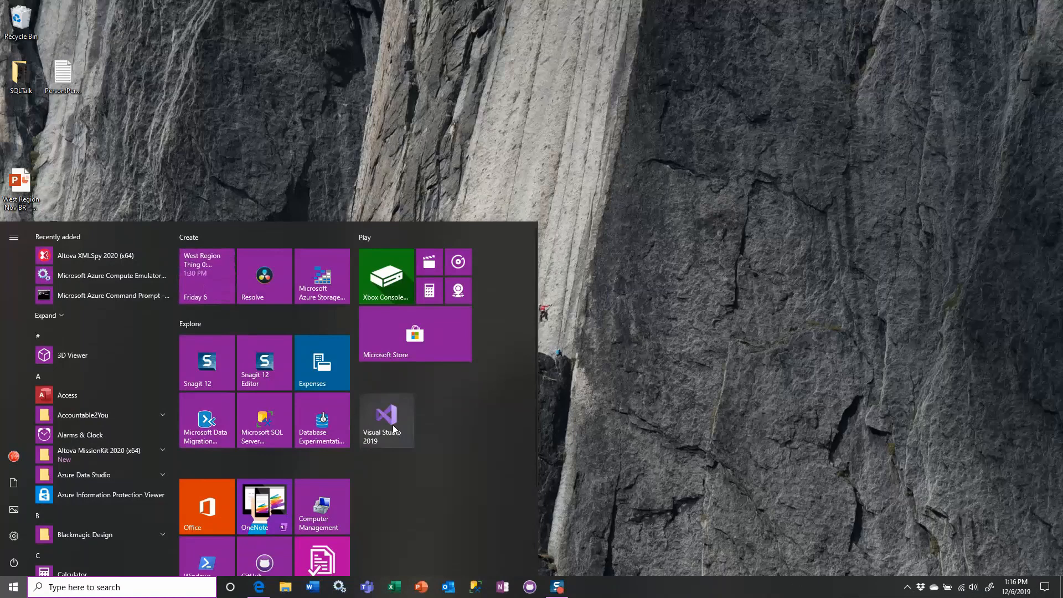
left_click(386, 421)
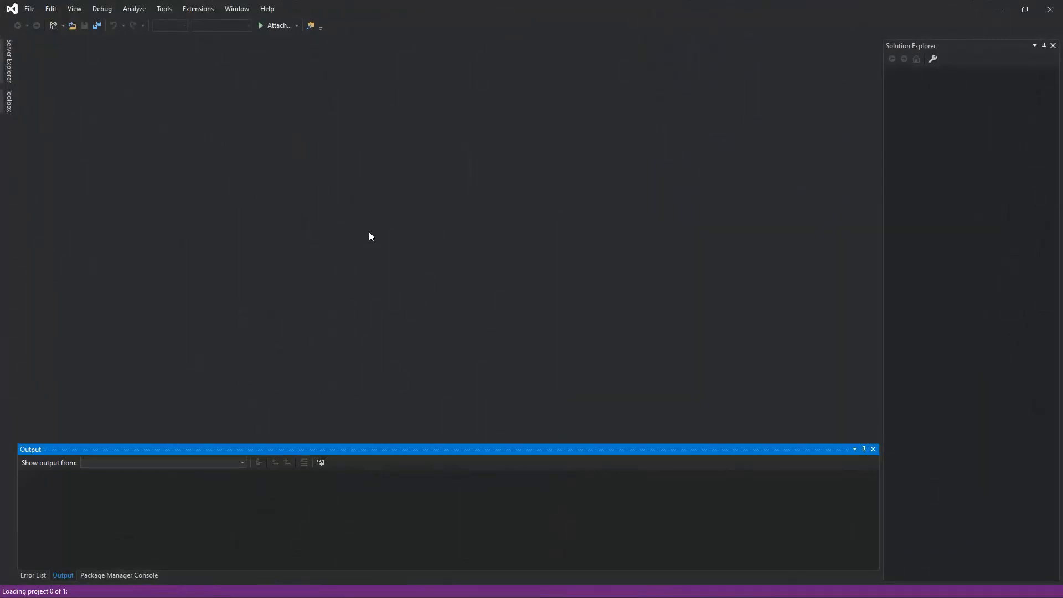
mouse_move(413, 239)
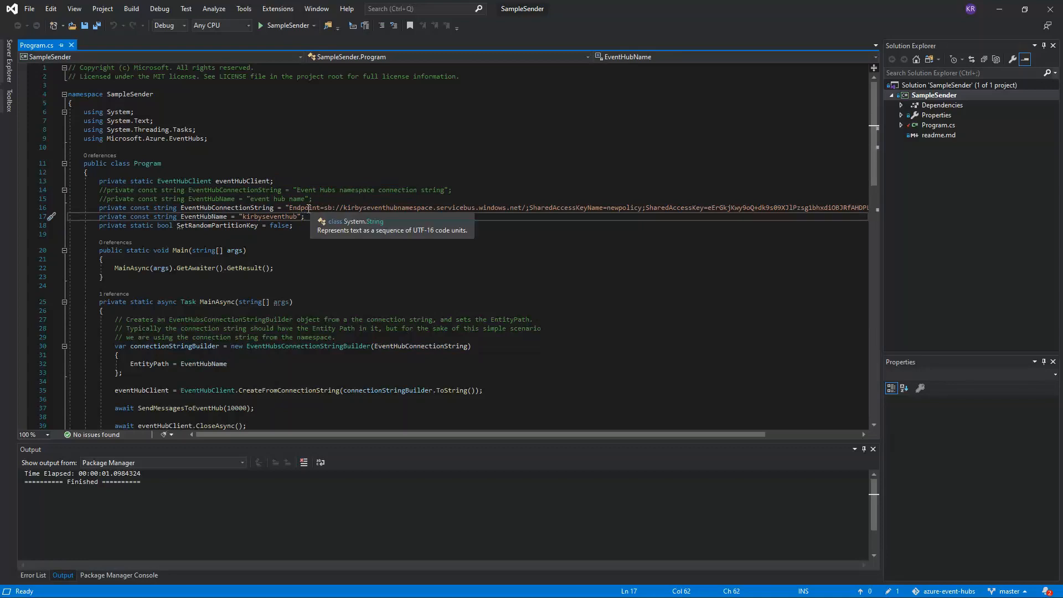
left_click(227, 207)
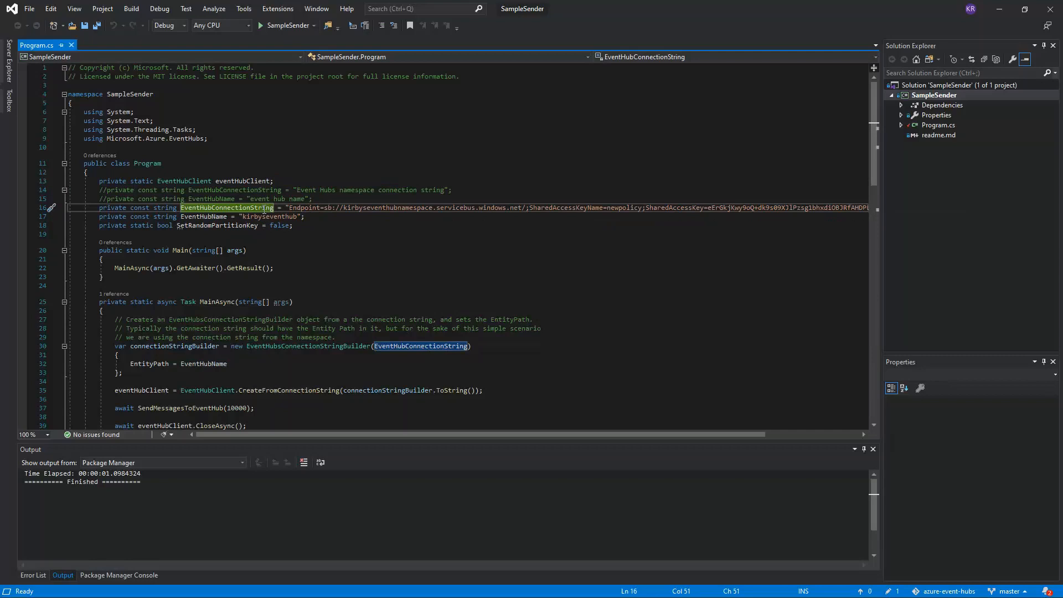
mouse_move(378, 239)
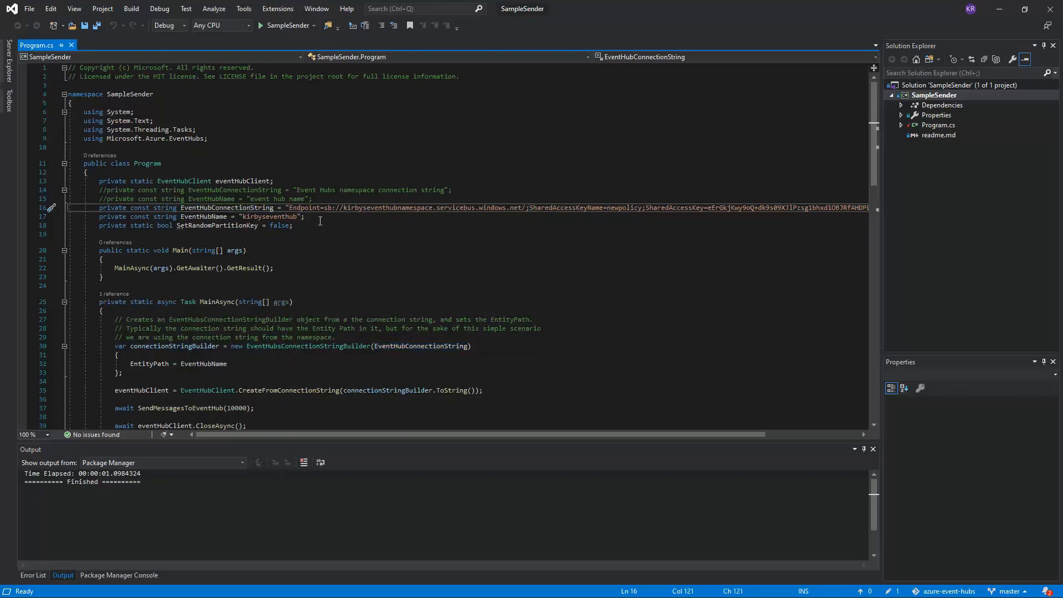
mouse_move(386, 270)
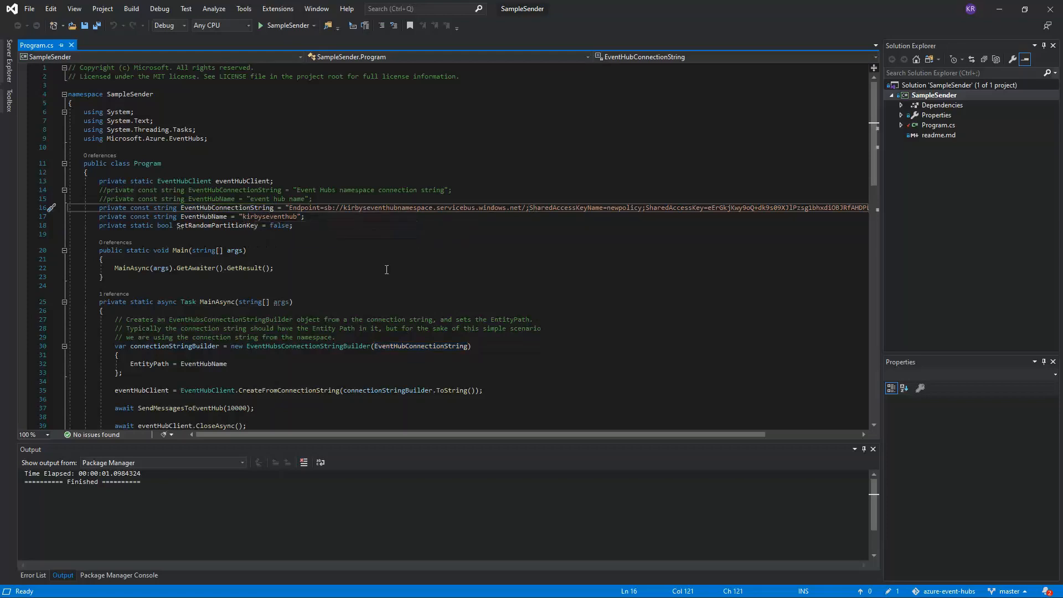
scroll("down", 3)
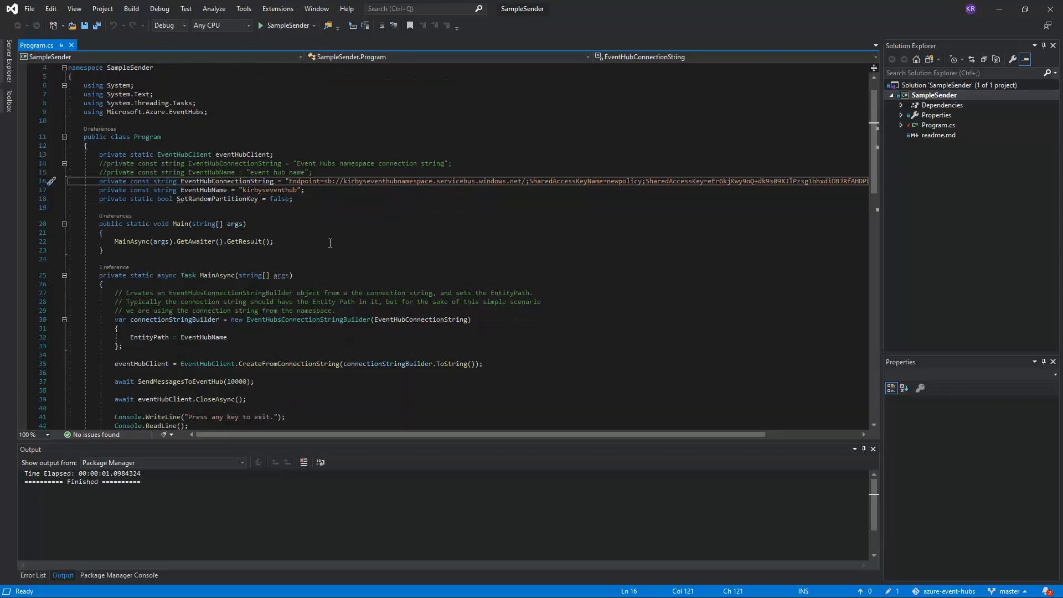
scroll("down", 3)
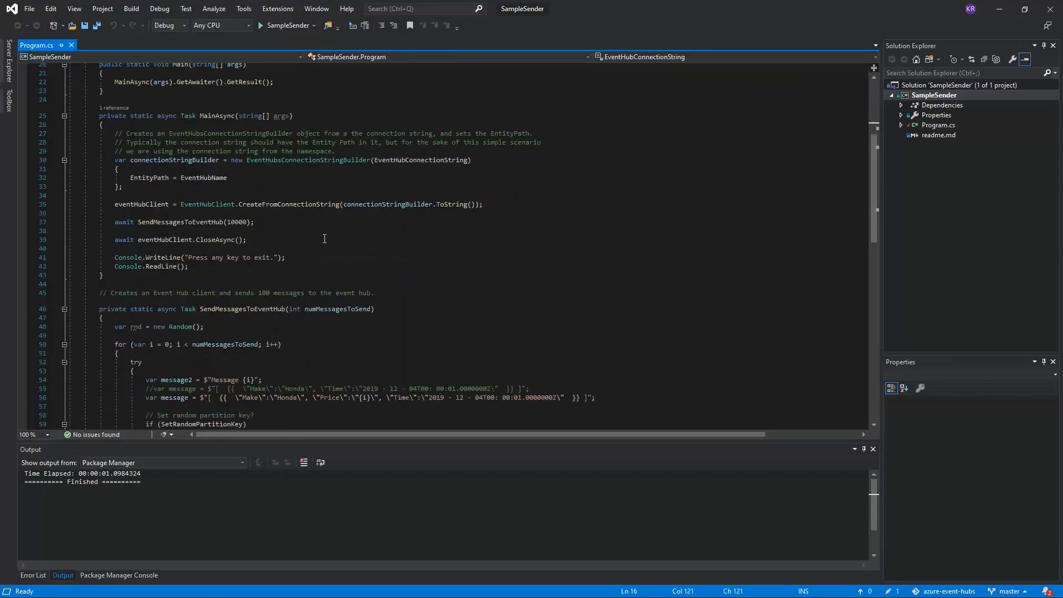
scroll("down", 3)
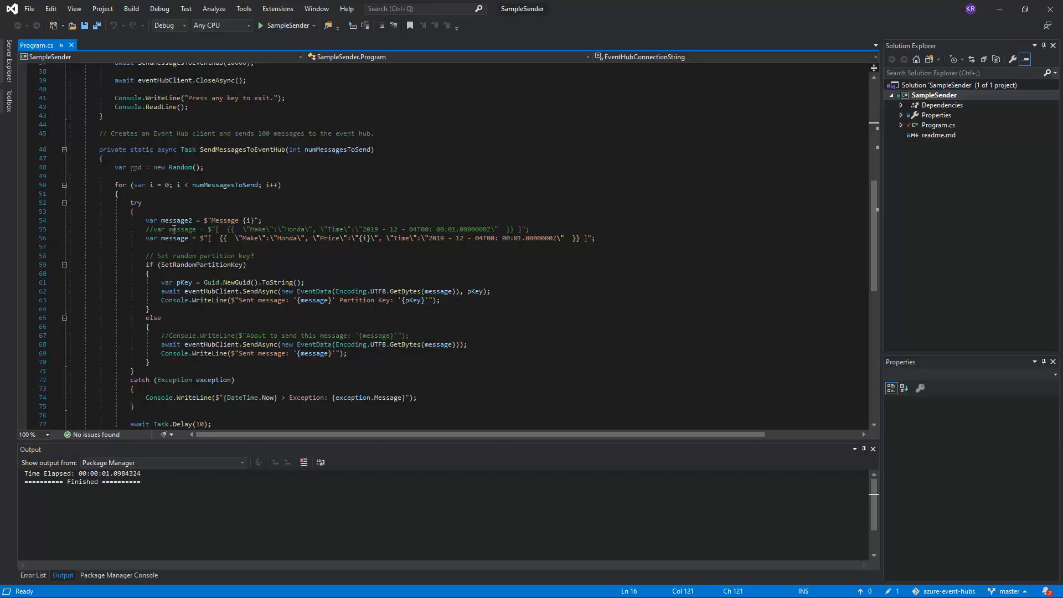
double_click(166, 238)
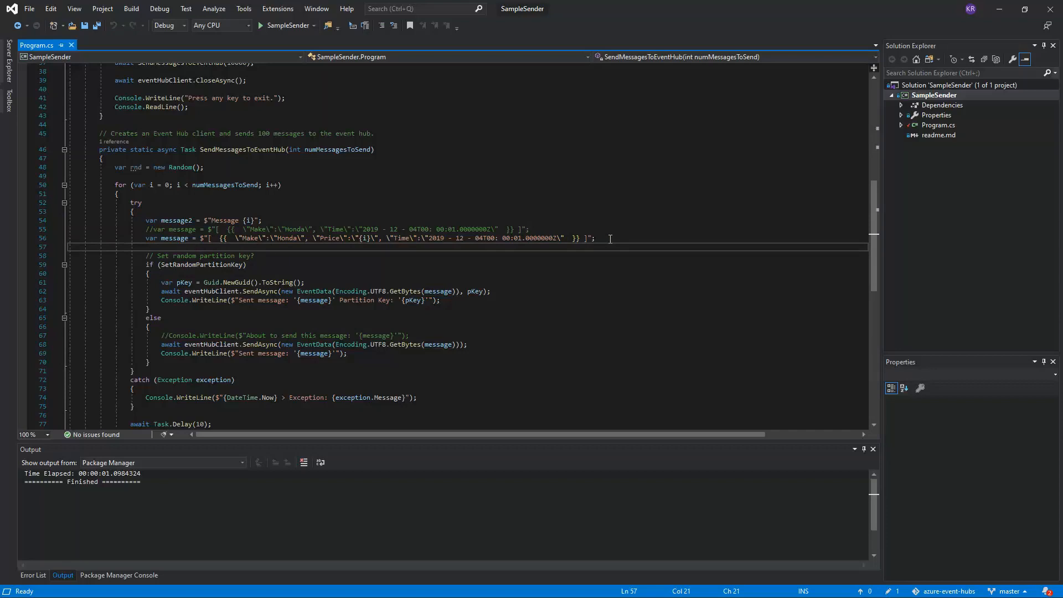
left_click(237, 238)
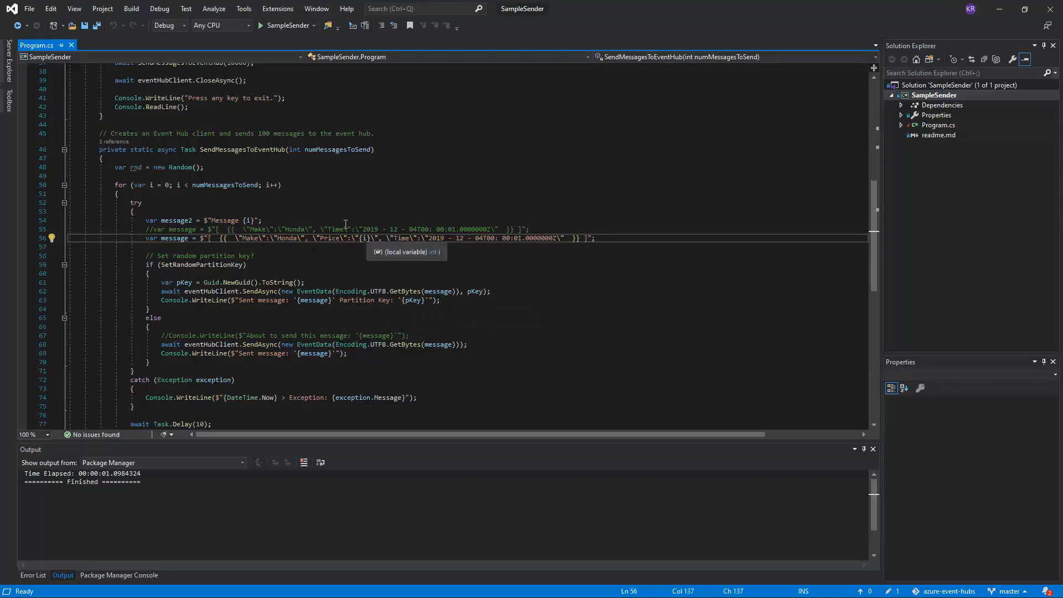
mouse_move(443, 243)
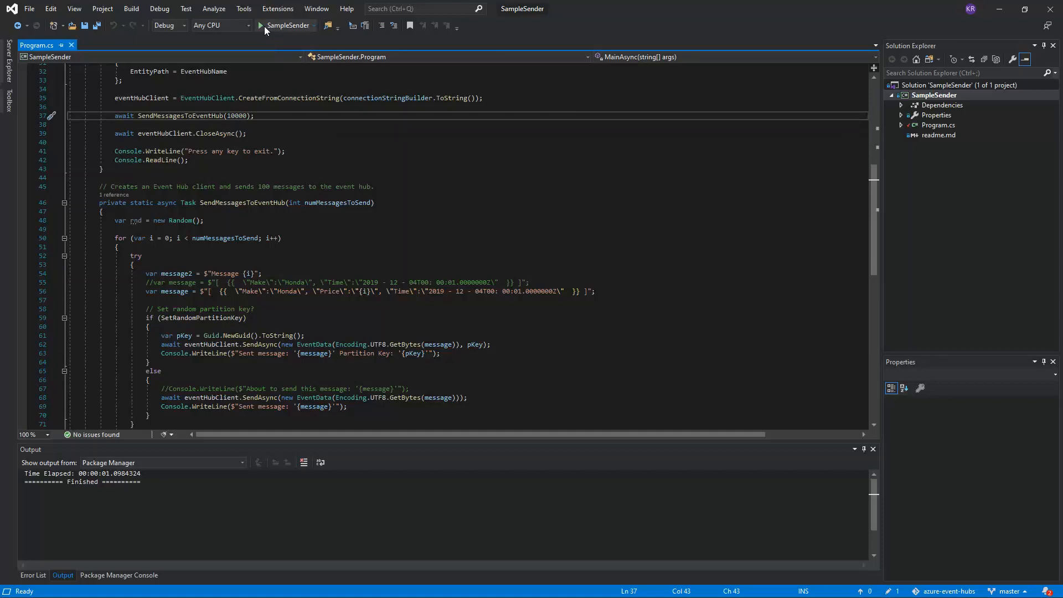
mouse_move(264, 26)
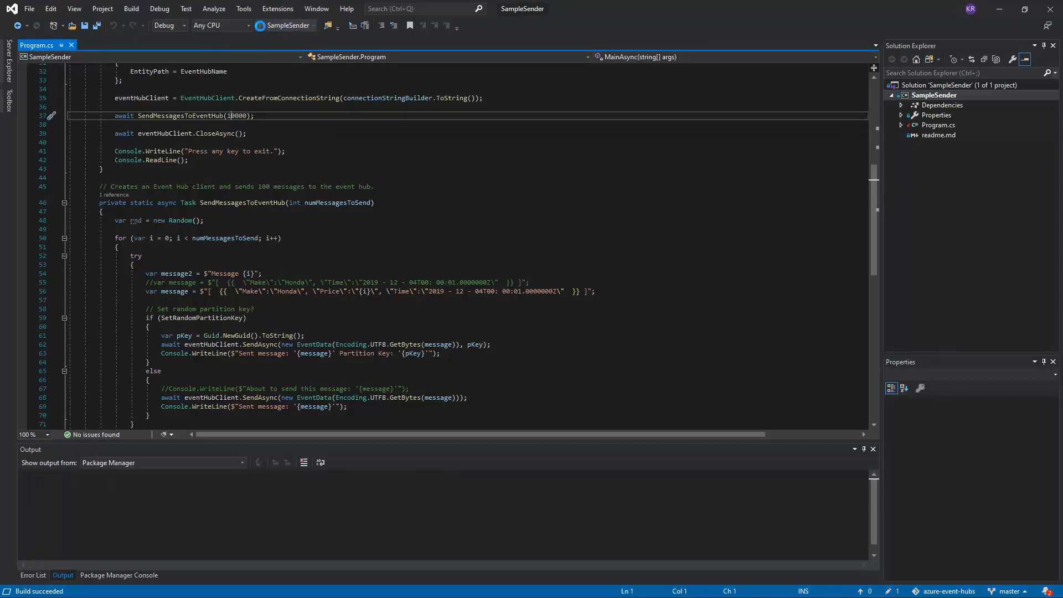
Build and run SampleSender to send car messages to the event hub.
left_click(266, 26)
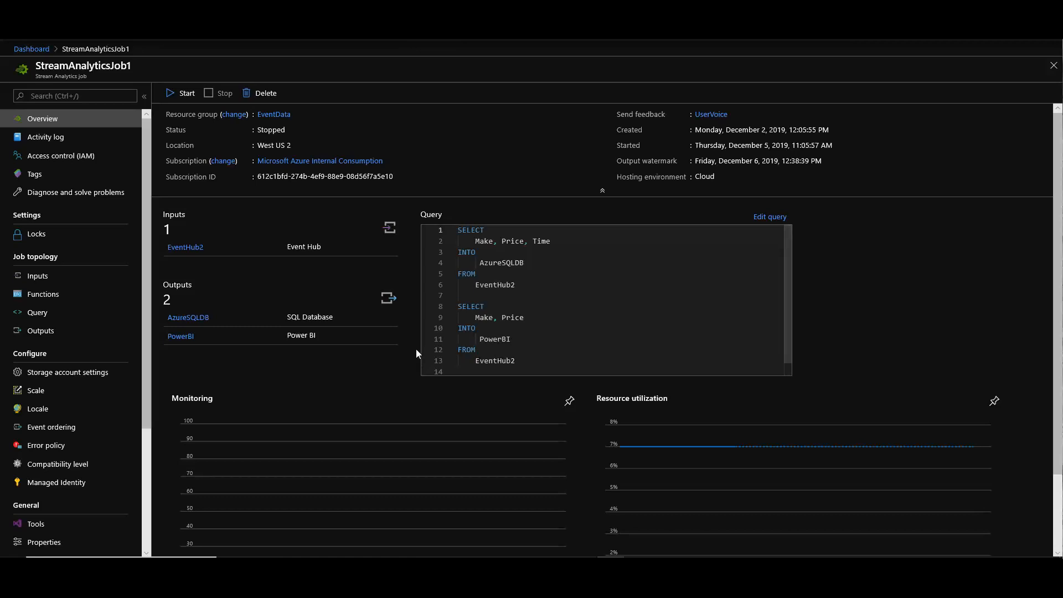
mouse_move(34, 150)
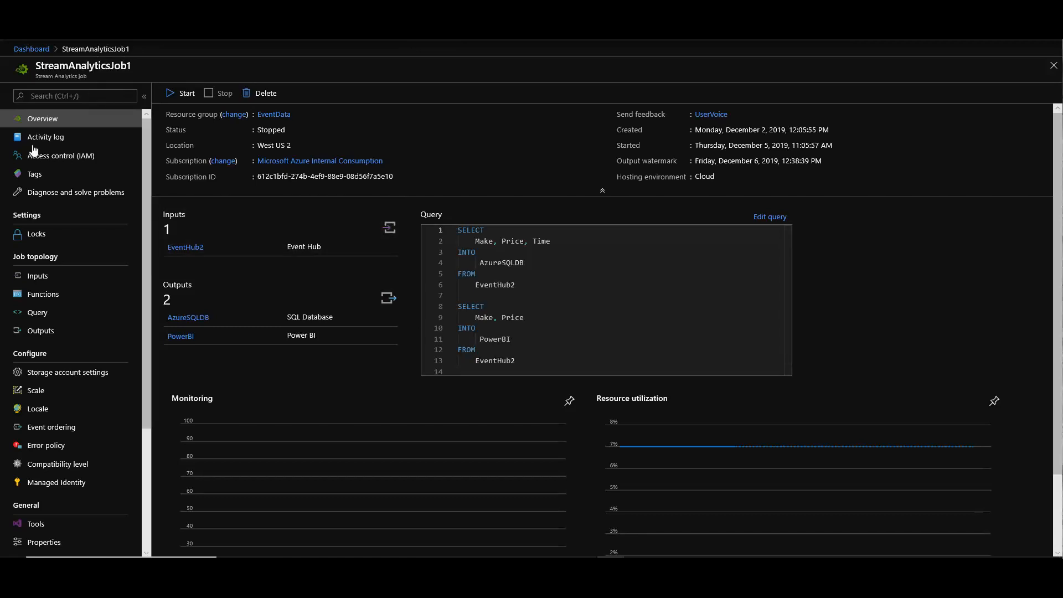
Sample EventHub2 input events with the duration hours set to 1.
left_click(37, 275)
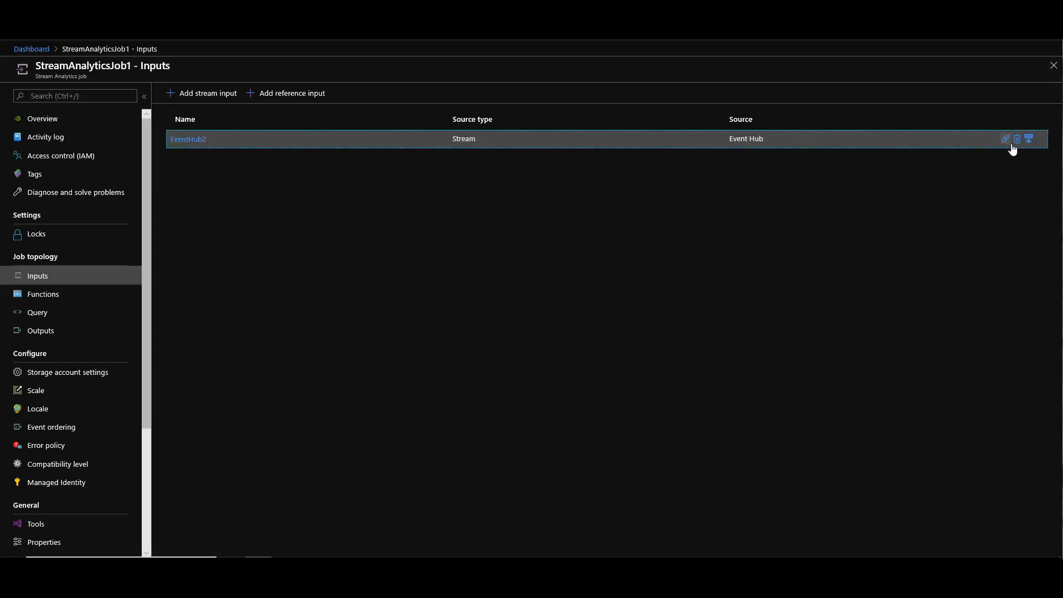
mouse_move(1028, 139)
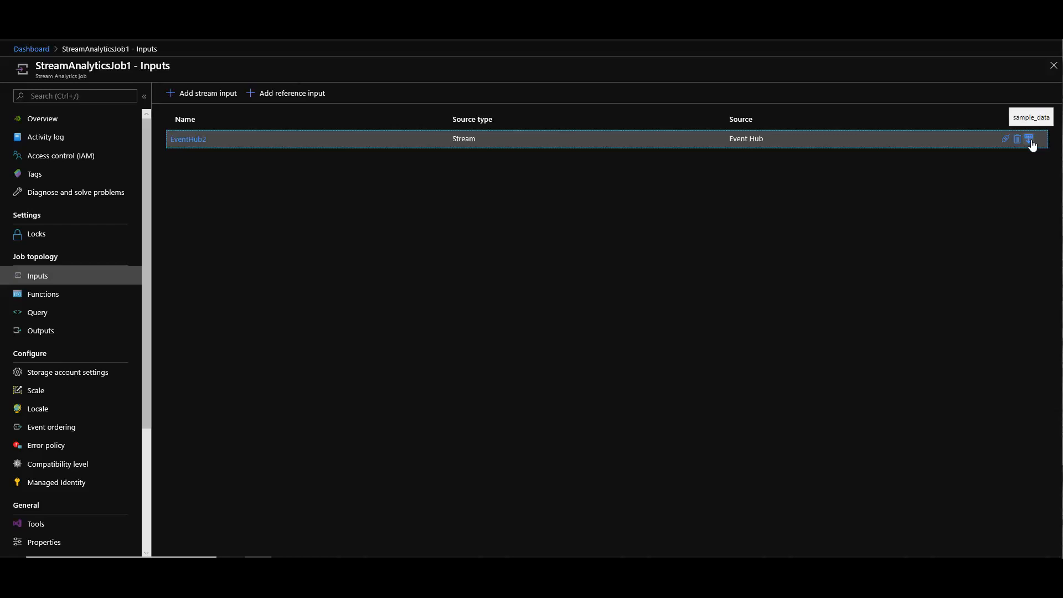
left_click(1029, 139)
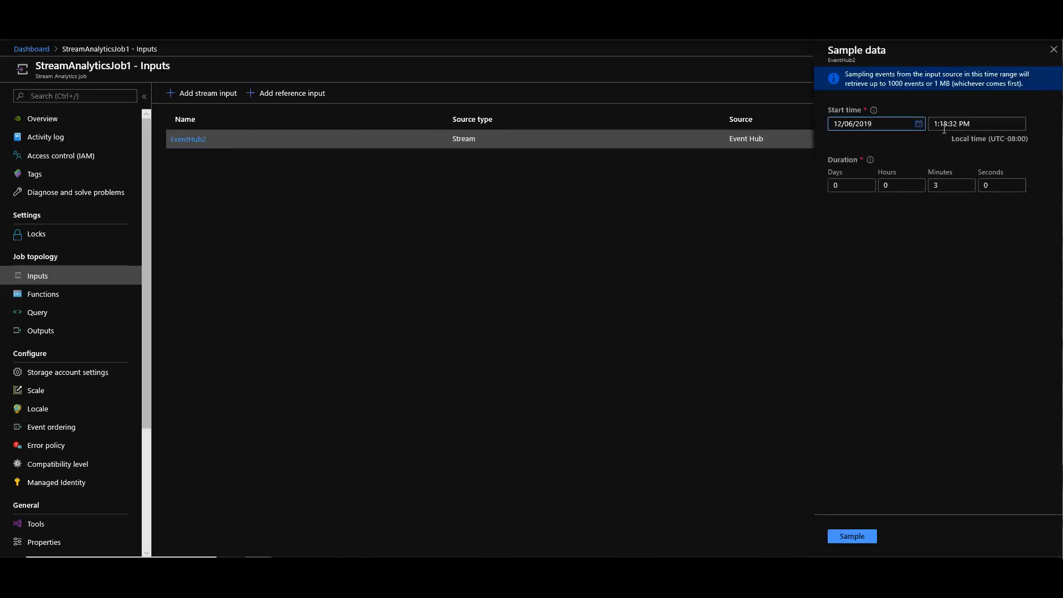
left_click(901, 185)
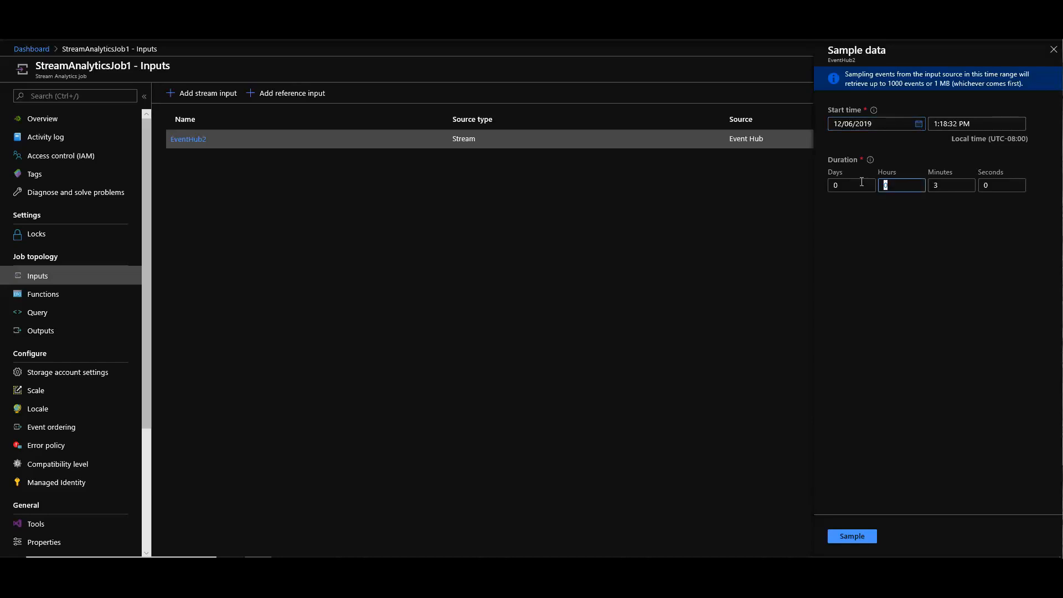
type("1")
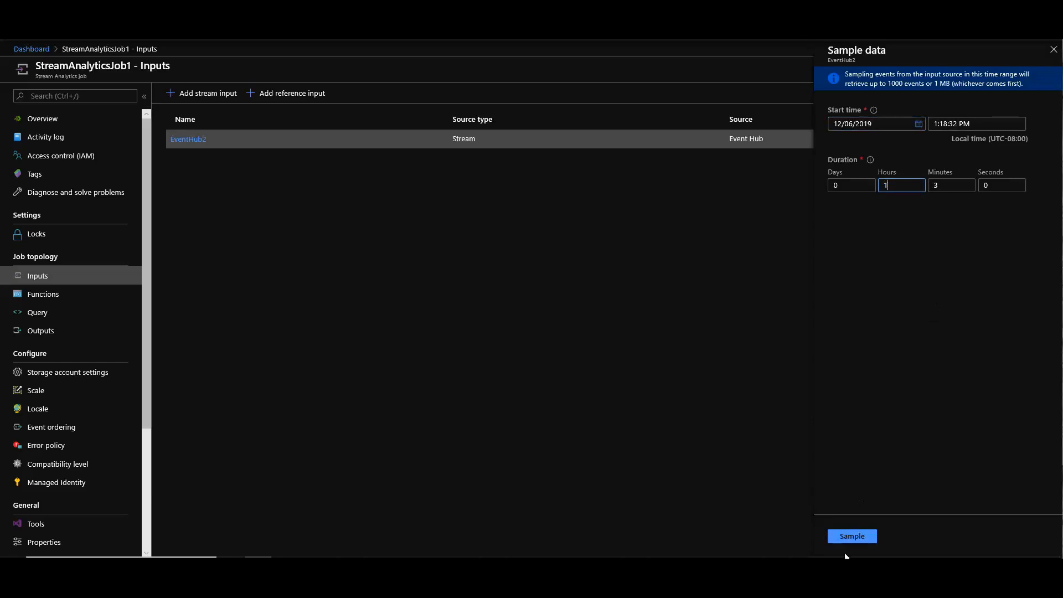
left_click(852, 536)
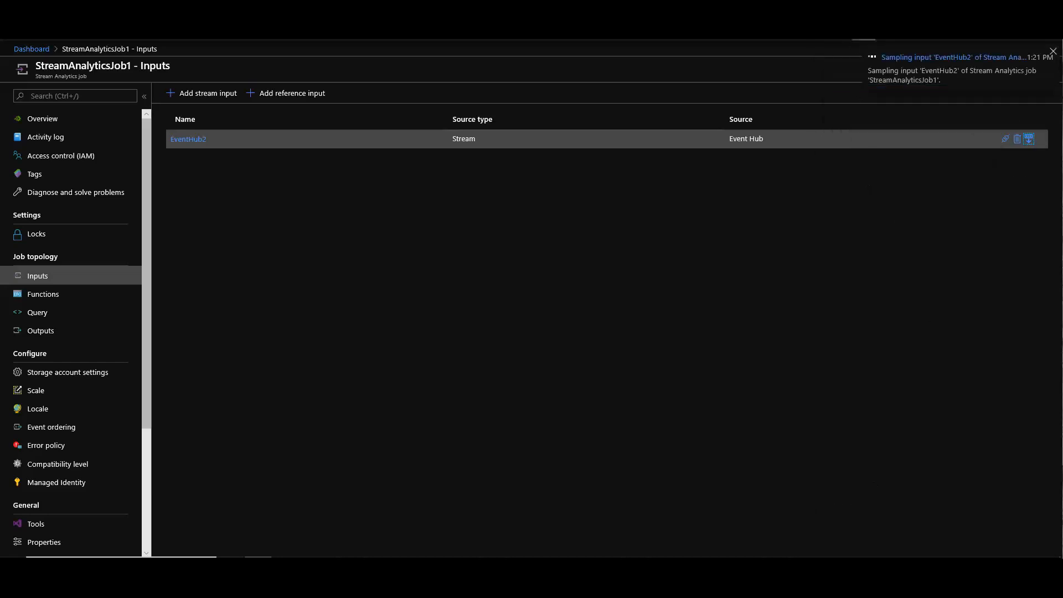
mouse_move(861, 43)
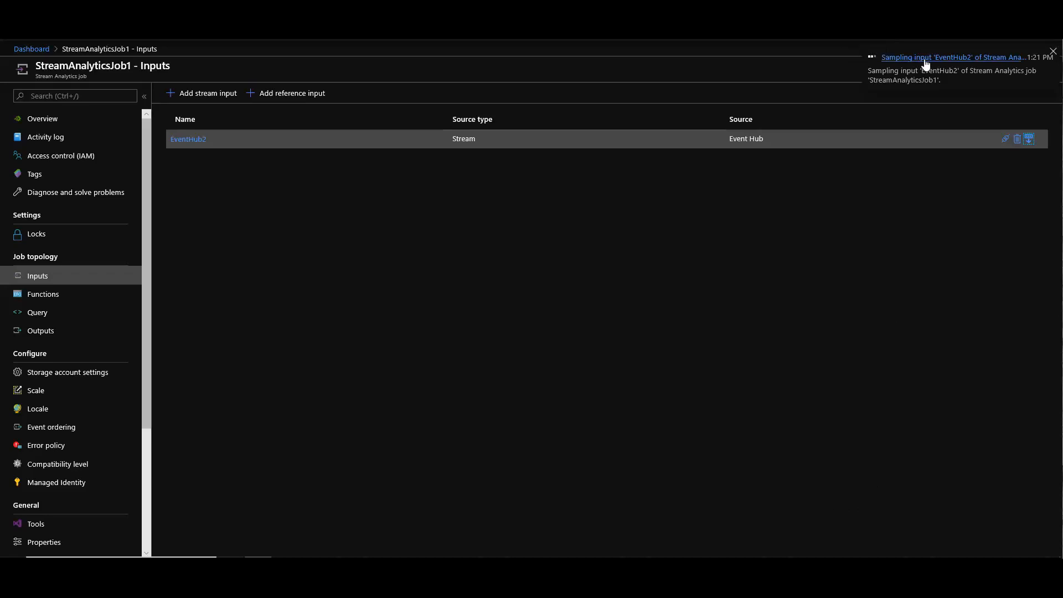
mouse_move(911, 63)
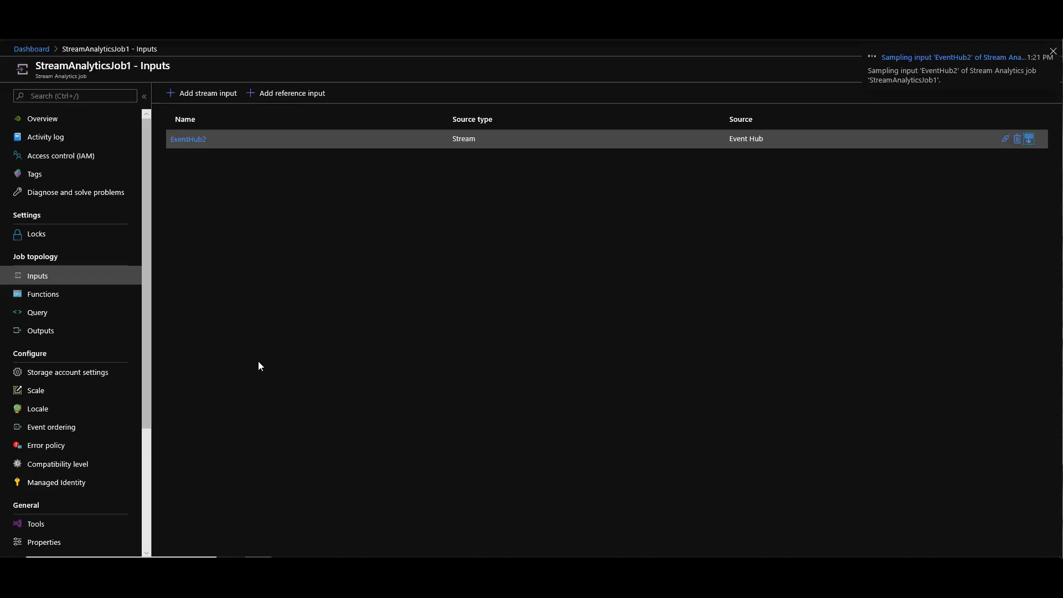
left_click(37, 312)
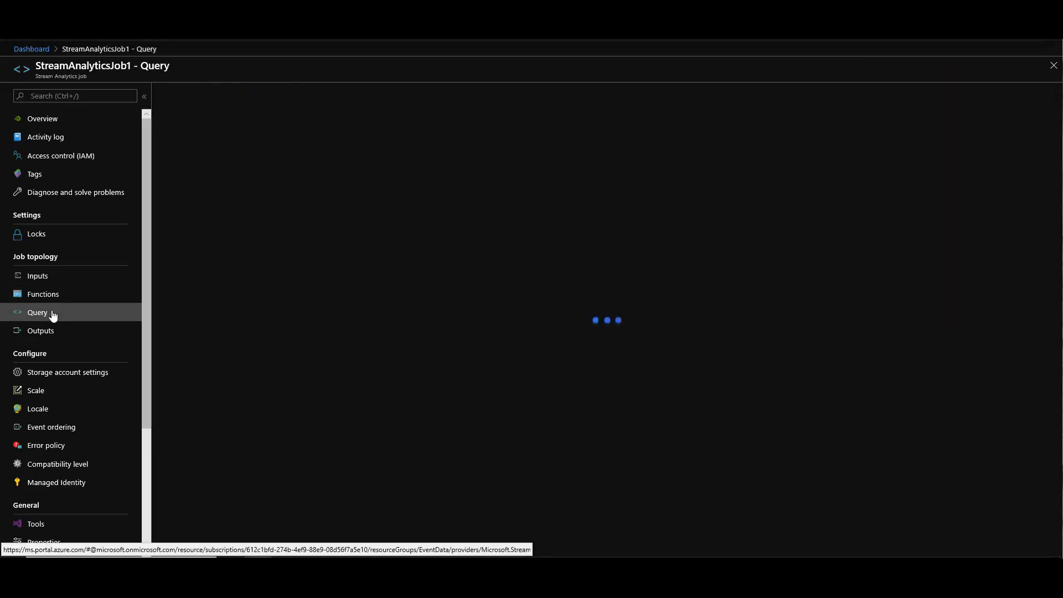
Preview the sampled EventHub2 events showing Honda makes and prices.
left_click(37, 313)
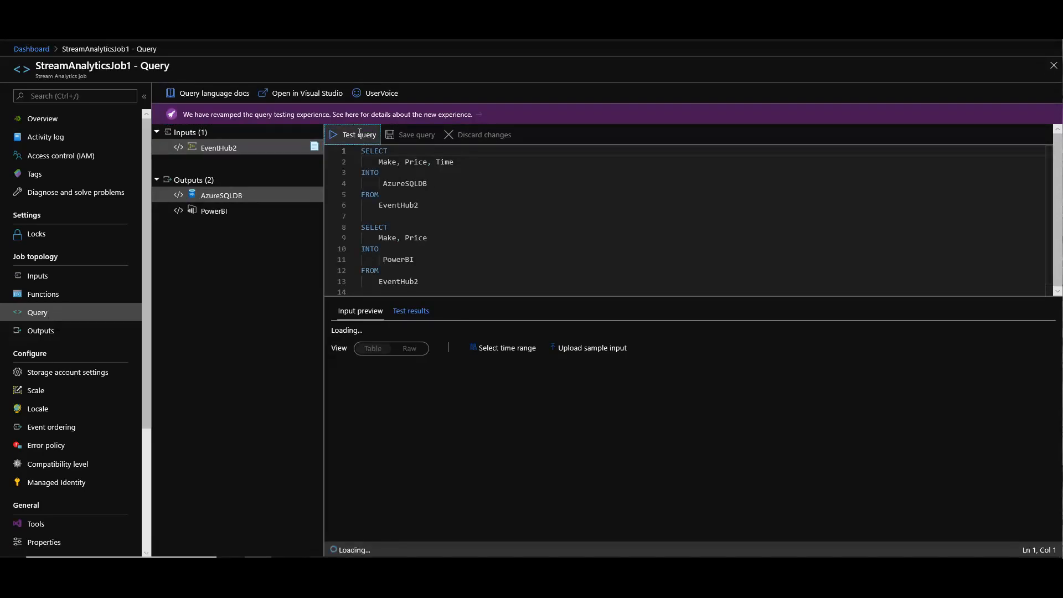
left_click(355, 134)
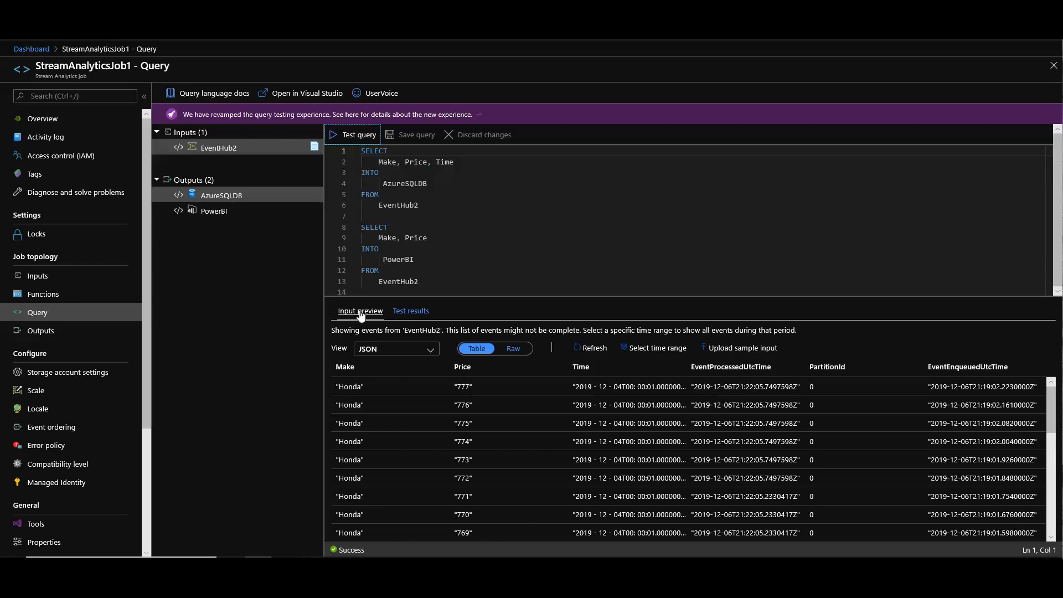
mouse_move(387, 372)
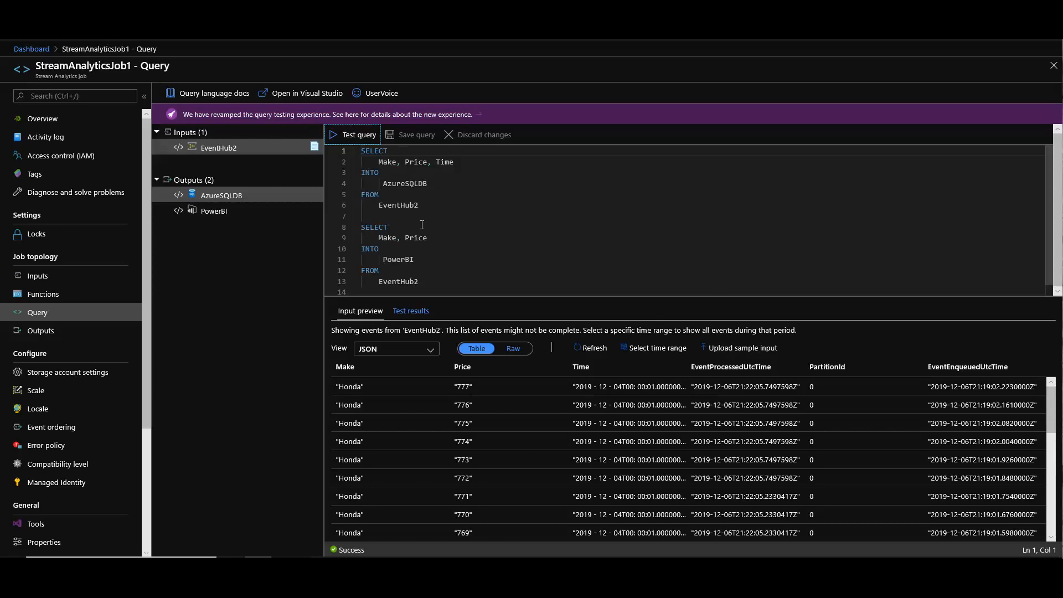
left_click(352, 135)
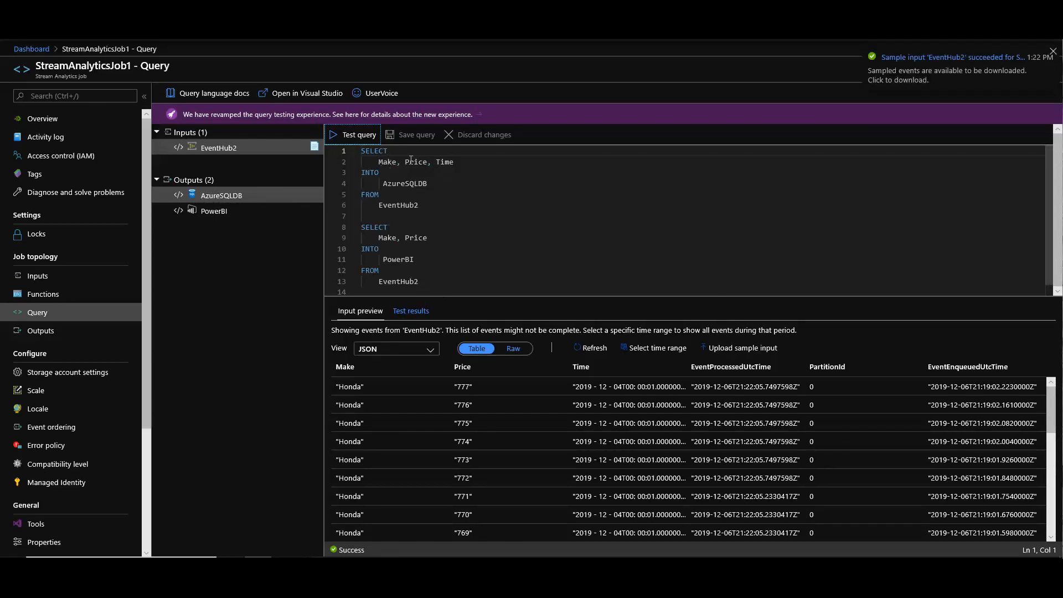
Test the query and view the 28 Honda result rows for the PowerBI output.
left_click(411, 311)
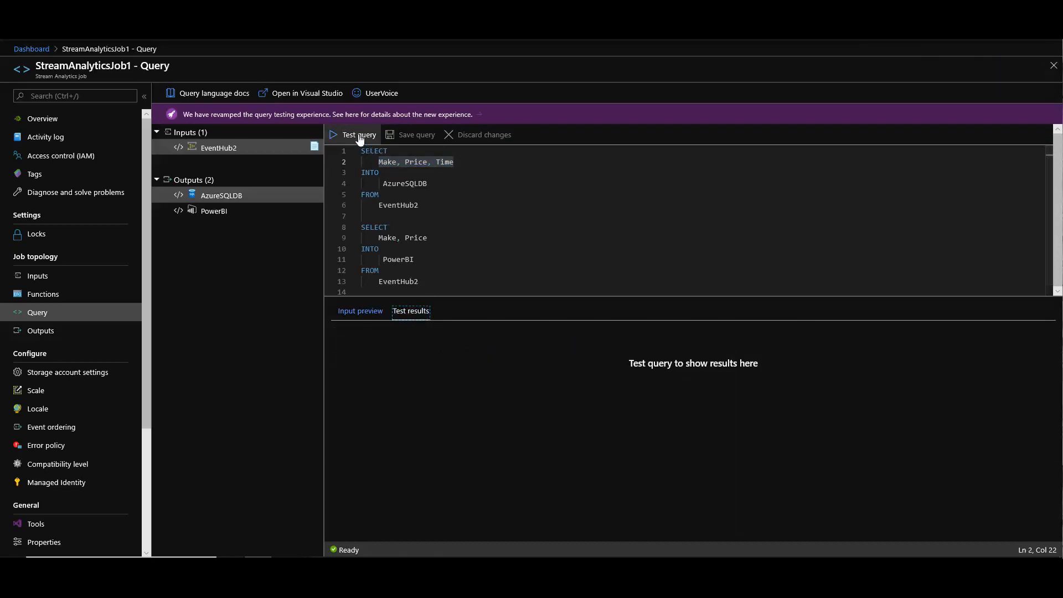
left_click(358, 134)
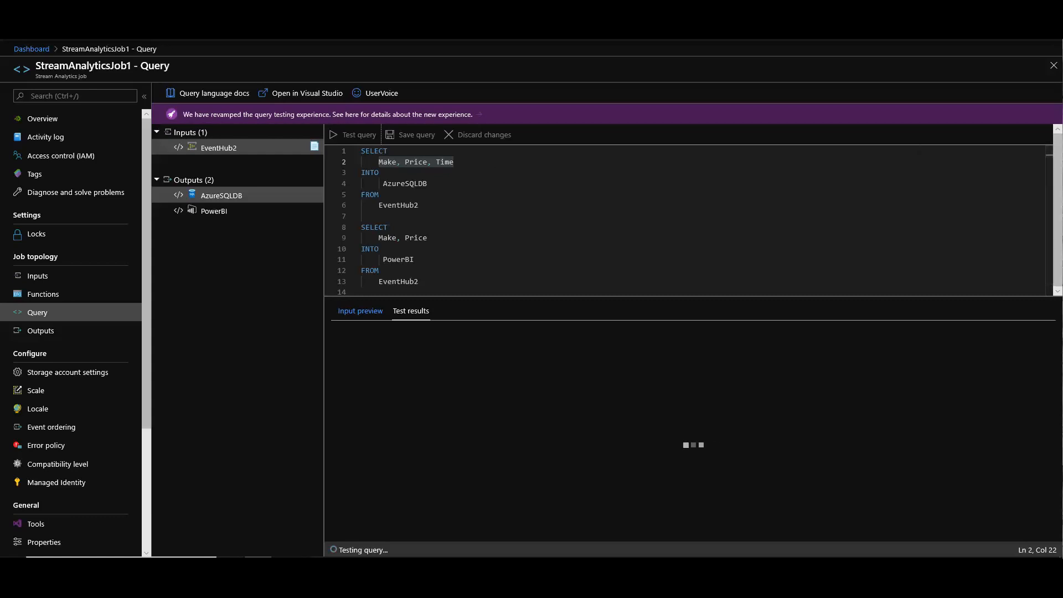
left_click(352, 135)
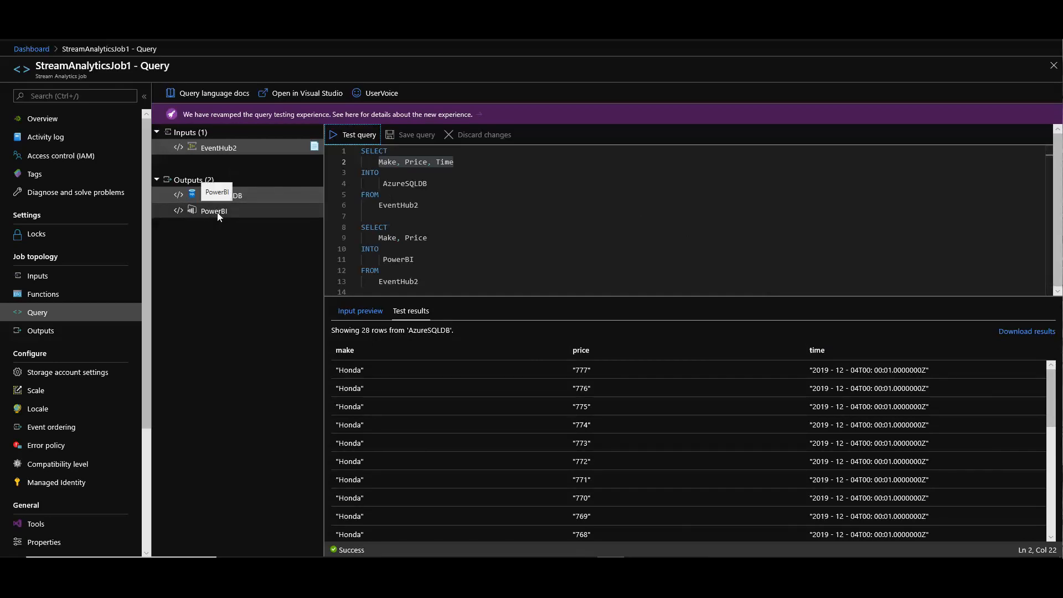
left_click(213, 210)
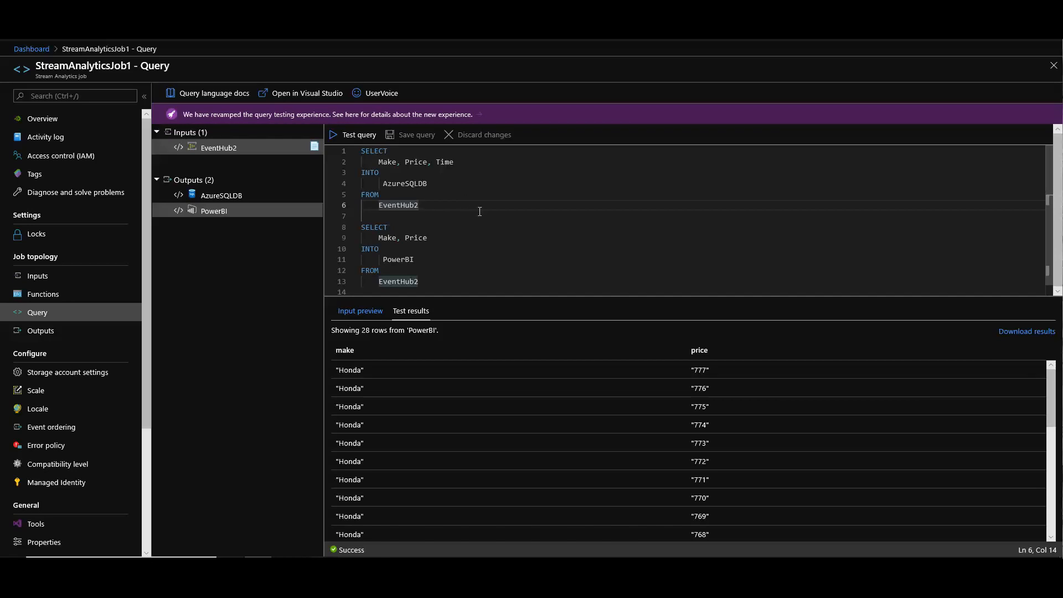
mouse_move(44, 120)
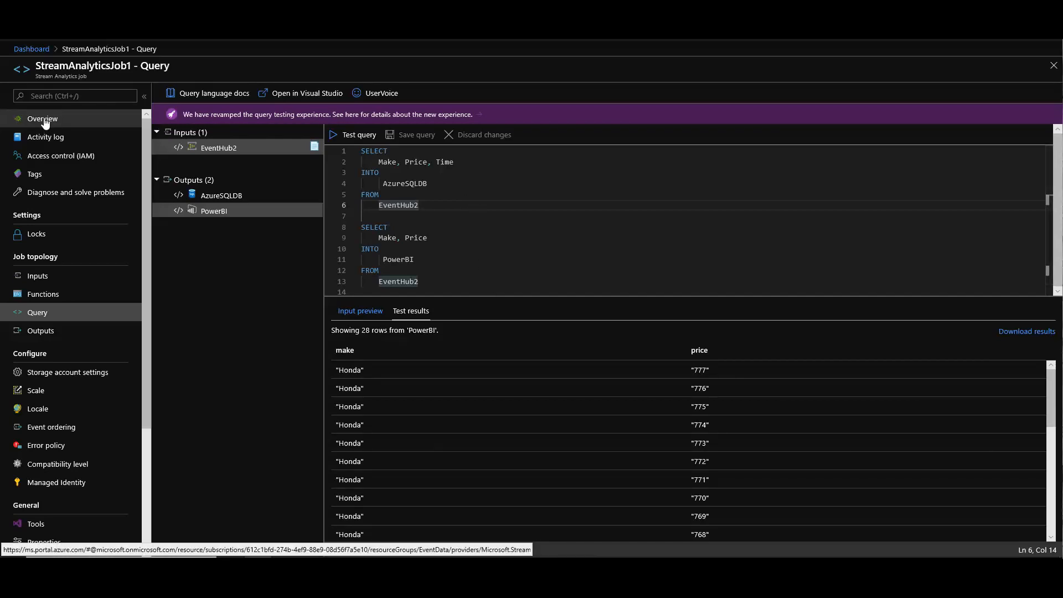
Return to the StreamAnalyticsJob1 overview page.
left_click(42, 118)
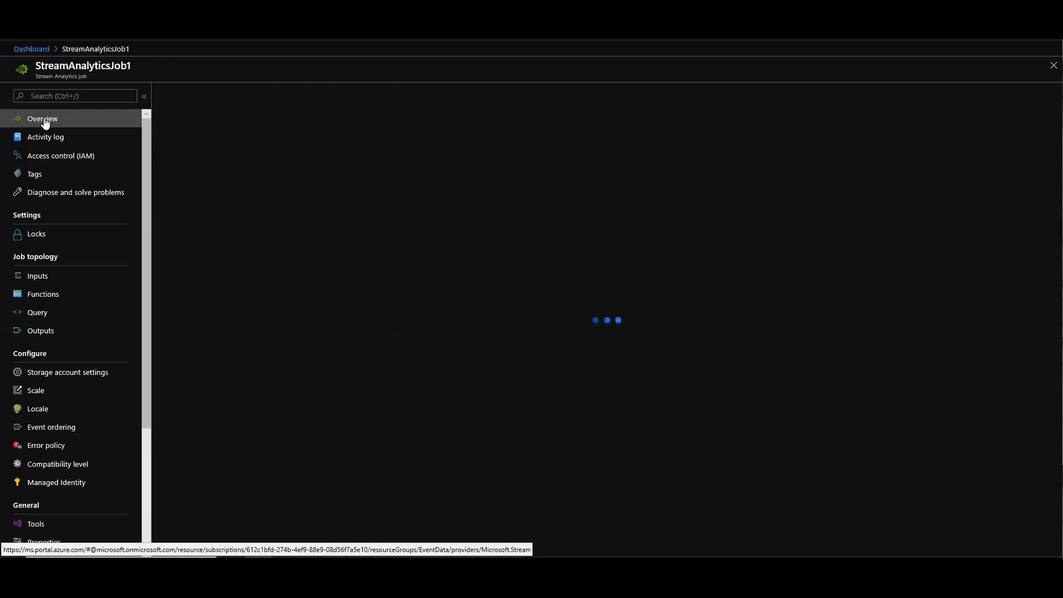
left_click(42, 119)
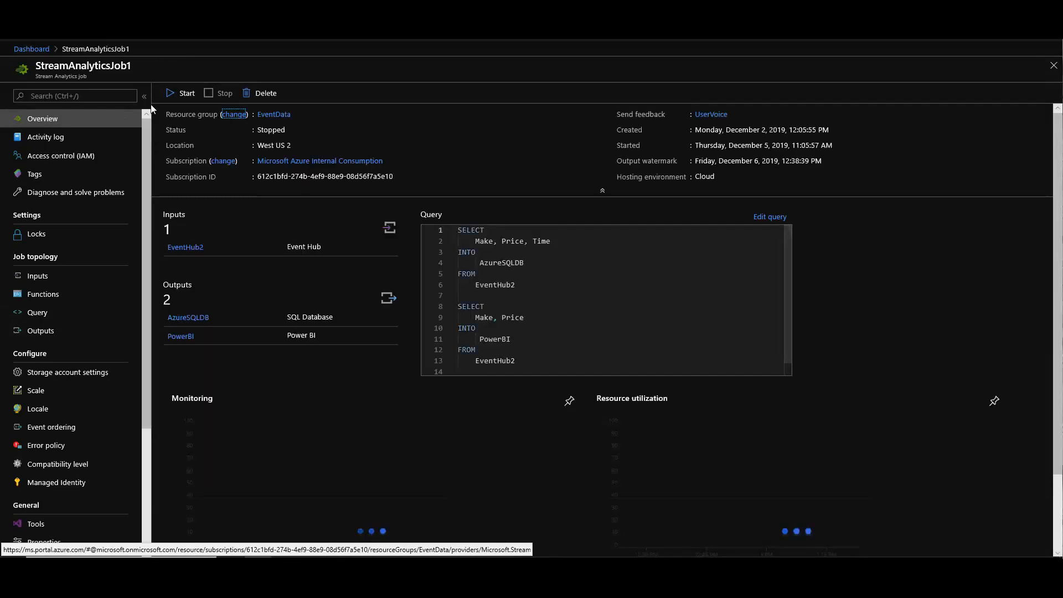
mouse_move(190, 100)
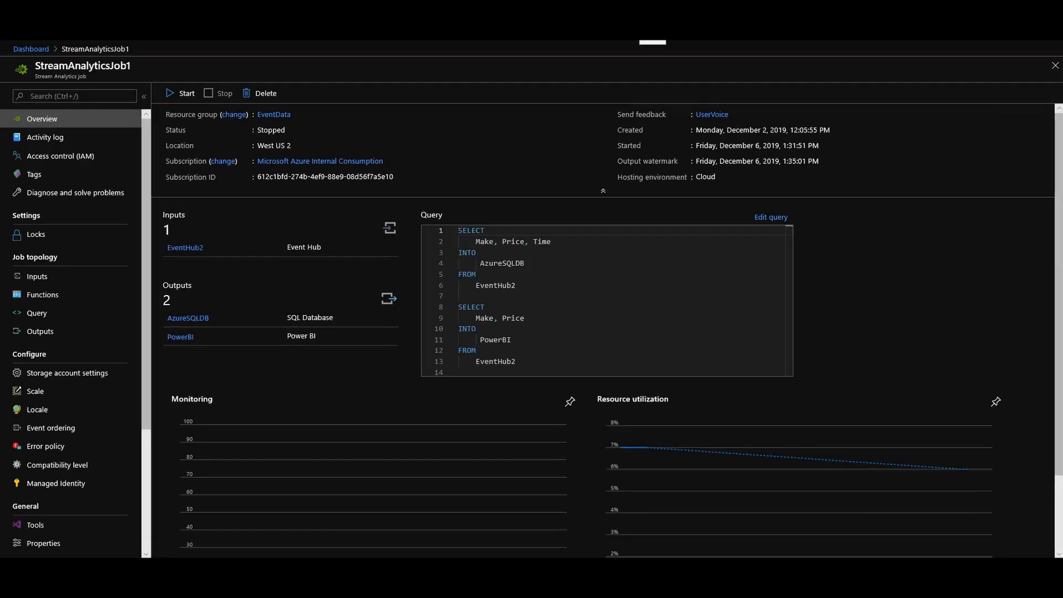
mouse_move(307, 284)
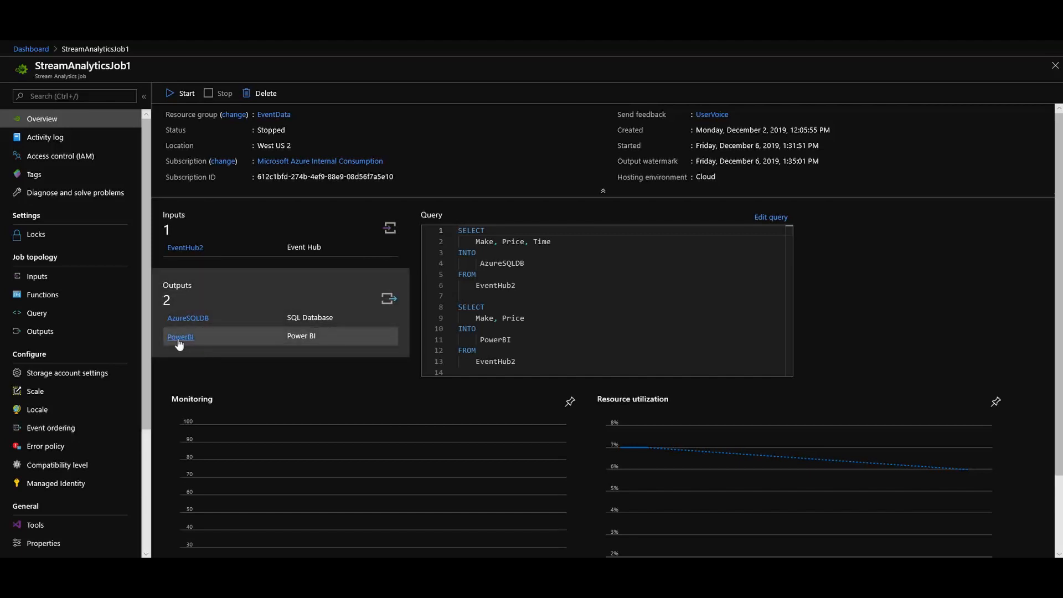
Inspect PowerBI output details: workspace KirbyEventData, dataset EventHub, table EventHubData.
left_click(40, 331)
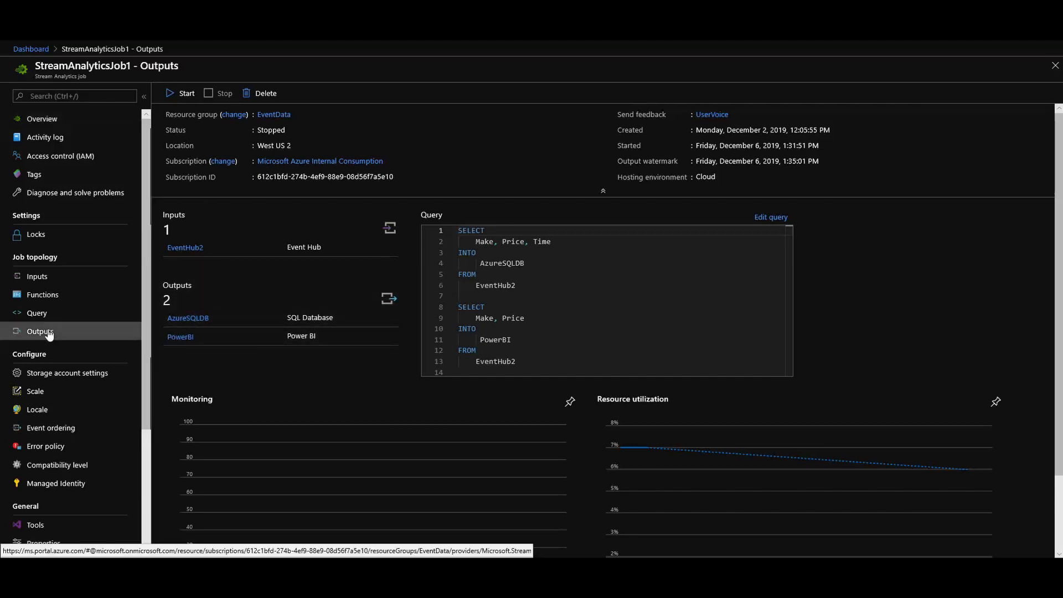
left_click(40, 331)
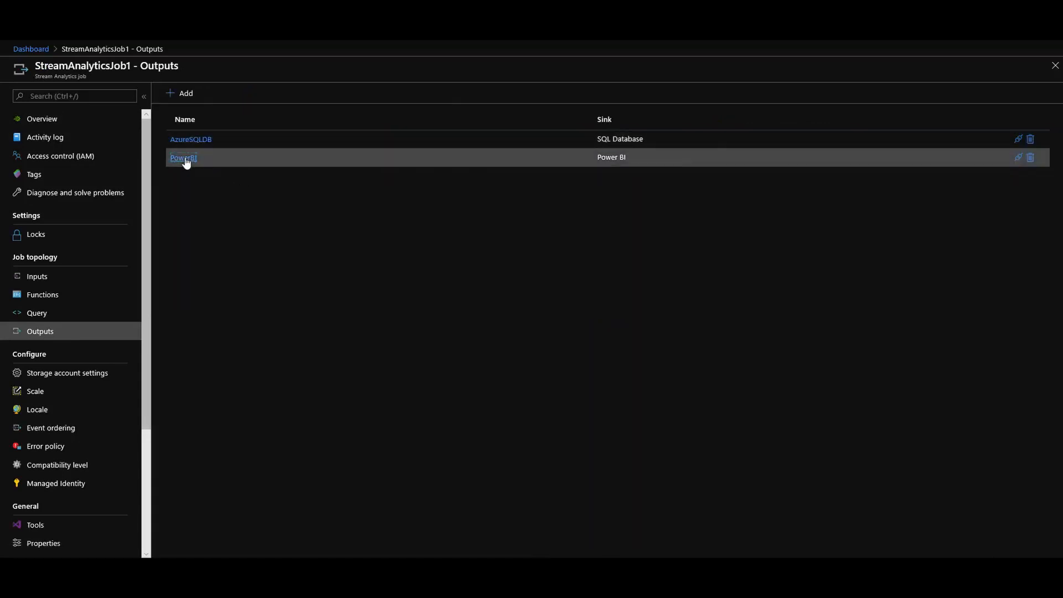
left_click(182, 157)
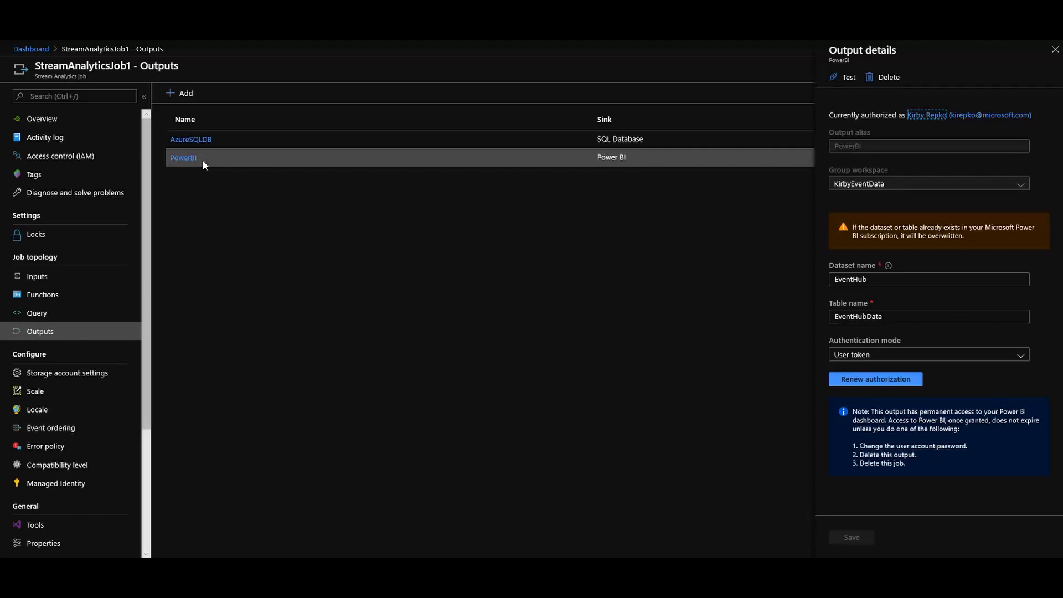
mouse_move(206, 189)
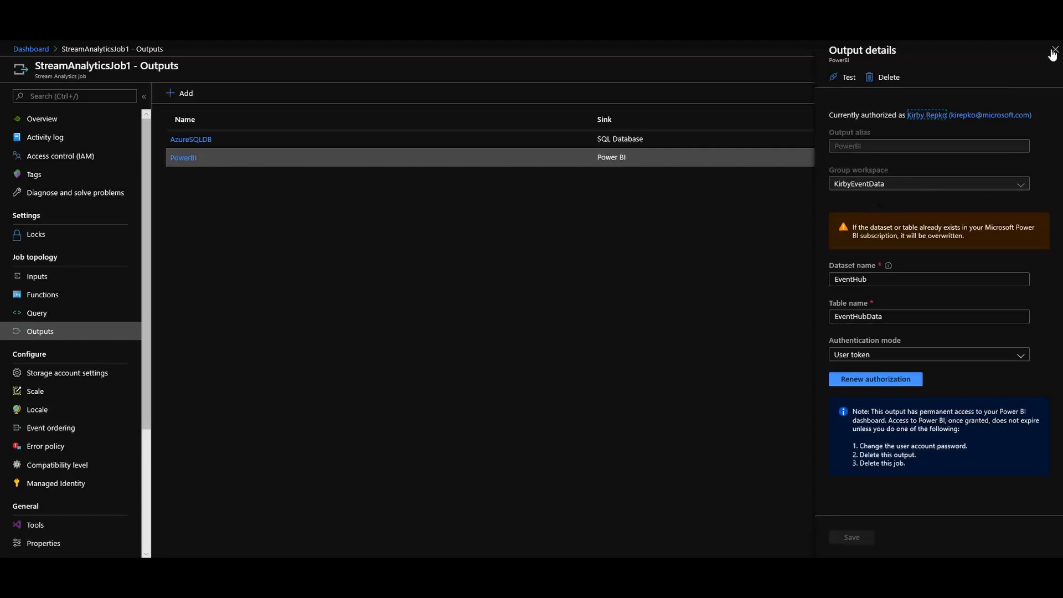
left_click(1053, 49)
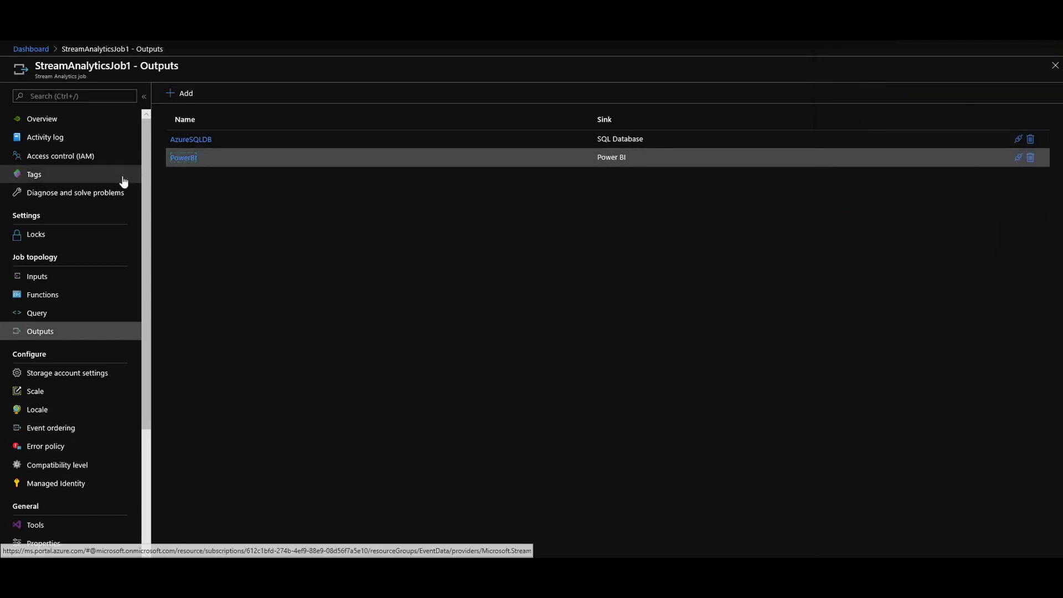
Start StreamAnalyticsJob1 from its Overview with output start time Now.
left_click(42, 118)
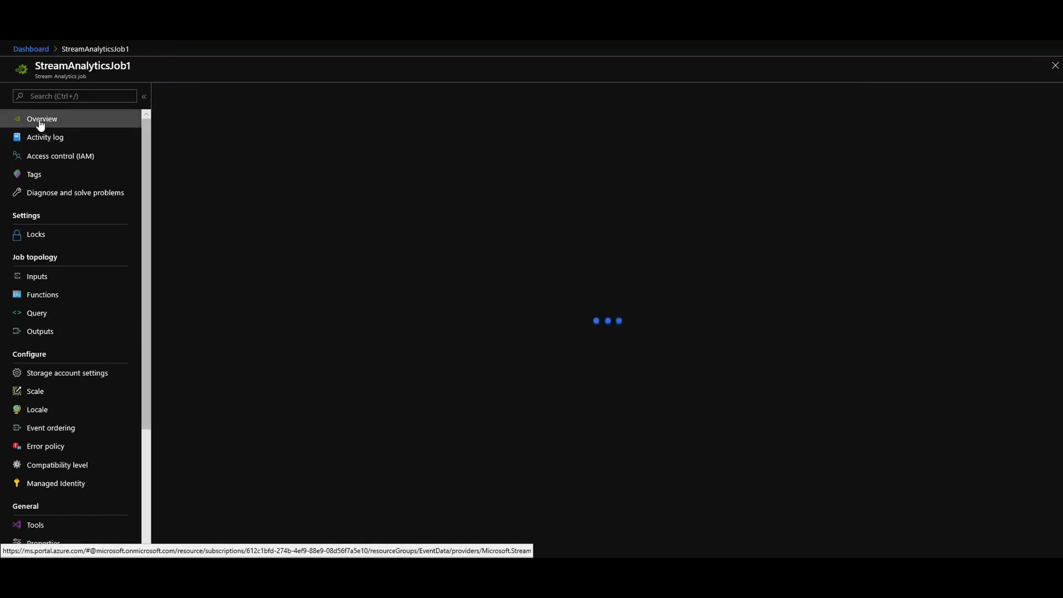
left_click(41, 118)
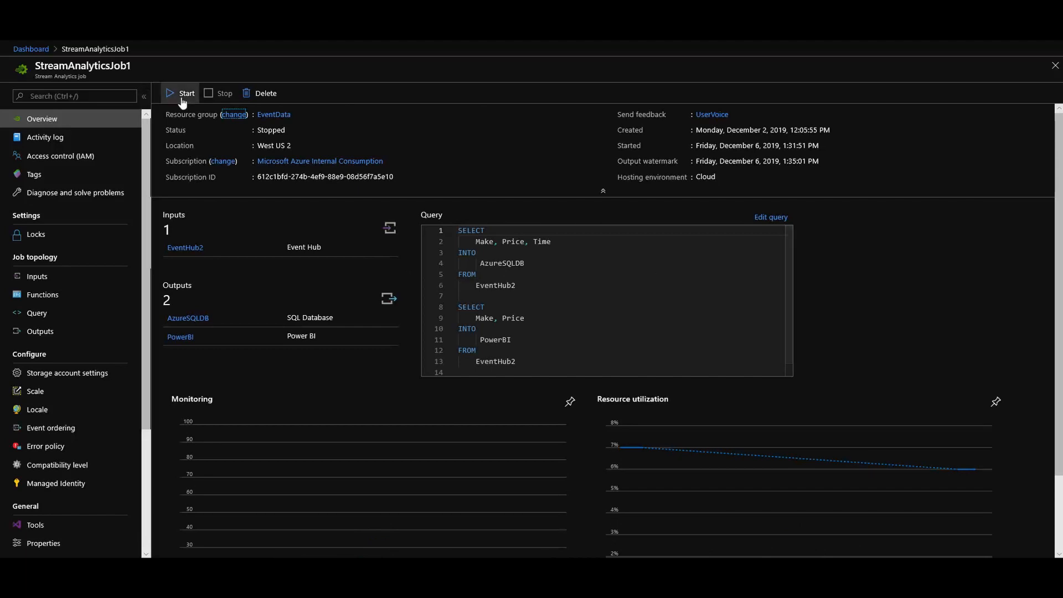
left_click(181, 93)
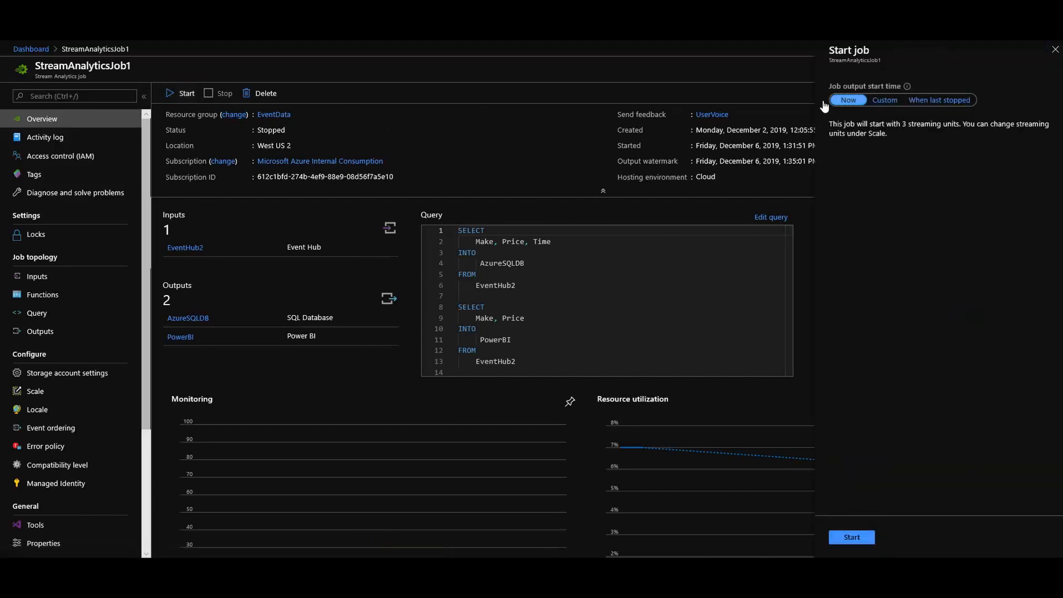
left_click(852, 537)
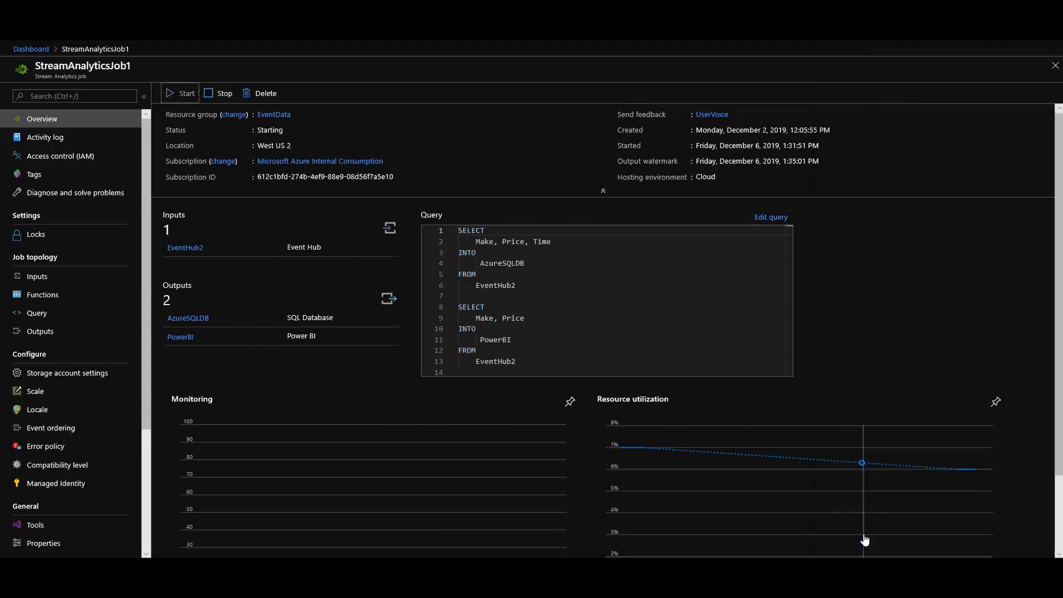
left_click(181, 93)
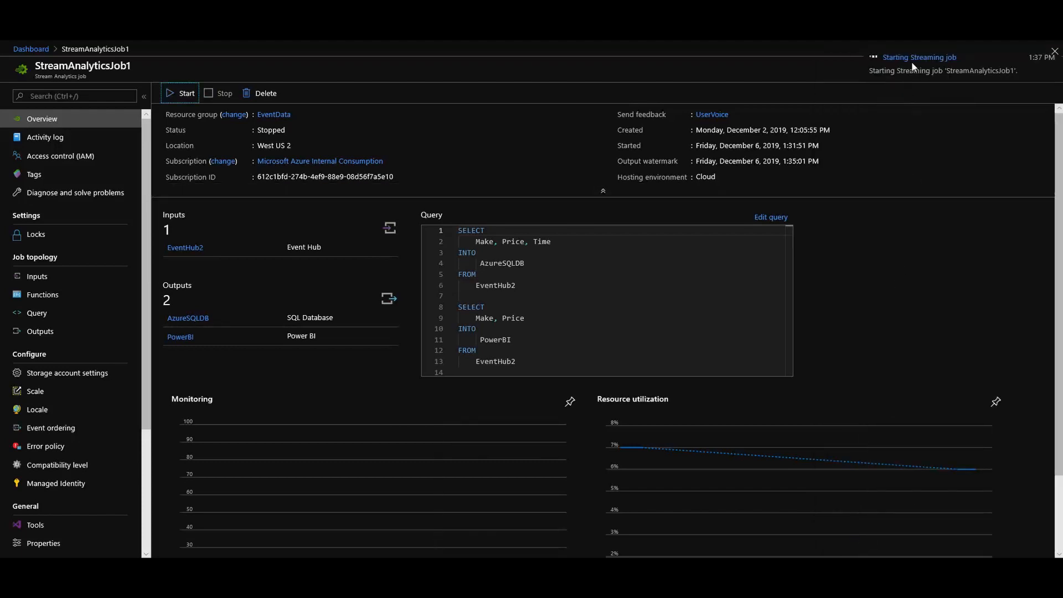
mouse_move(924, 120)
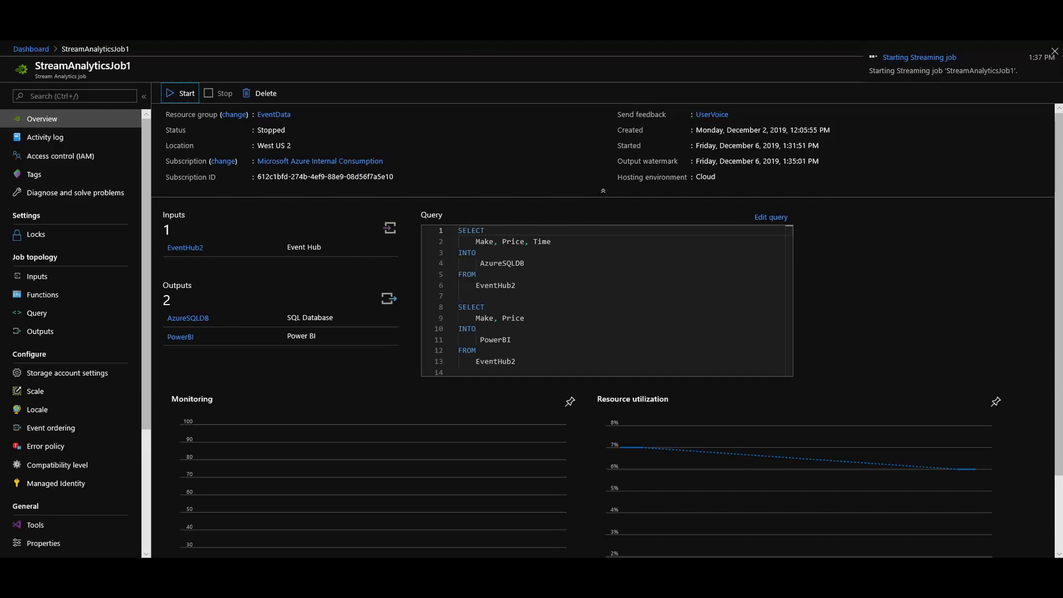
left_click(1053, 49)
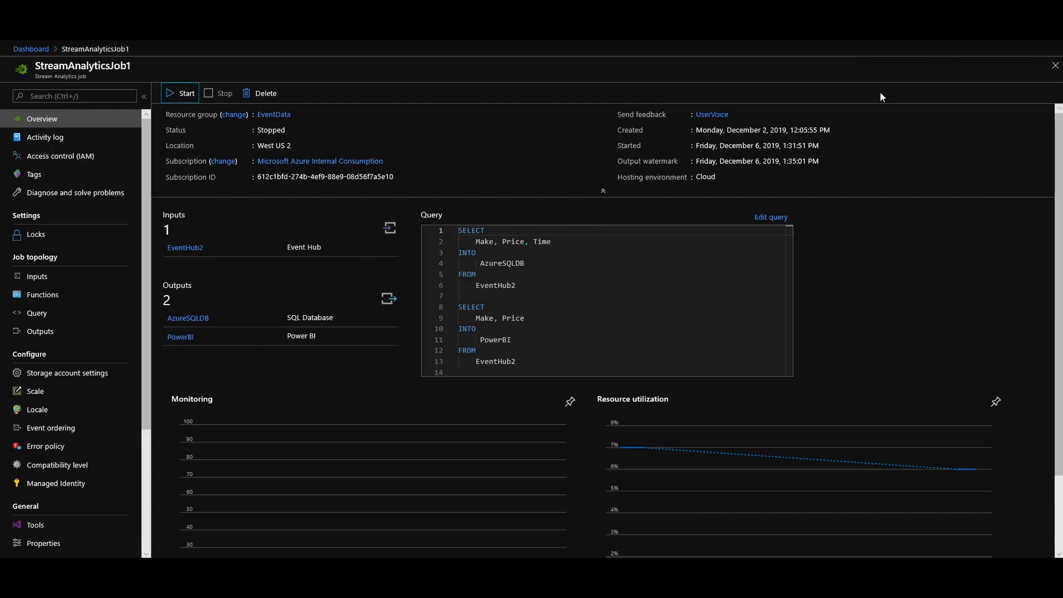
left_click(184, 92)
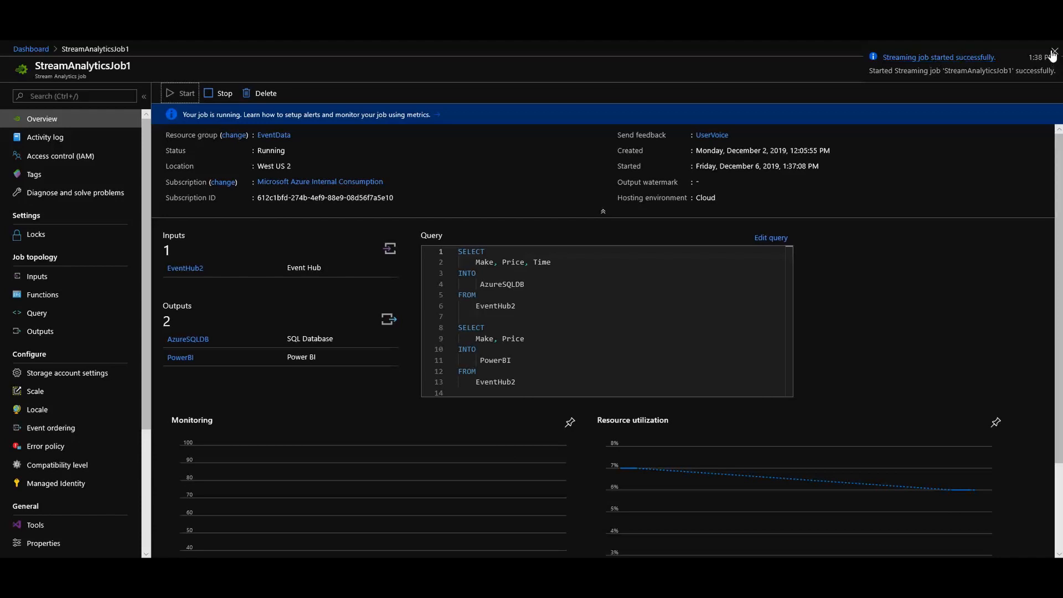
left_click(1053, 57)
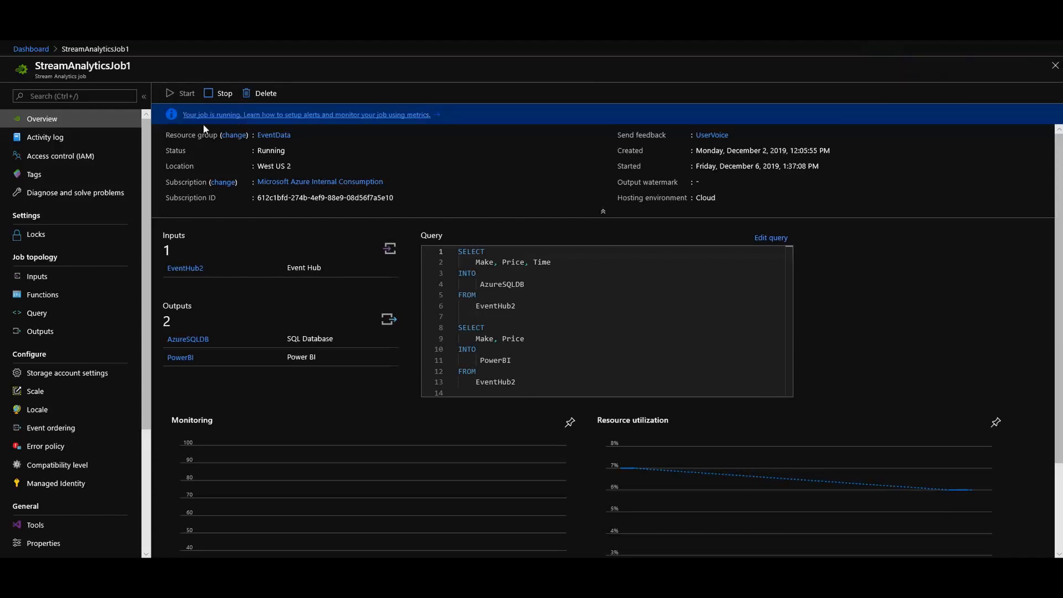
mouse_move(459, 158)
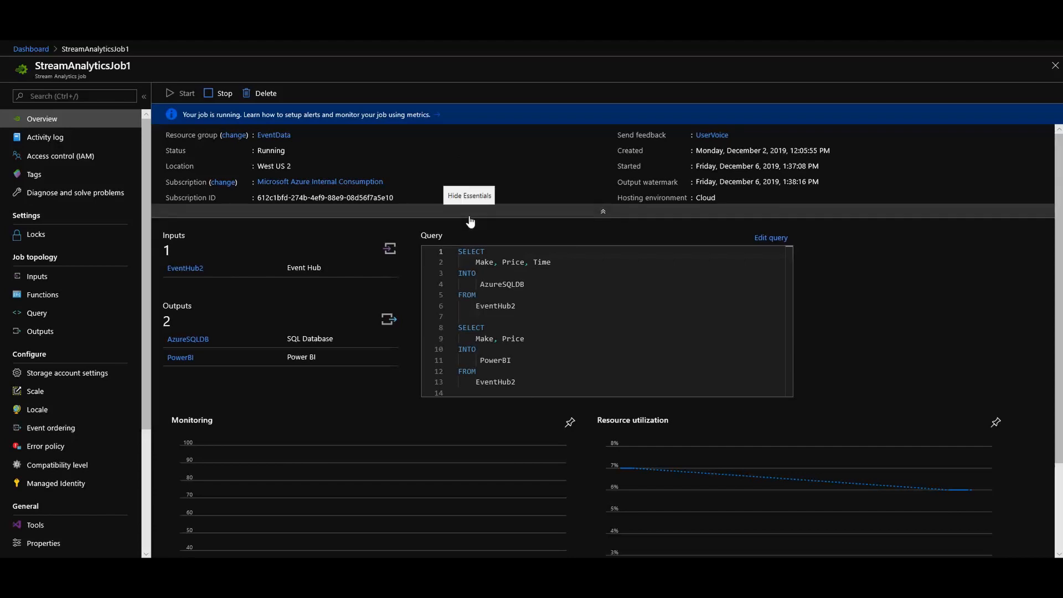
key("alt+tab")
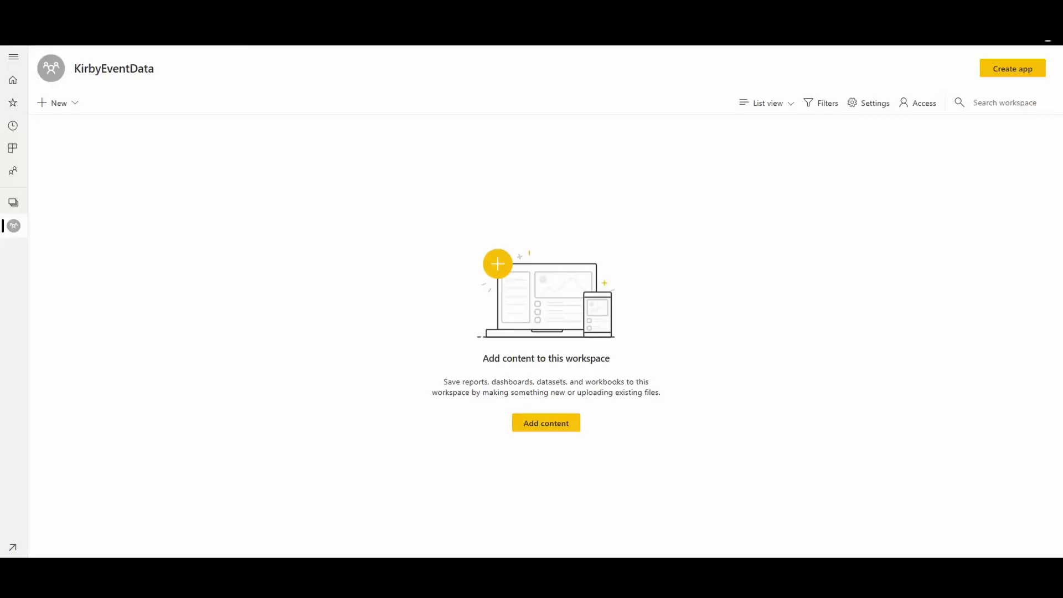
mouse_move(160, 139)
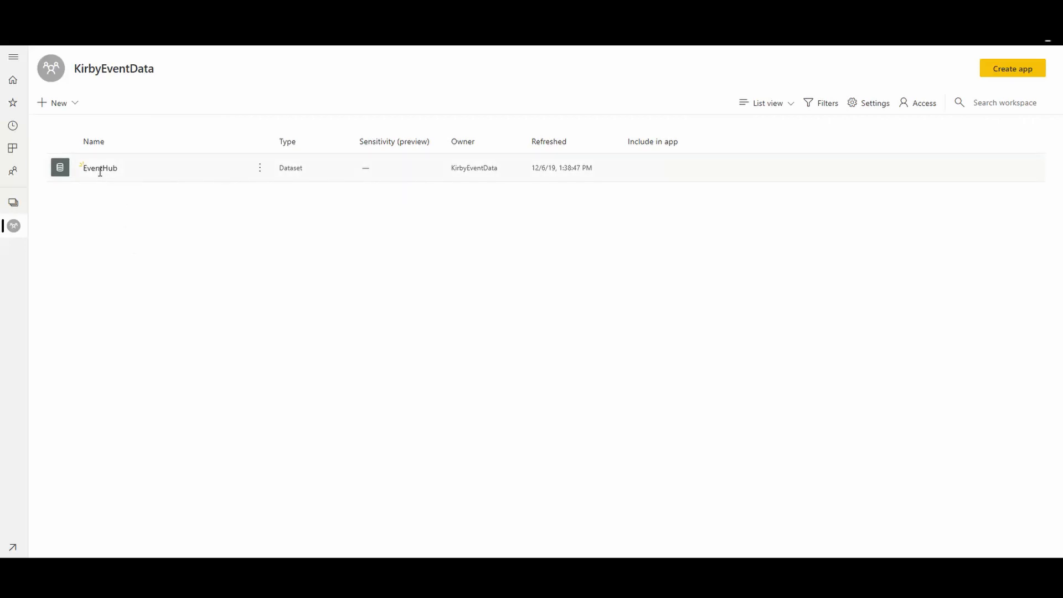
mouse_move(82, 171)
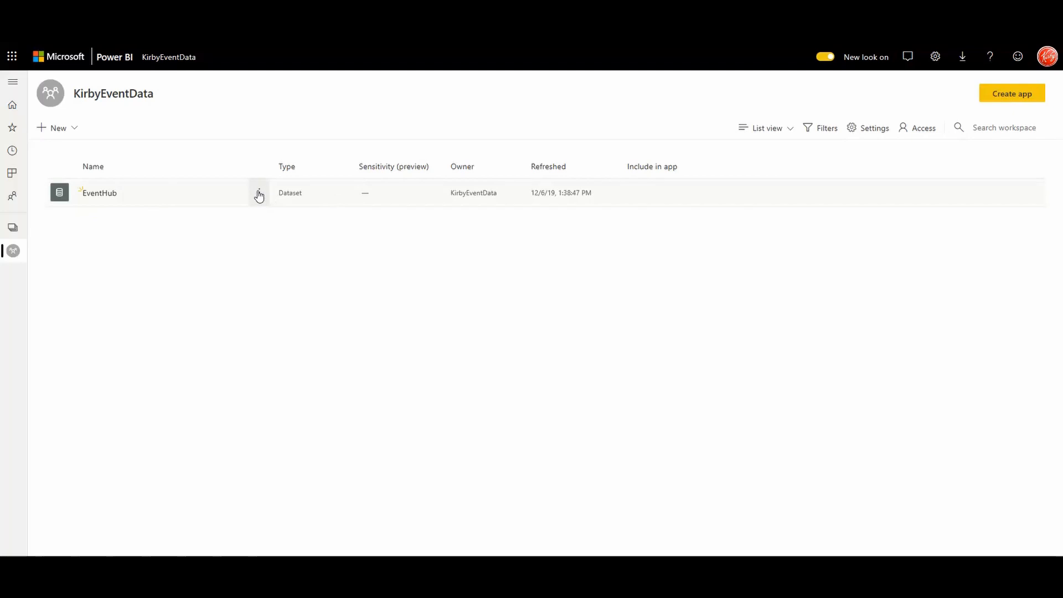
Create a new report from the EventHub dataset's More options menu.
left_click(258, 193)
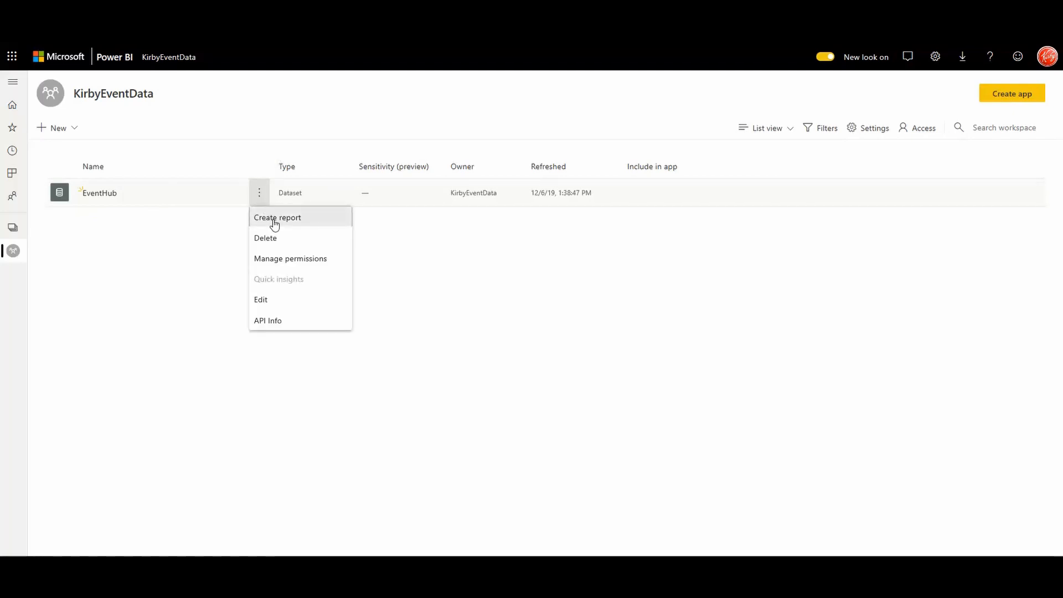
left_click(277, 217)
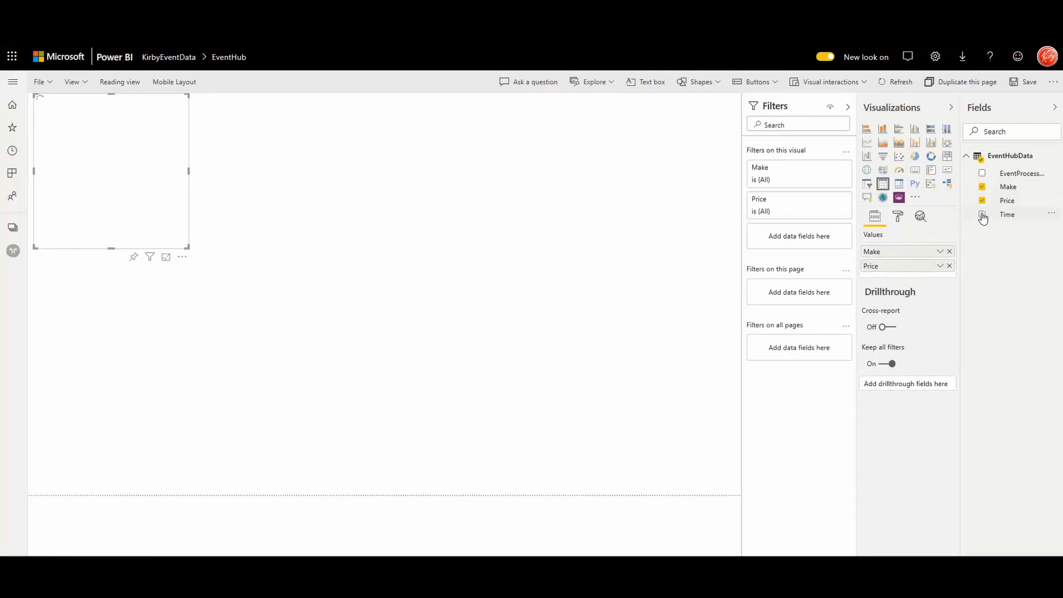
Tick the Time field under EventHubData to add it to the table.
left_click(982, 214)
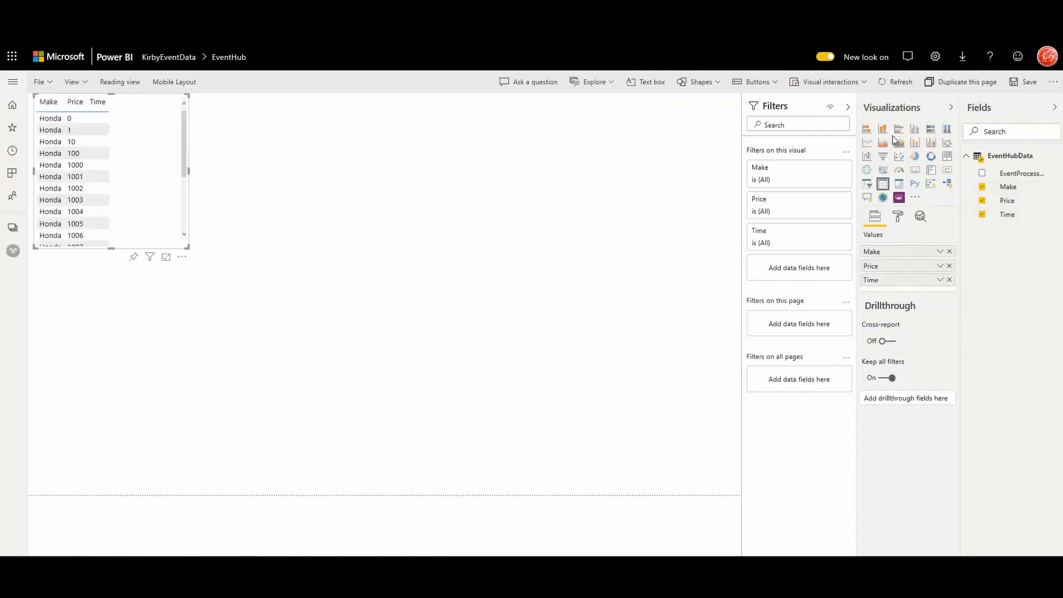
mouse_move(299, 369)
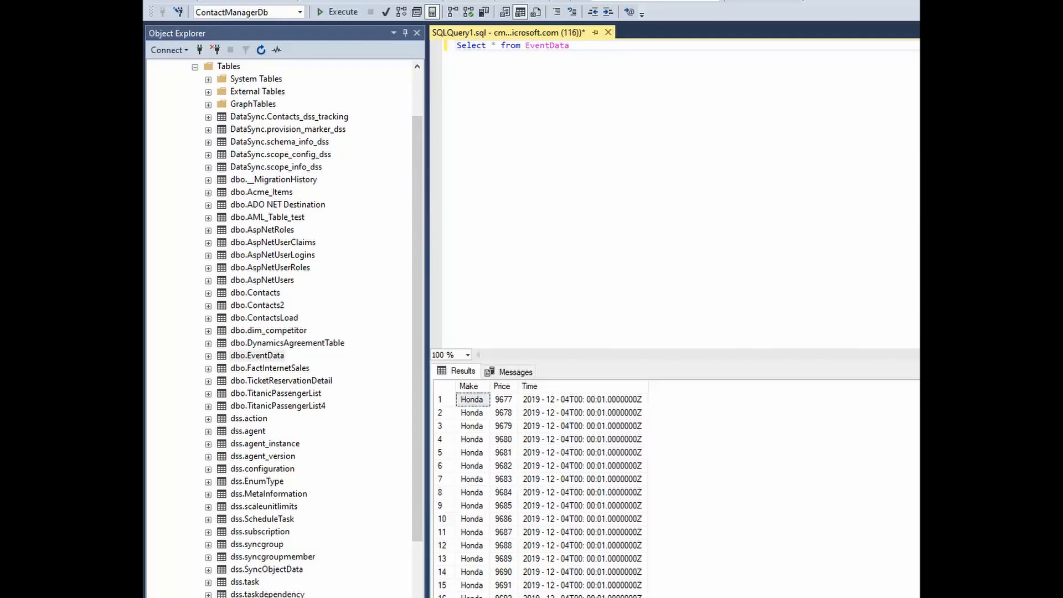
mouse_move(639, 235)
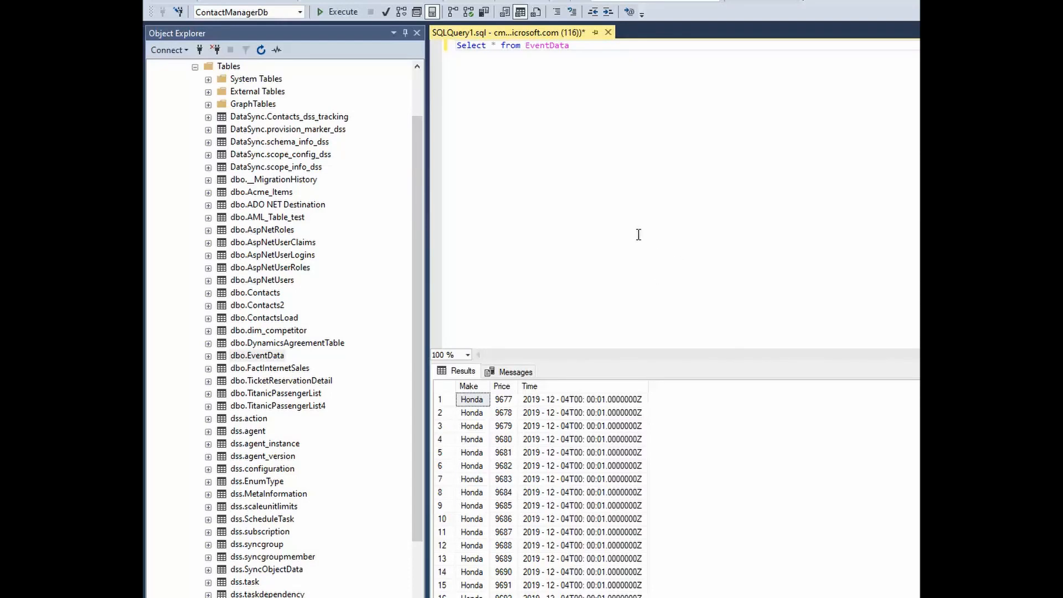